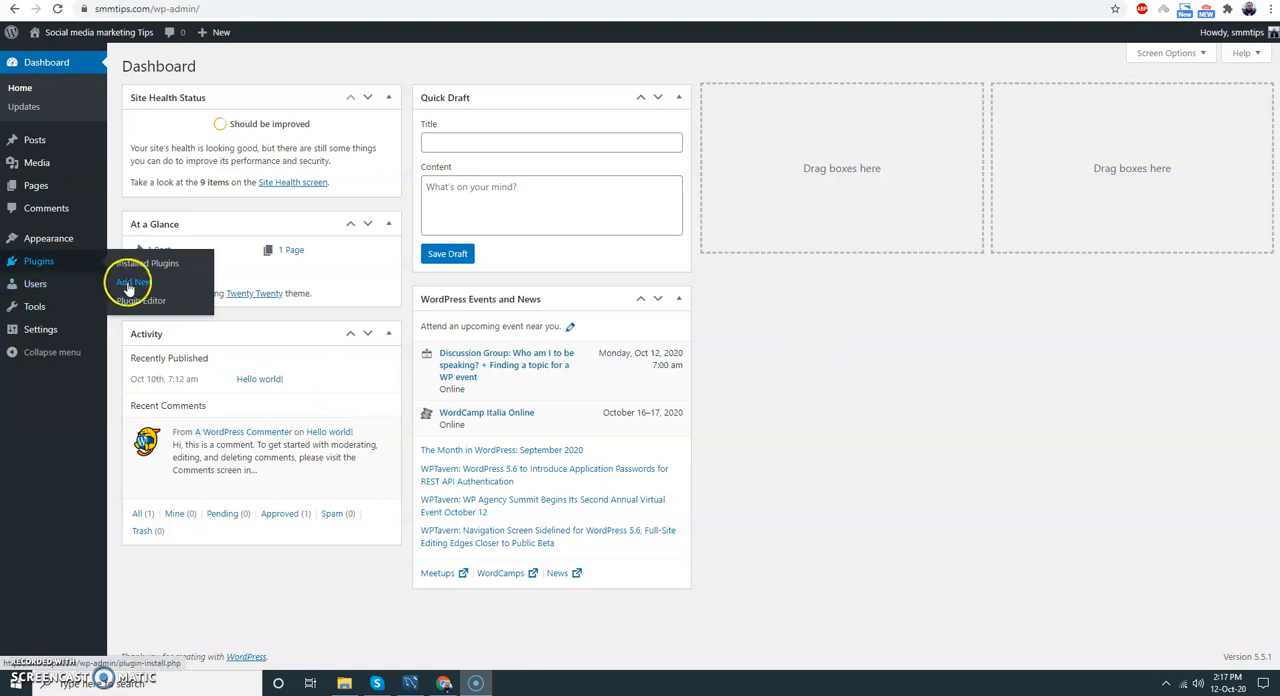
# Step: Search 'google', install and activate Site Kit by Google, then return to Add Plugins
pyautogui.click(131, 282)
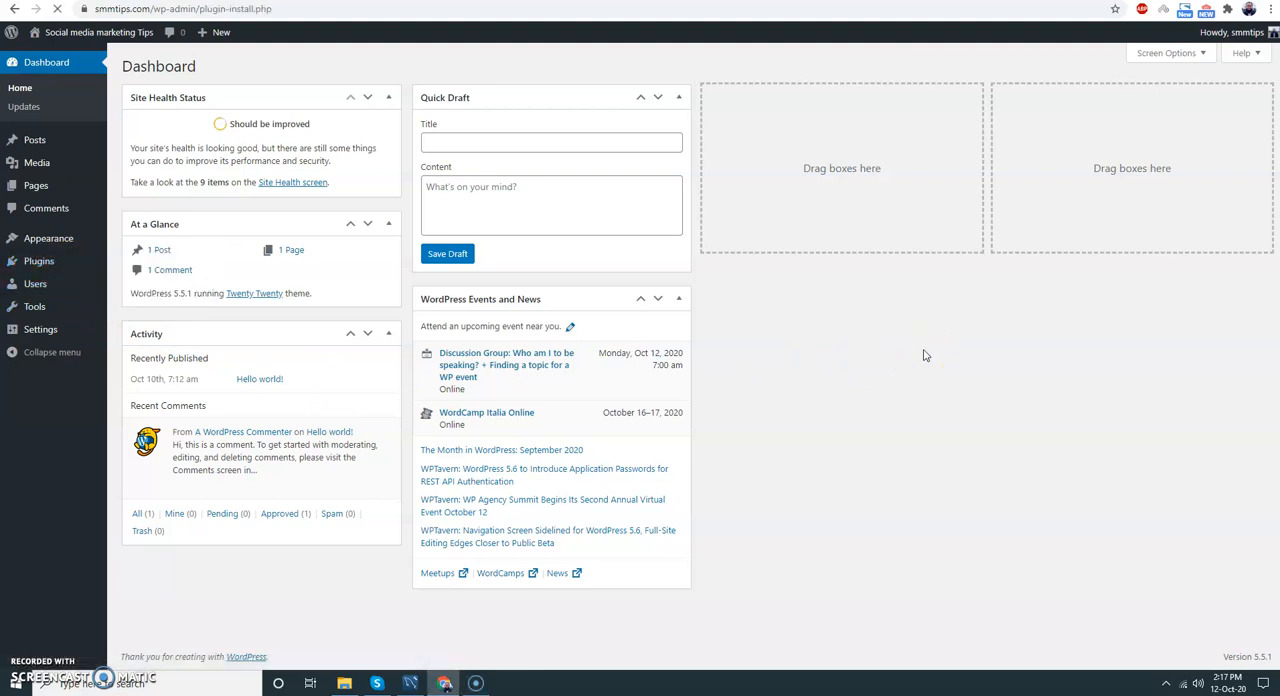
pyautogui.click(26, 257)
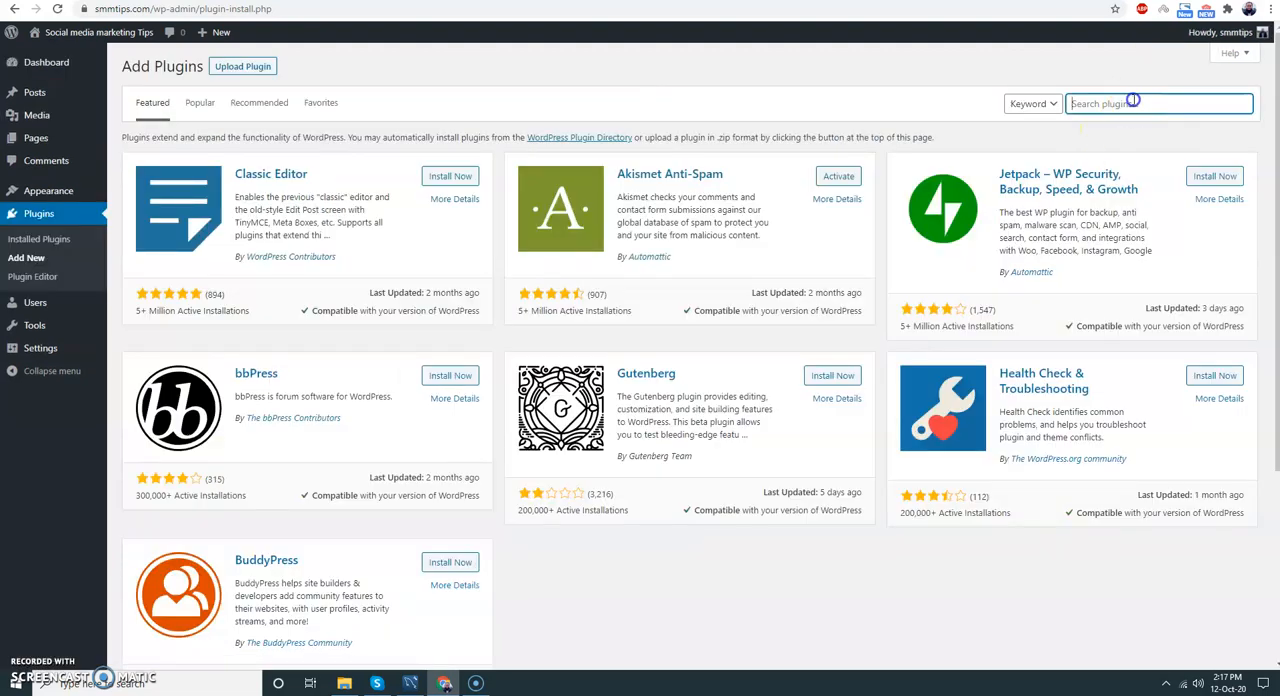
pyautogui.write('google')
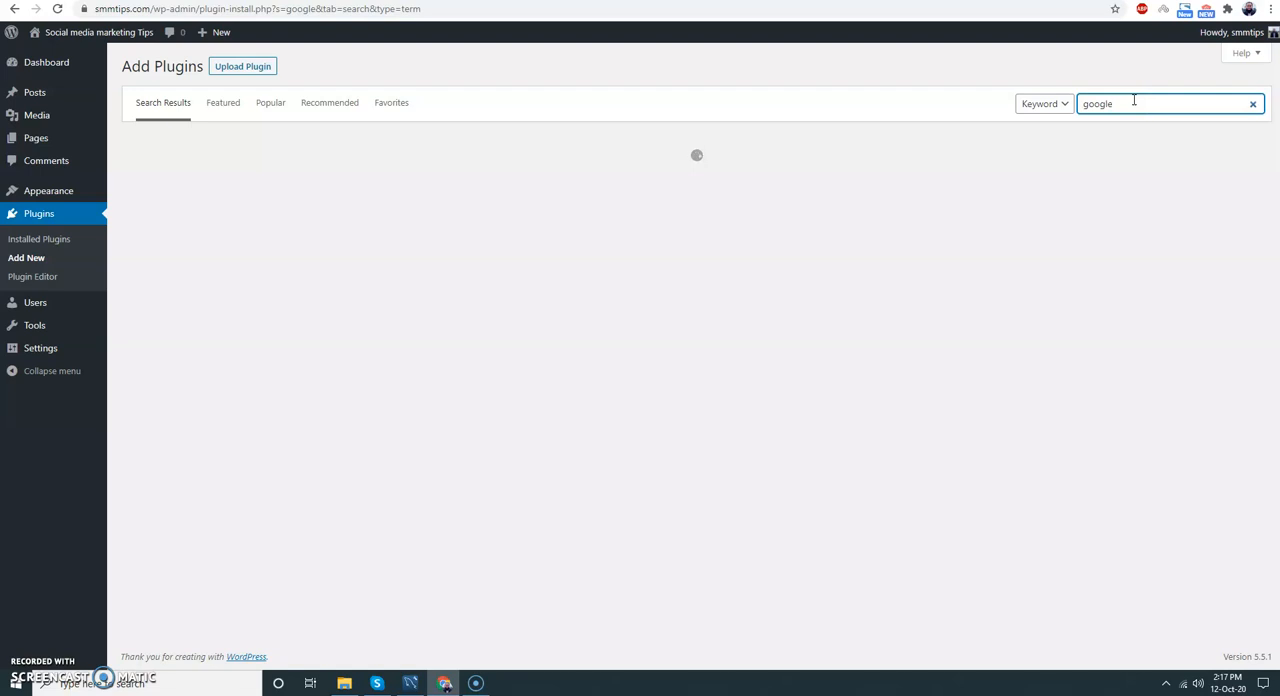
pyautogui.moveTo(939, 71)
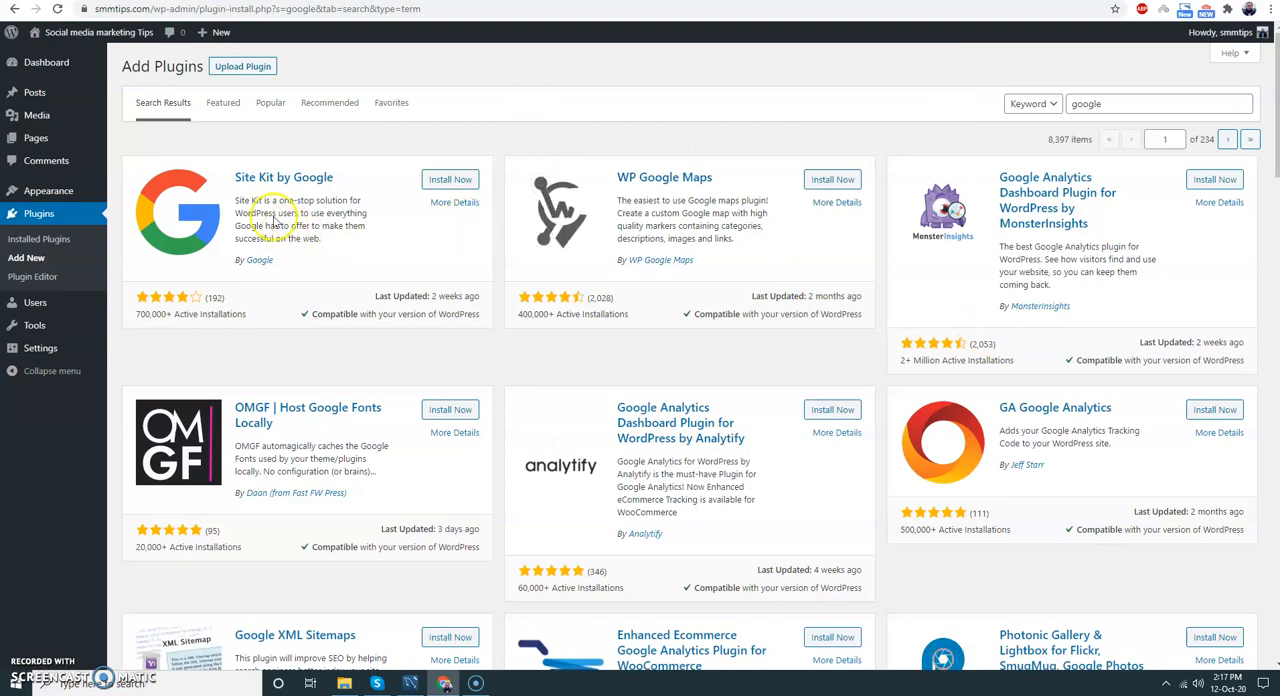
pyautogui.click(450, 179)
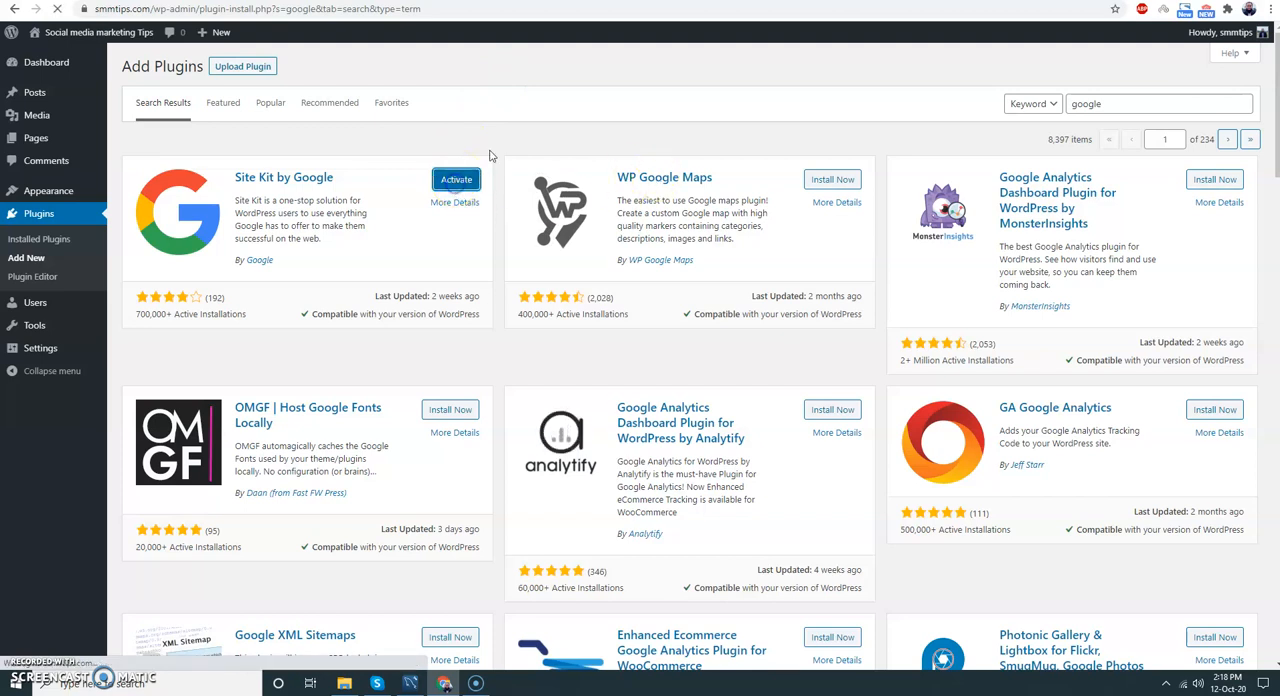
pyautogui.click(456, 179)
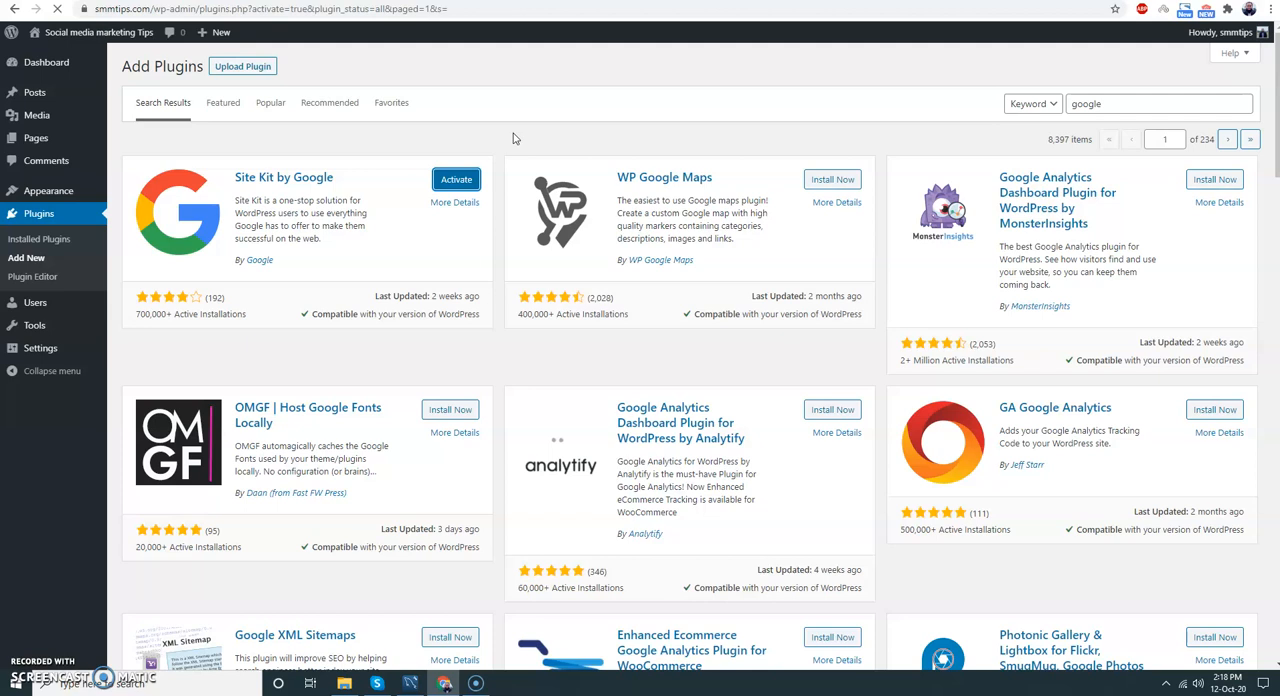
pyautogui.click(456, 179)
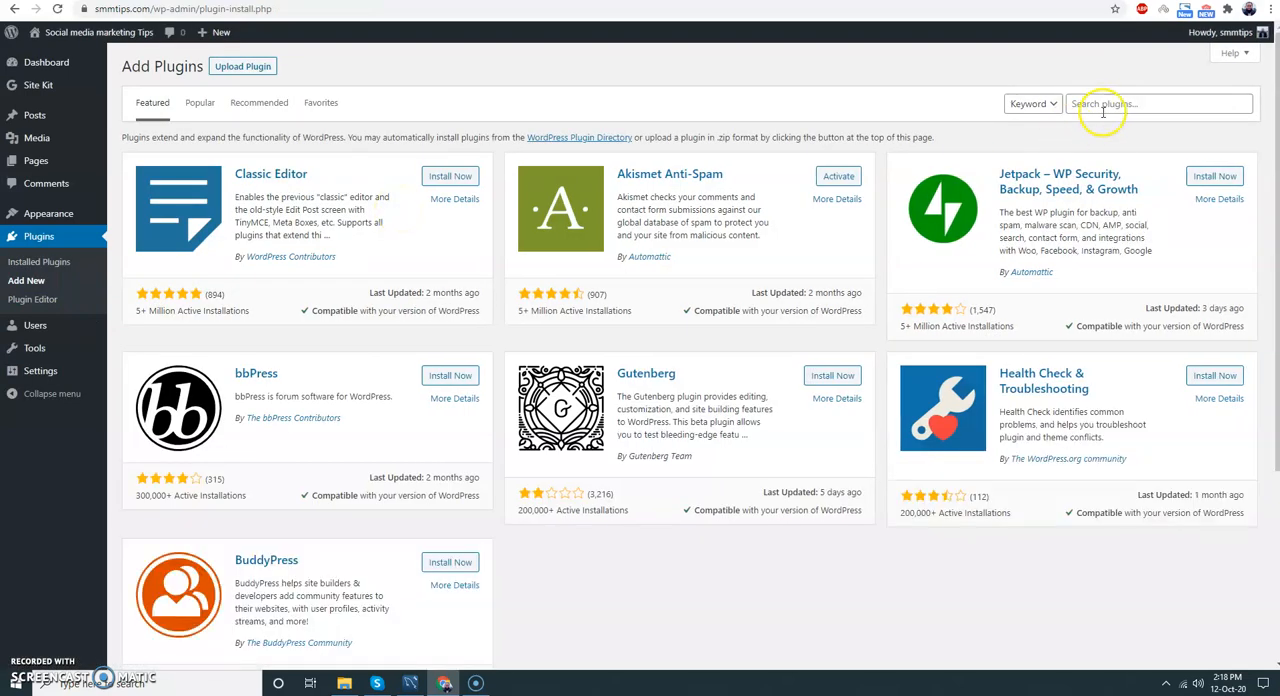
# Step: Search 'ithe' and install iThemes Security (formerly Better WP Security)
pyautogui.click(1159, 103)
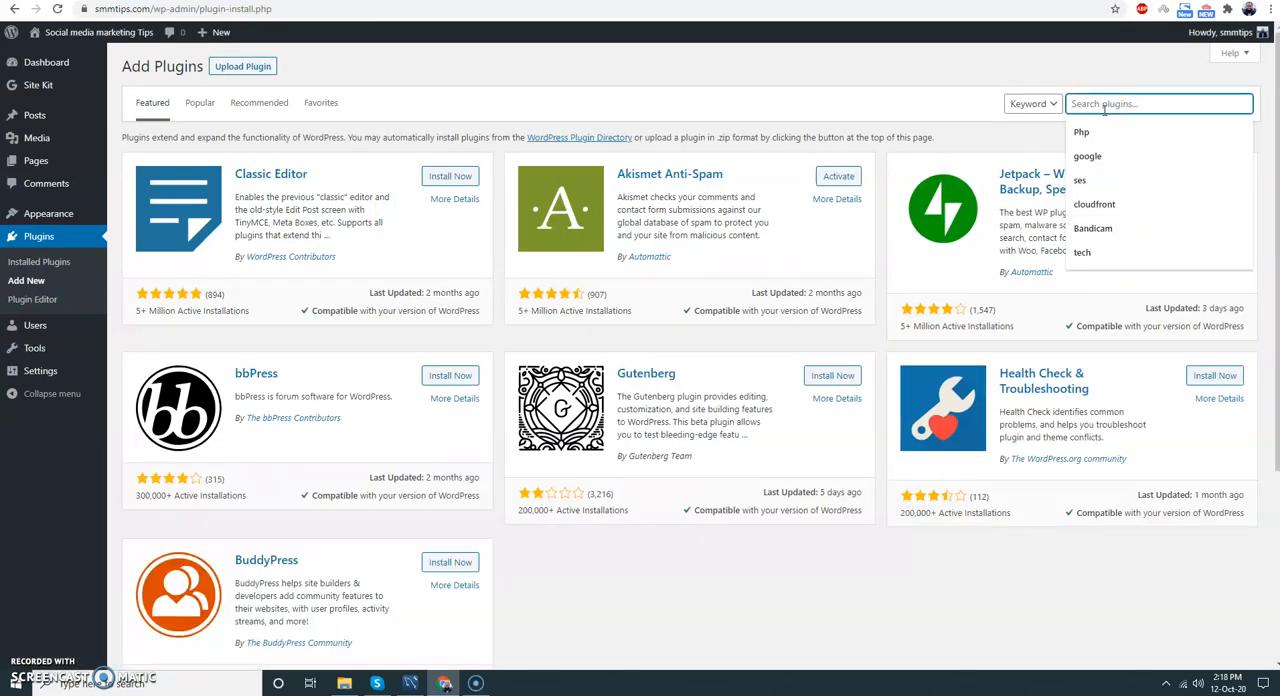
pyautogui.write('ithemes')
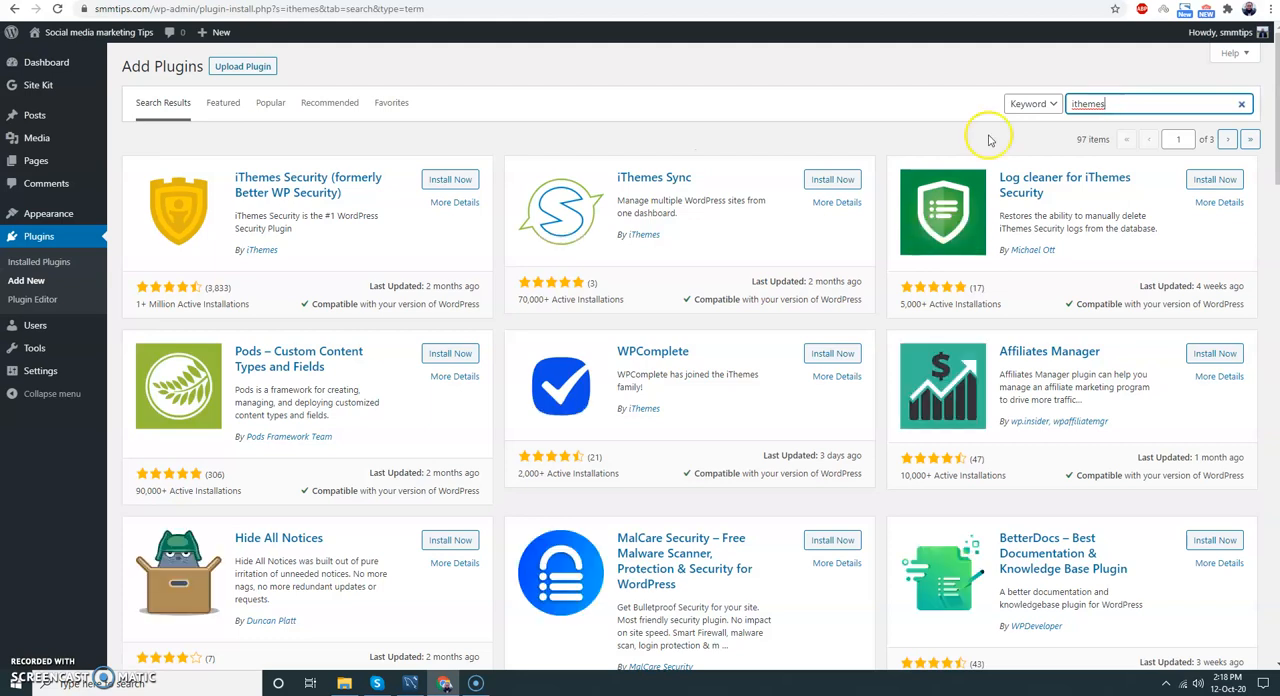
pyautogui.click(450, 179)
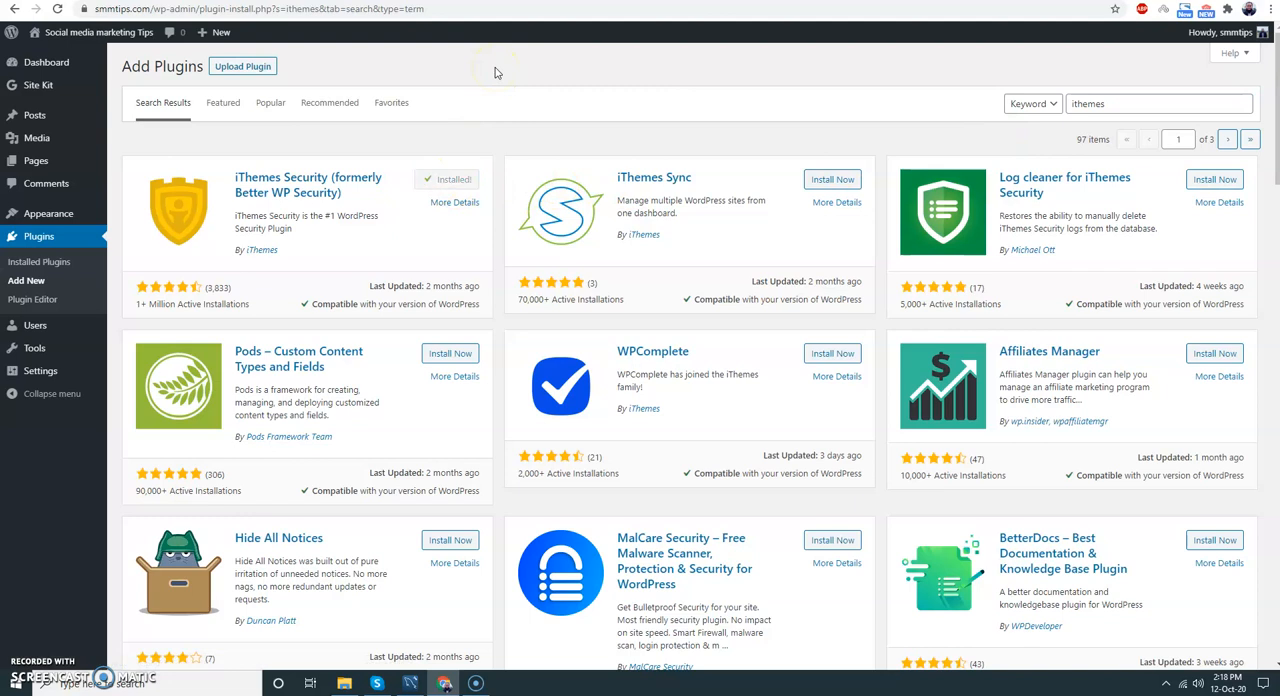
pyautogui.click(456, 179)
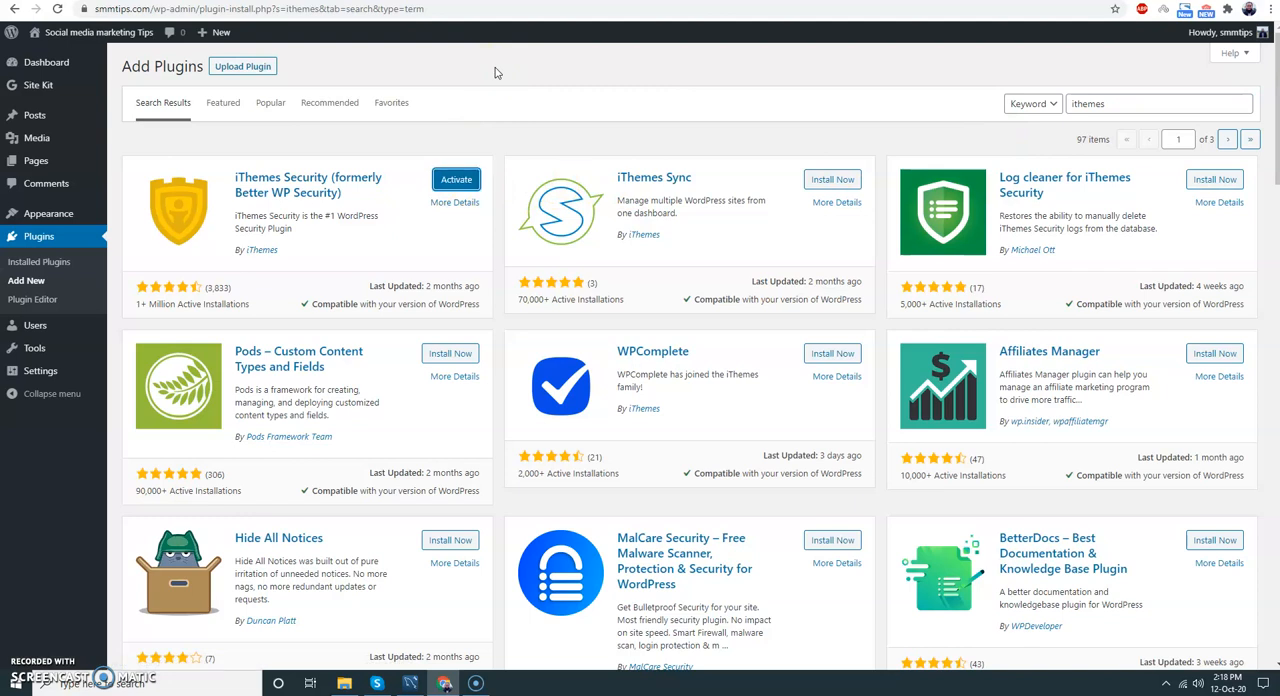
pyautogui.click(1150, 103)
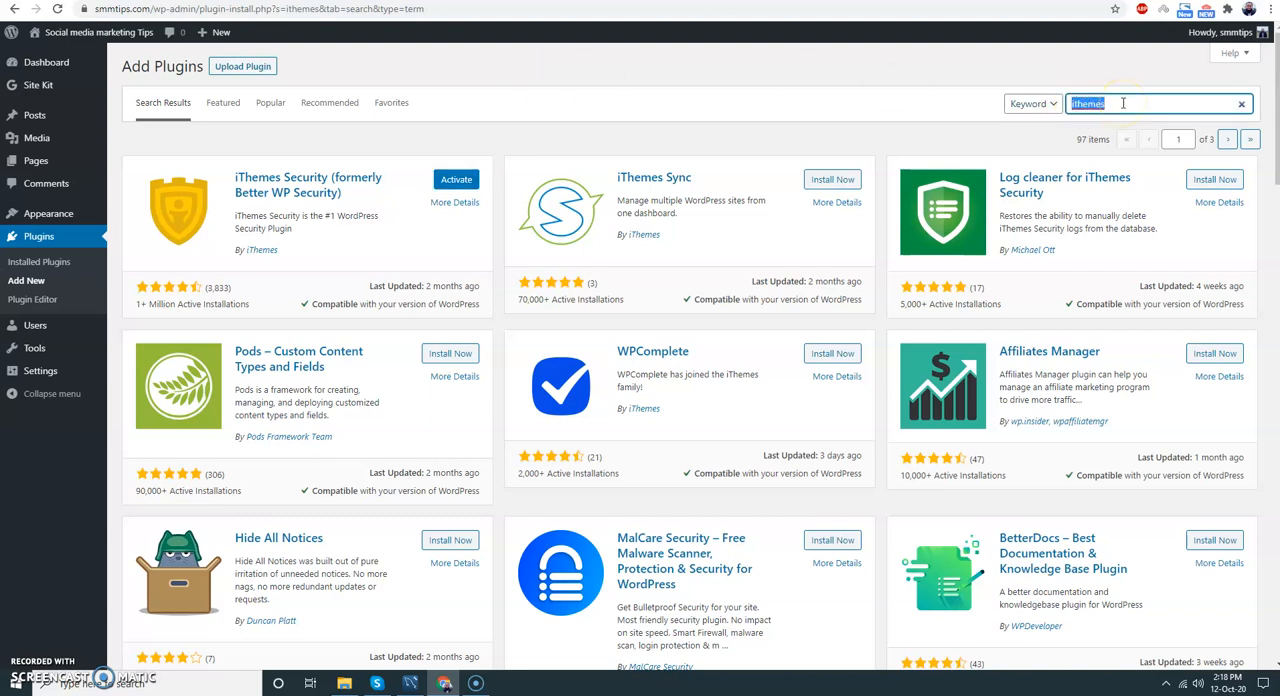
# Step: Install WP Offload SES Lite, then search 'offload' and install WP Offload Media Lite
pyautogui.write('seo')
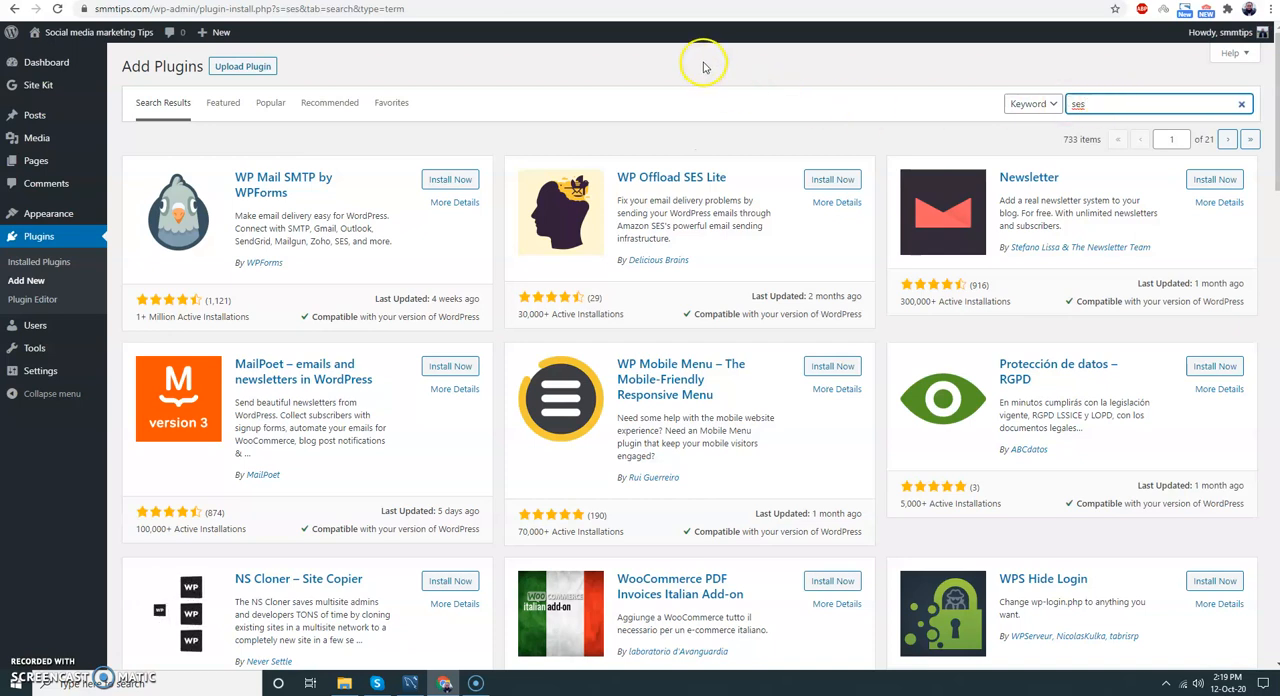
pyautogui.moveTo(672, 185)
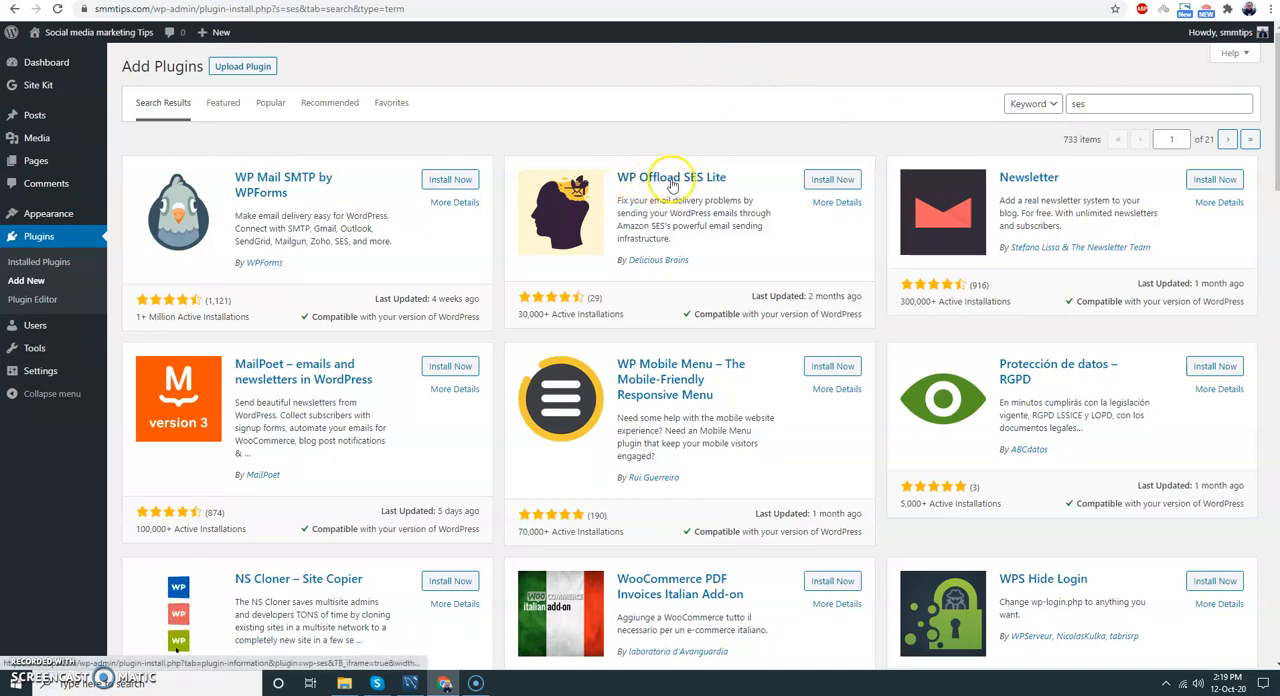
pyautogui.click(832, 179)
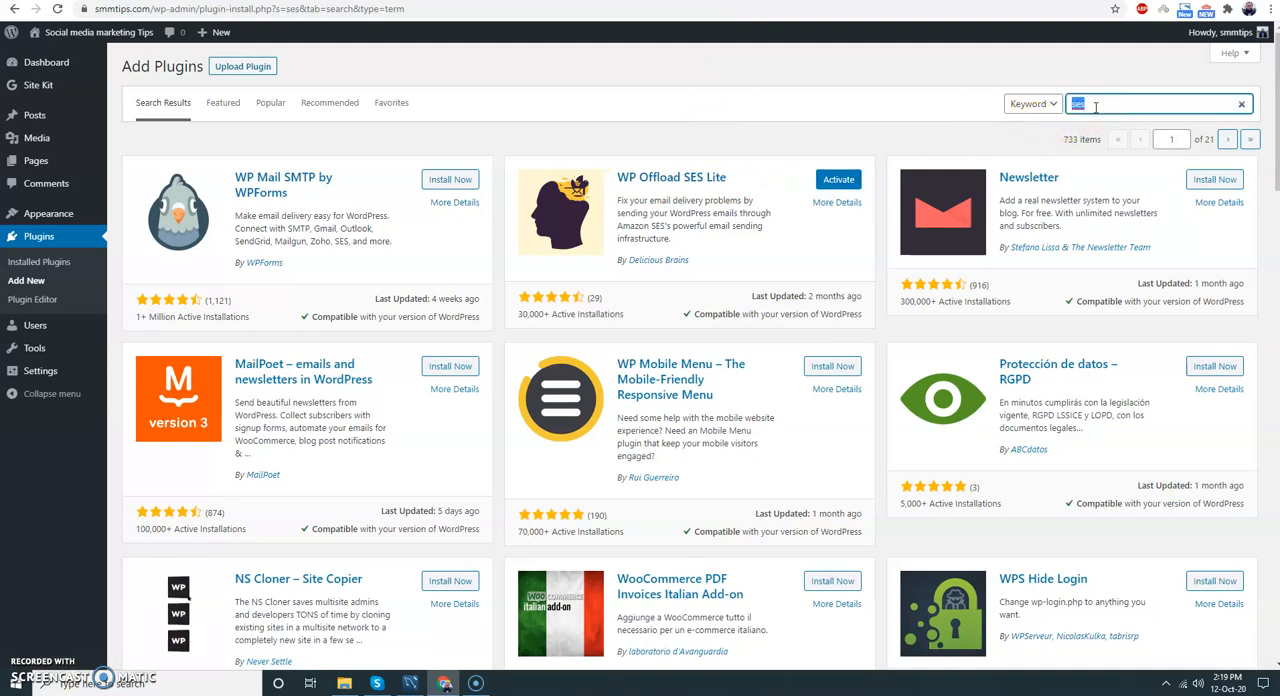
pyautogui.write('offload')
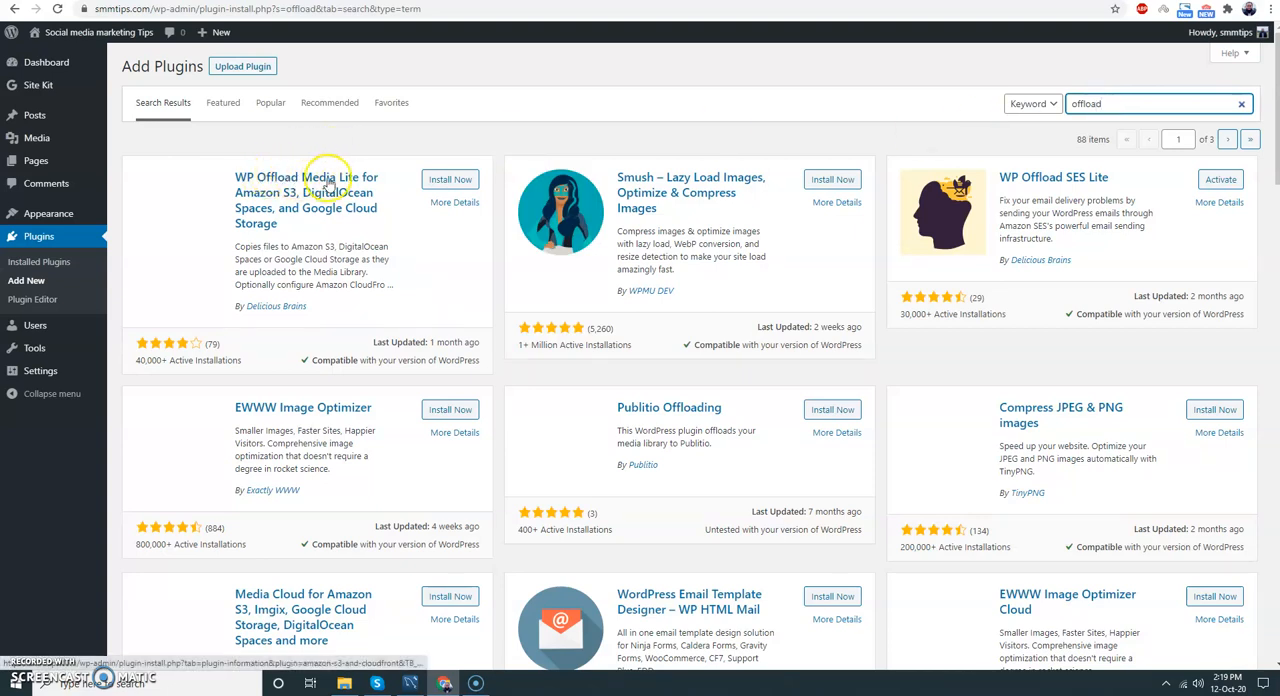
pyautogui.click(450, 179)
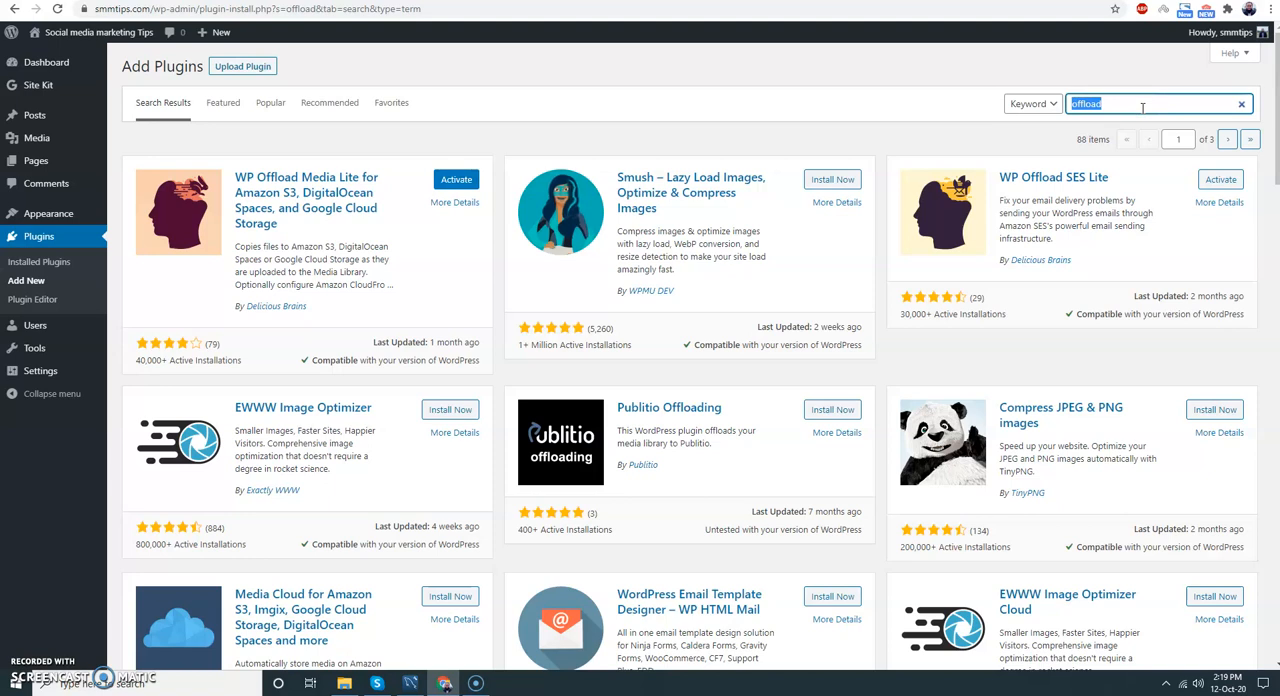
# Step: Search the plugin directory for 'w3' and install W3 Total Cache
pyautogui.write('w3total')
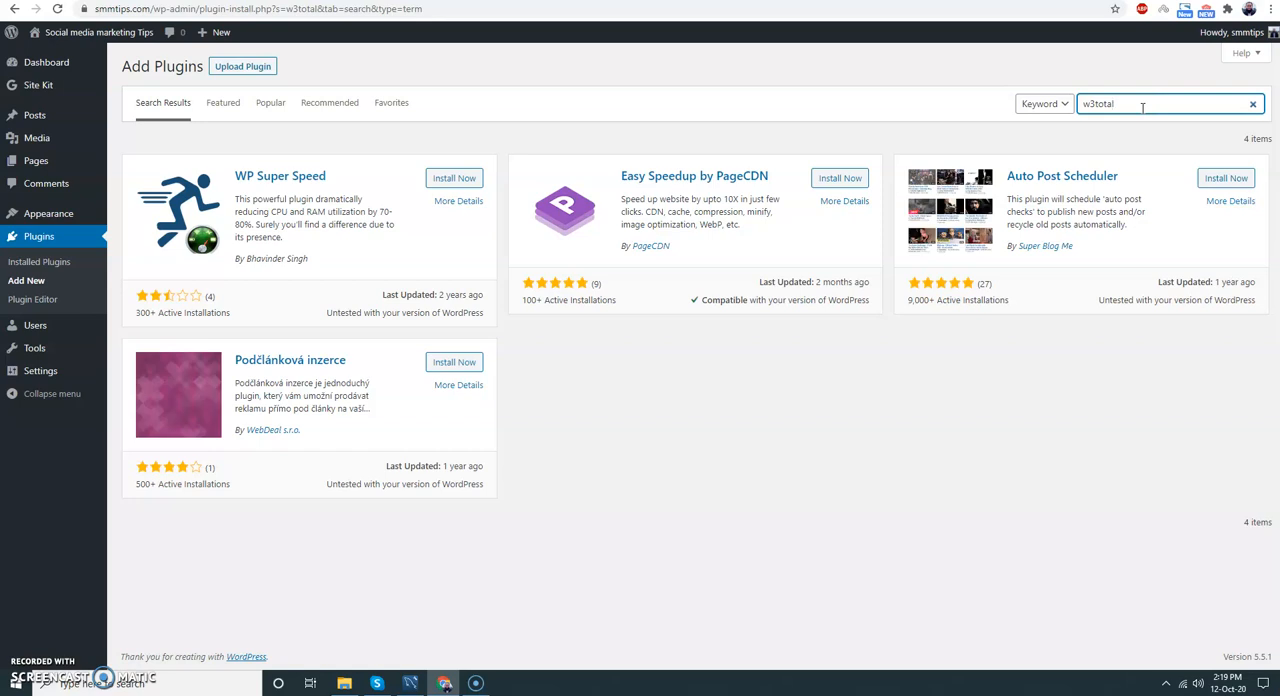
pyautogui.press('Backspace')
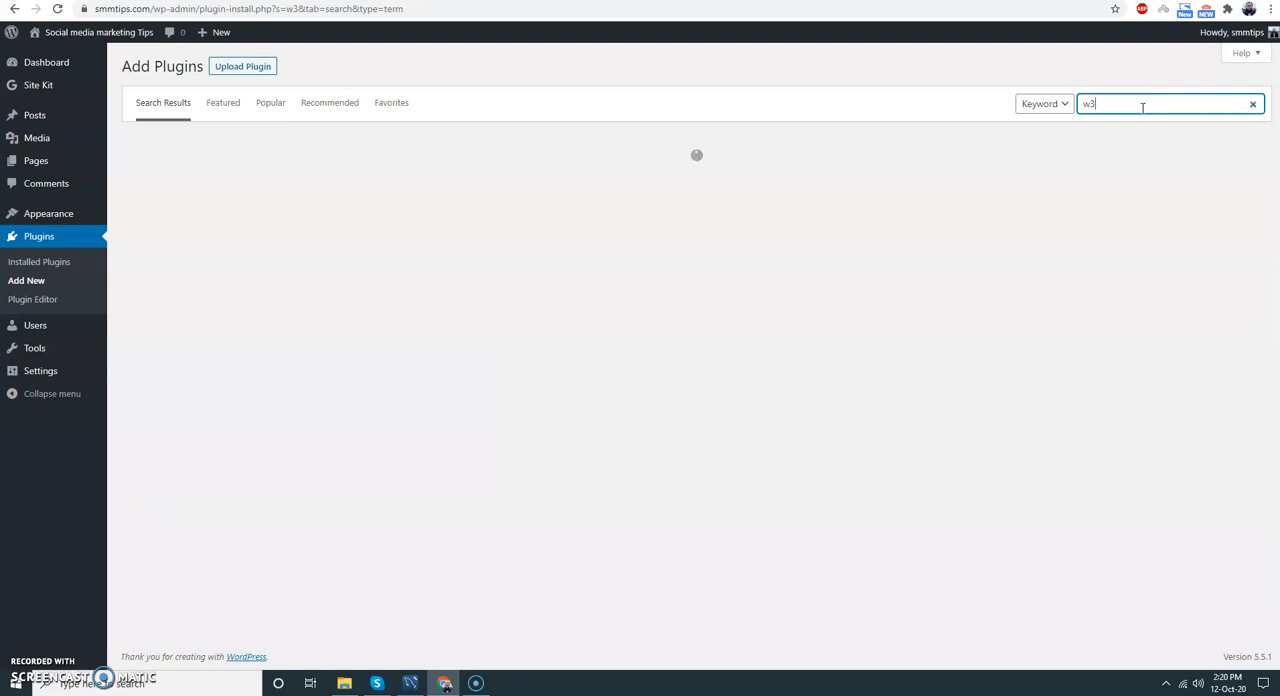
pyautogui.write('w3')
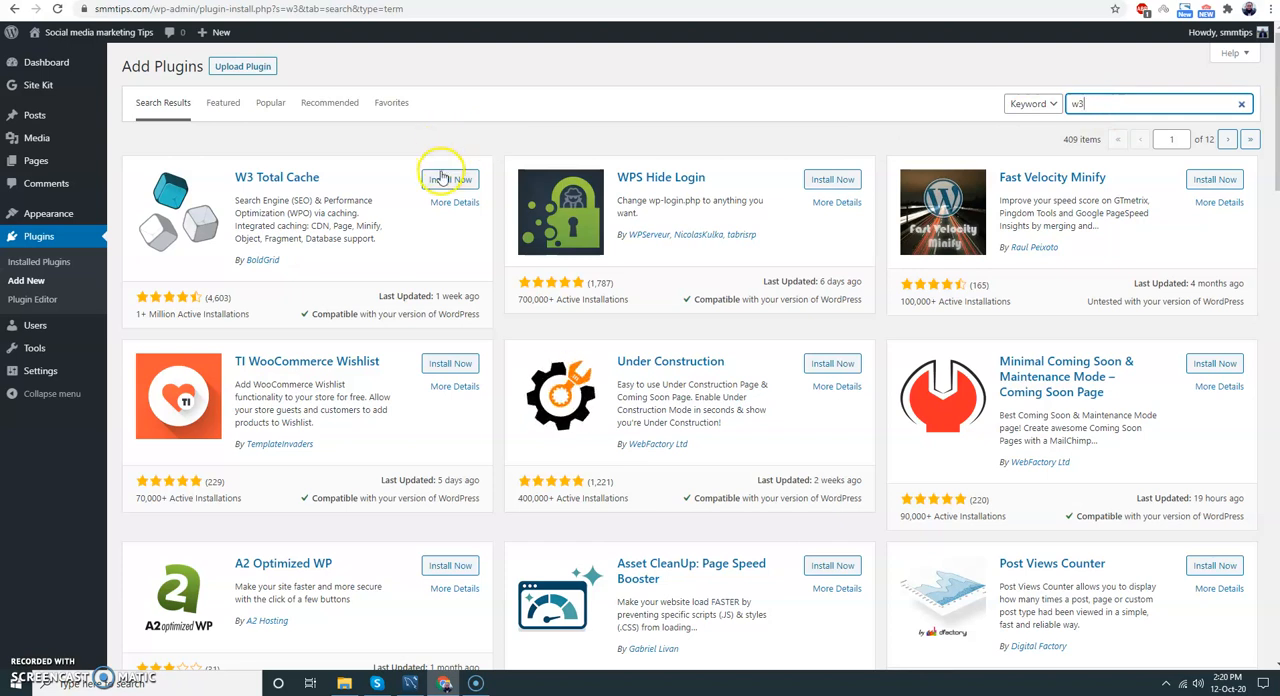
pyautogui.click(449, 179)
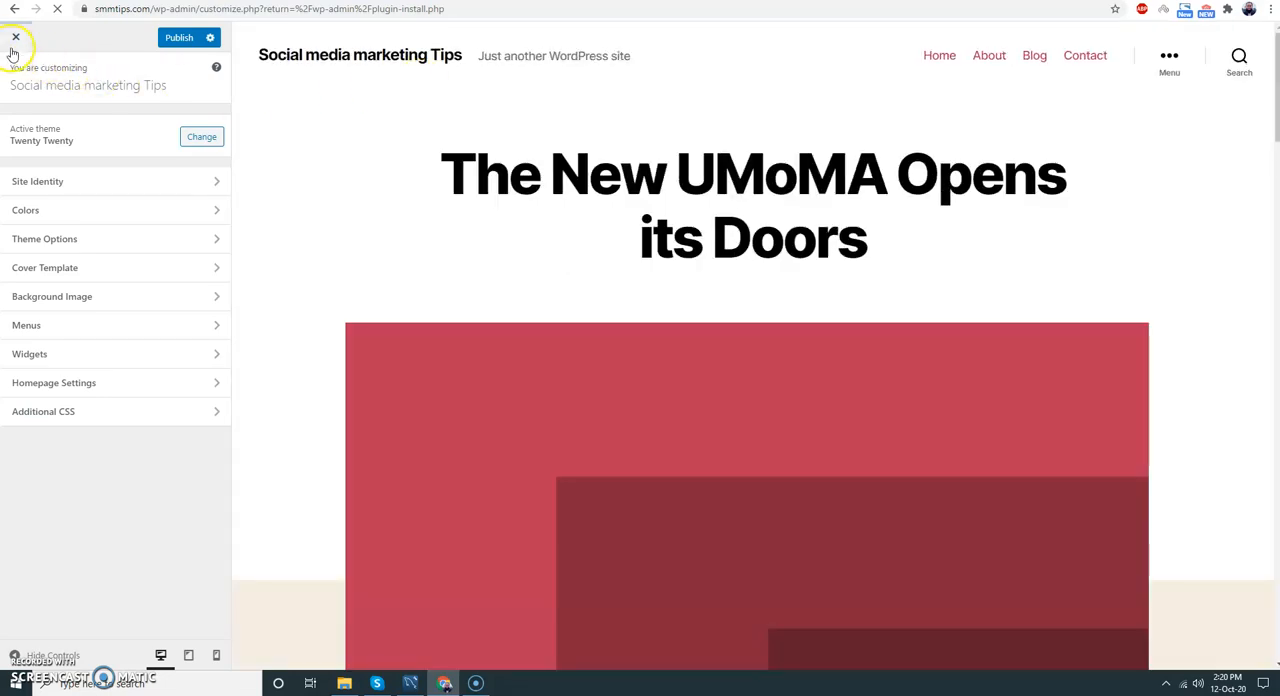
# Step: Exit the Twenty Twenty Customizer, confirming that unsaved changes will be lost
pyautogui.click(15, 37)
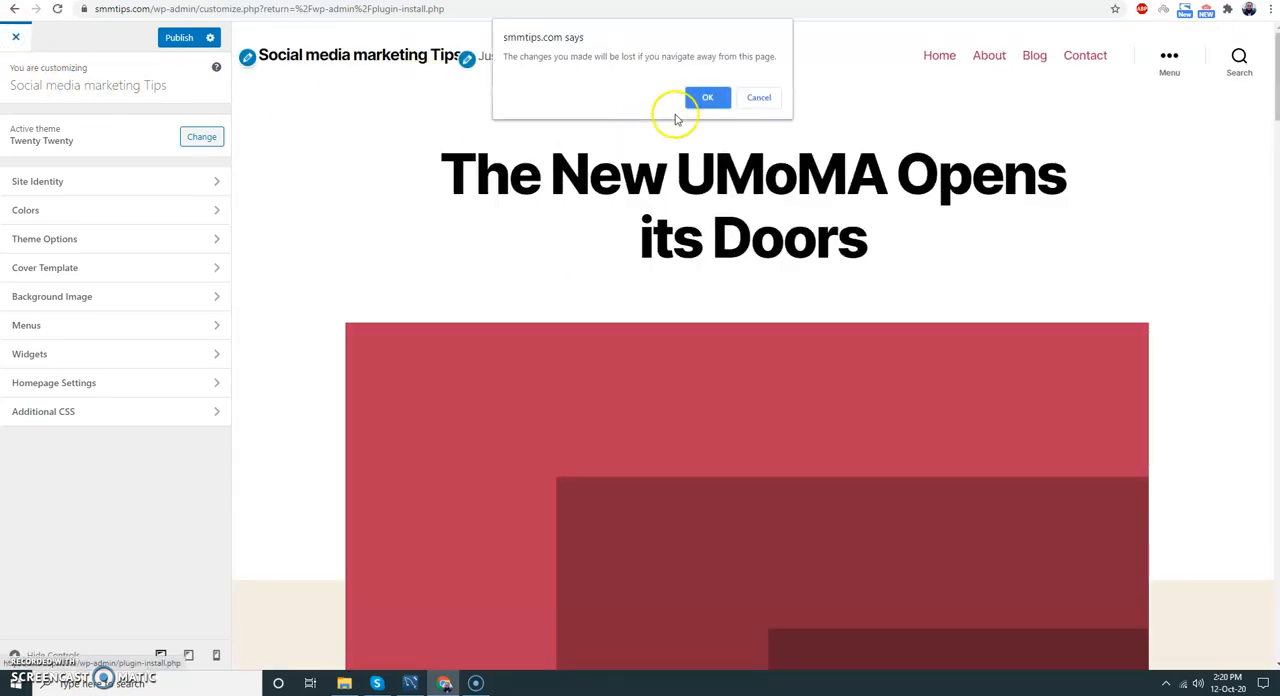
pyautogui.click(707, 97)
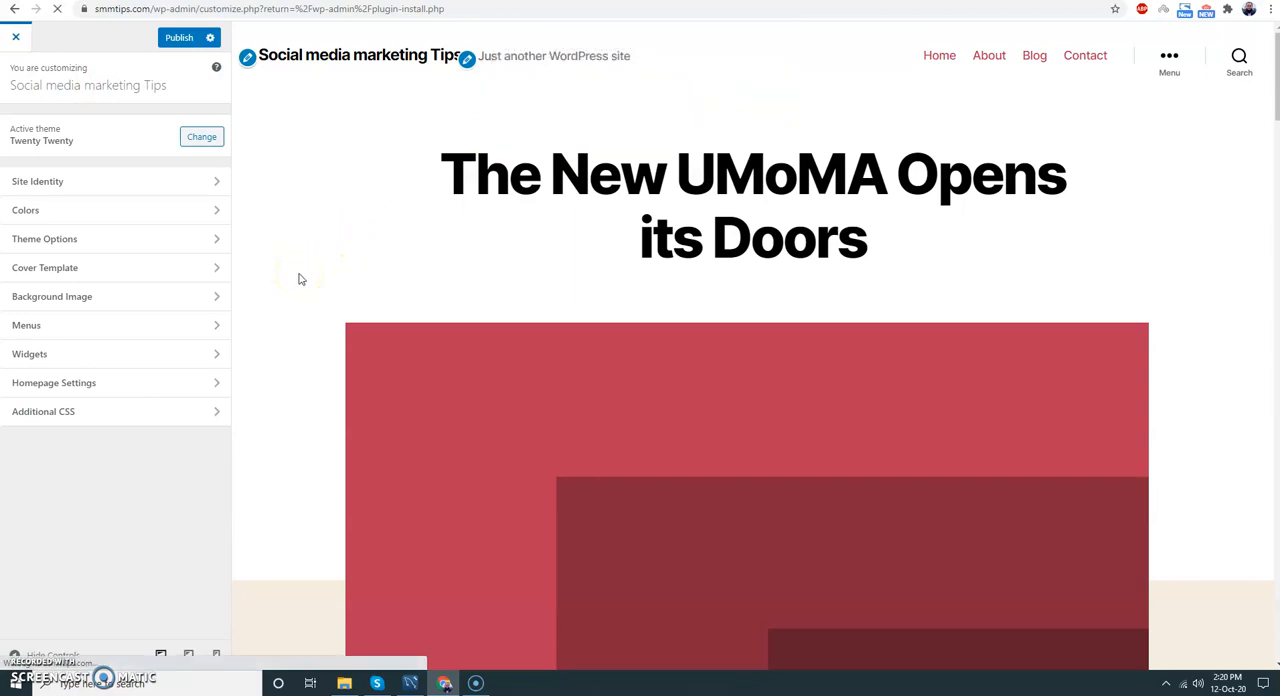
pyautogui.click(15, 37)
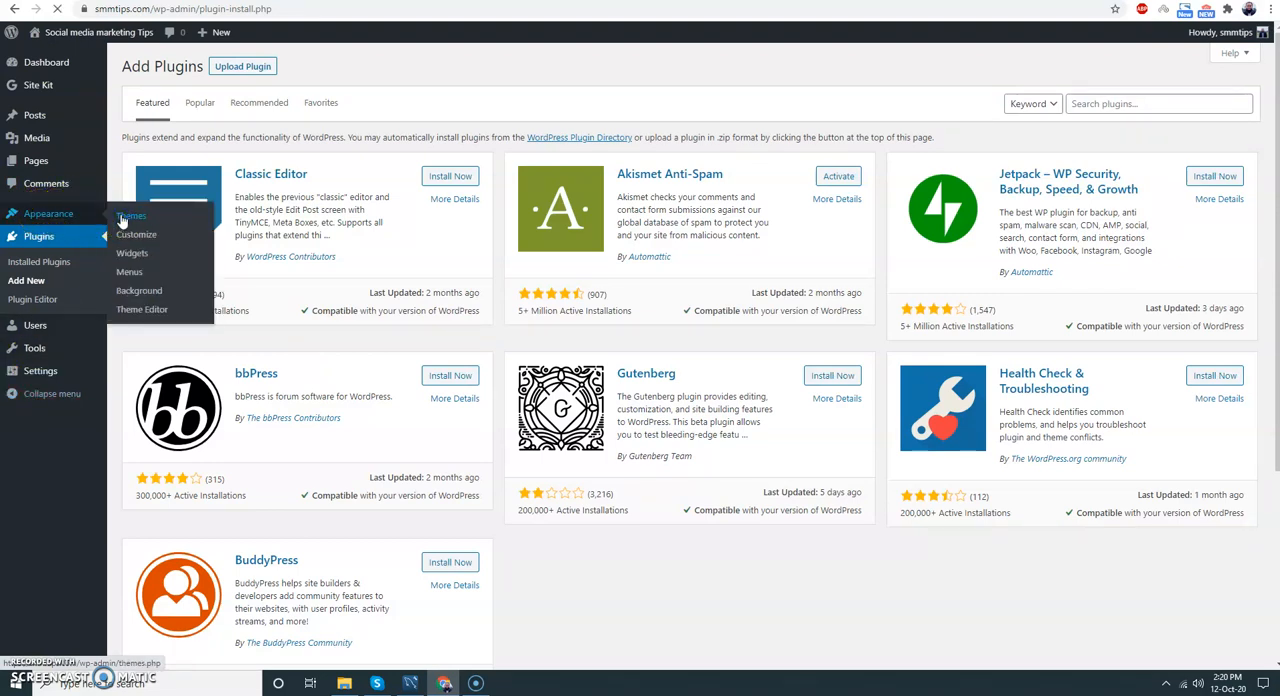
# Step: Search 'astra', install and activate the Astra theme, and dismiss its welcome notice
pyautogui.click(131, 216)
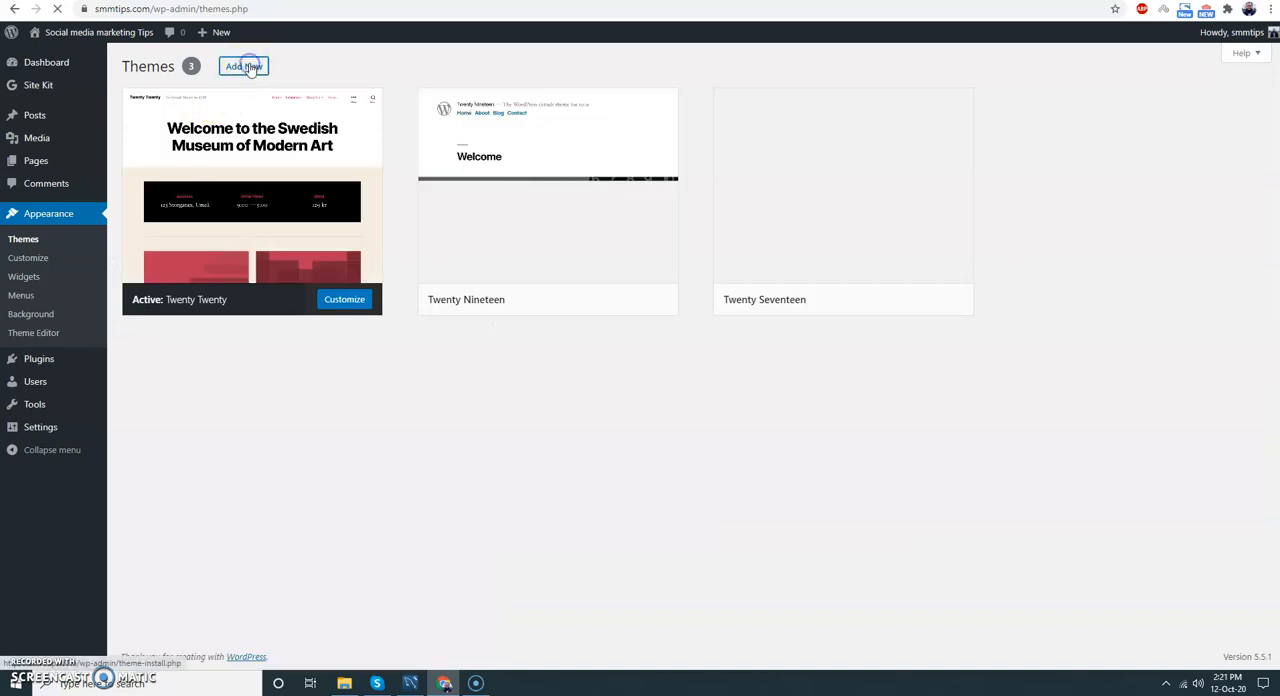
pyautogui.click(242, 66)
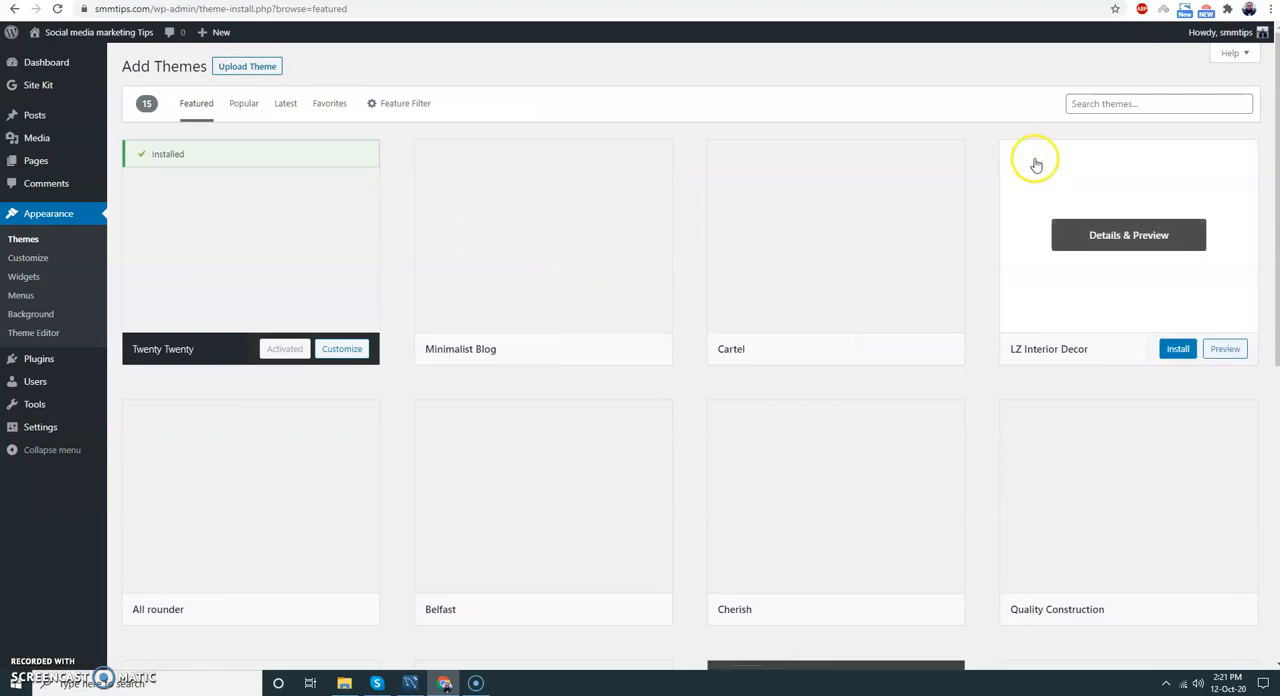
pyautogui.write('astr')
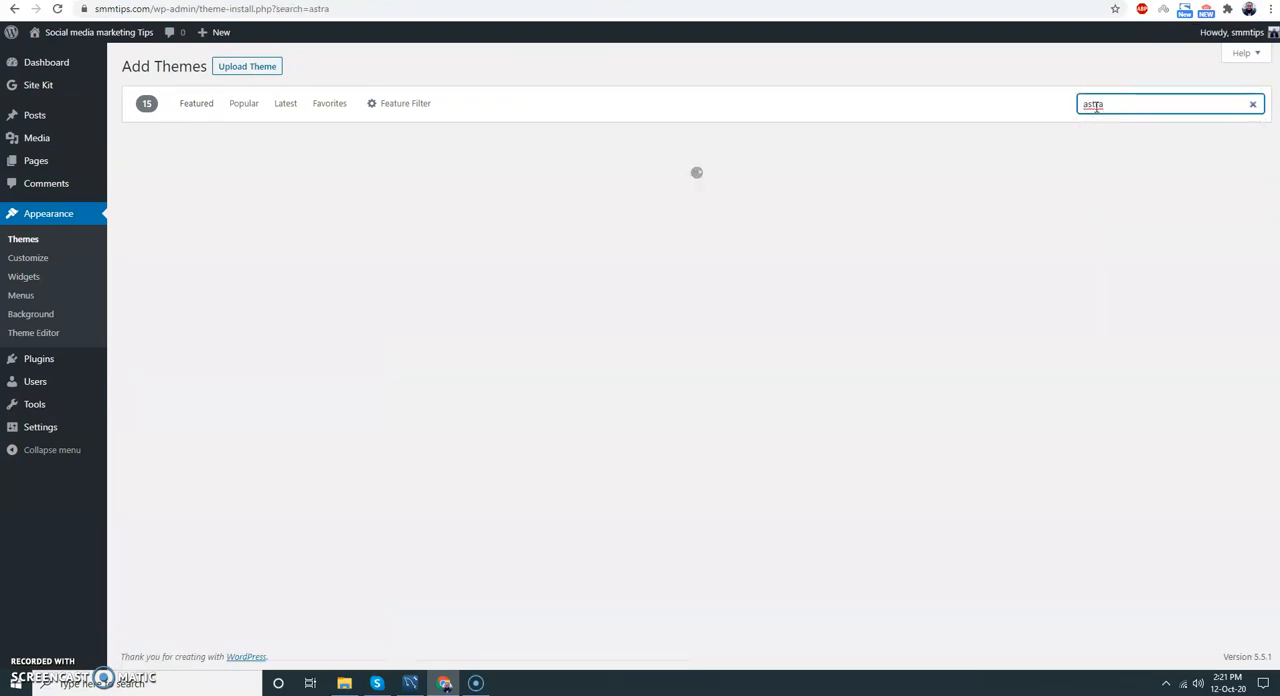
pyautogui.write('astra')
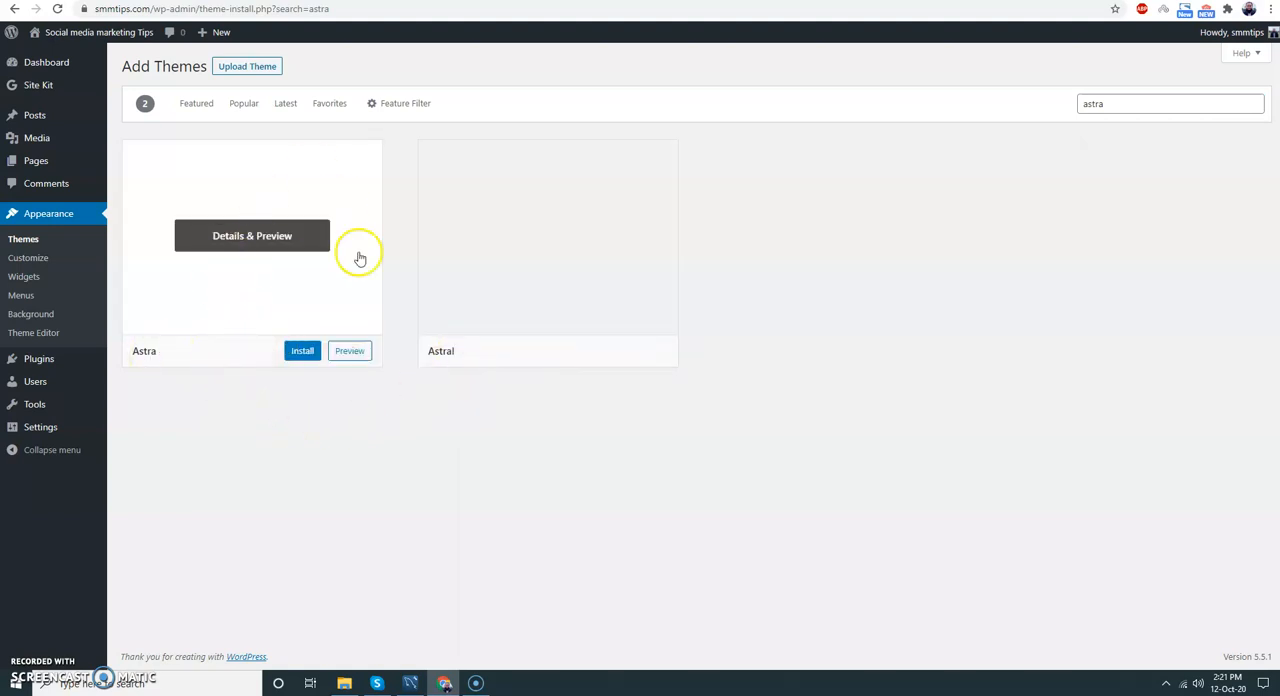
pyautogui.moveTo(332, 410)
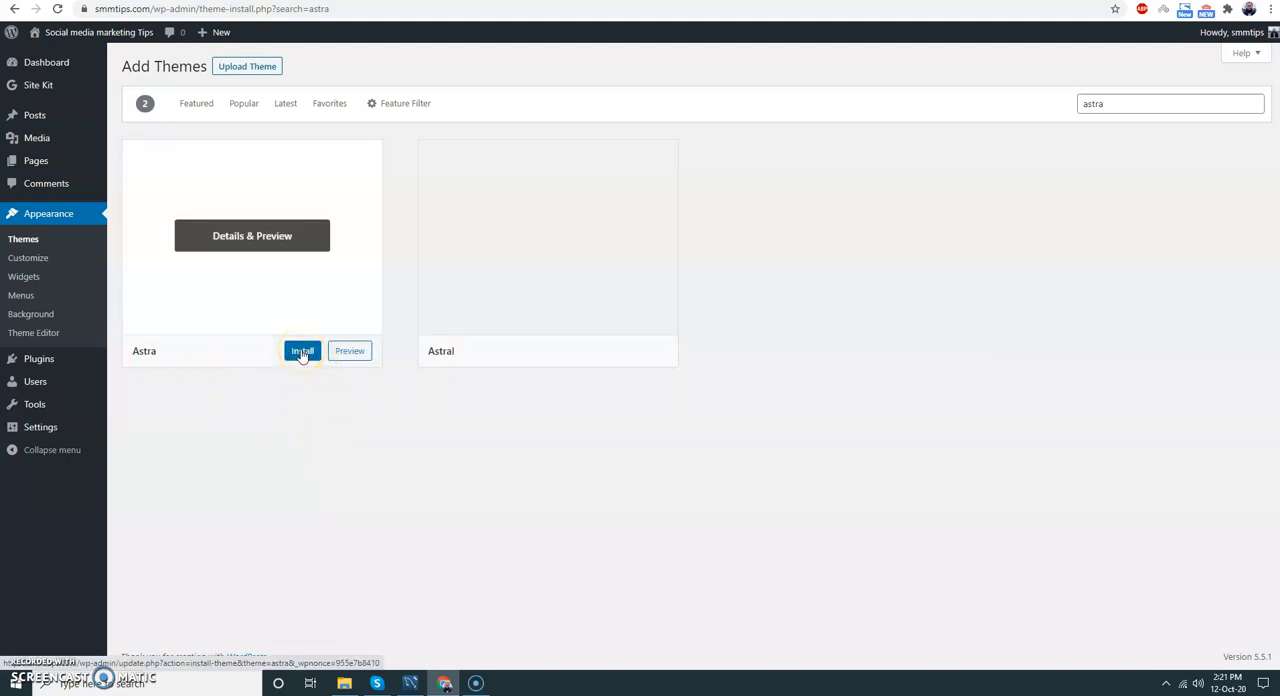
pyautogui.click(302, 351)
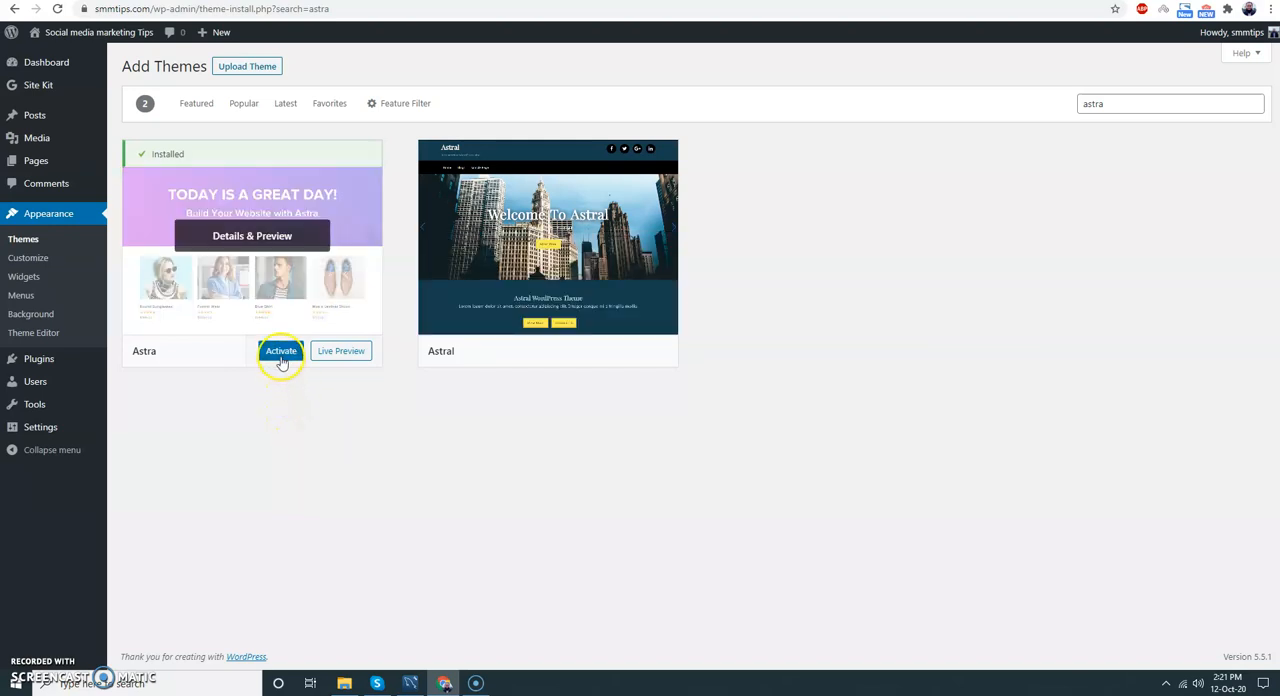
pyautogui.click(280, 351)
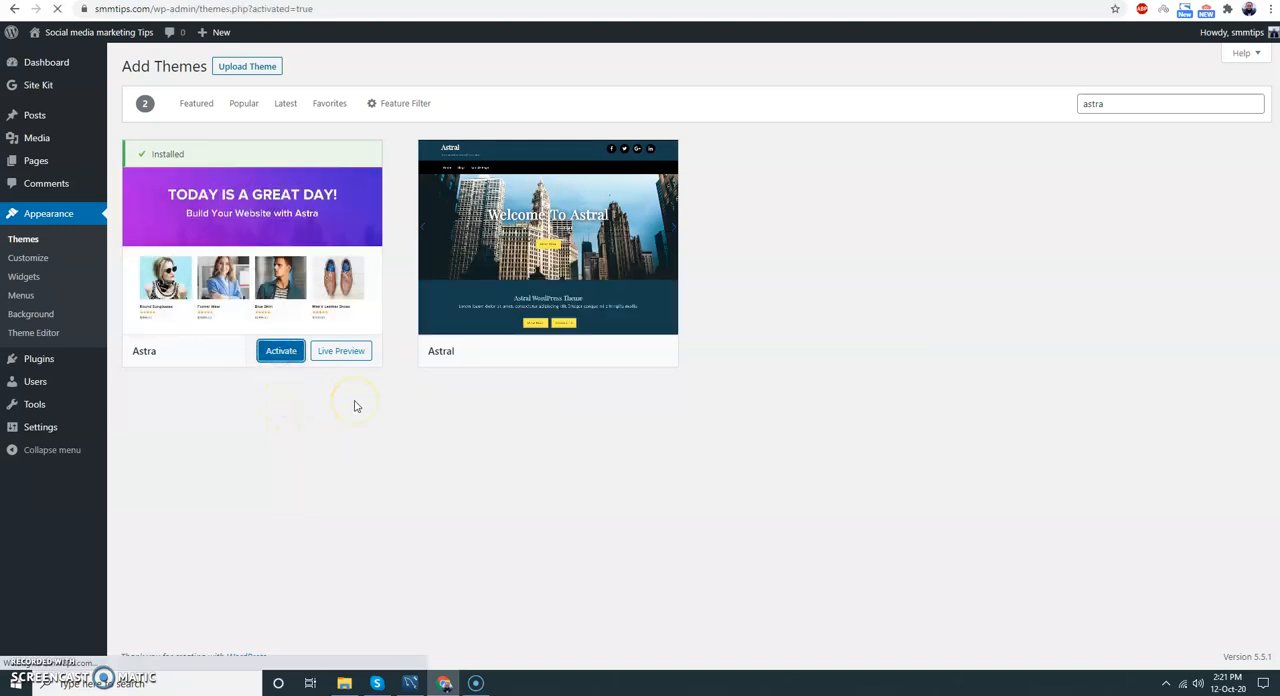
pyautogui.click(281, 351)
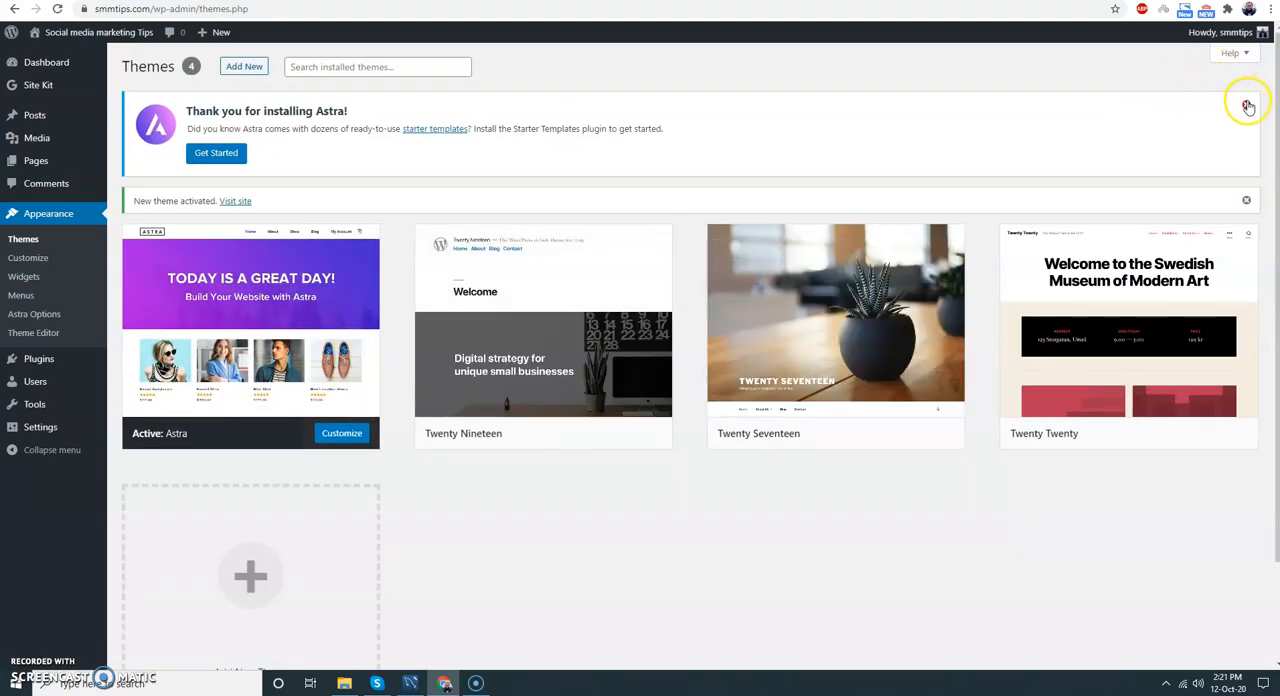
pyautogui.click(1248, 107)
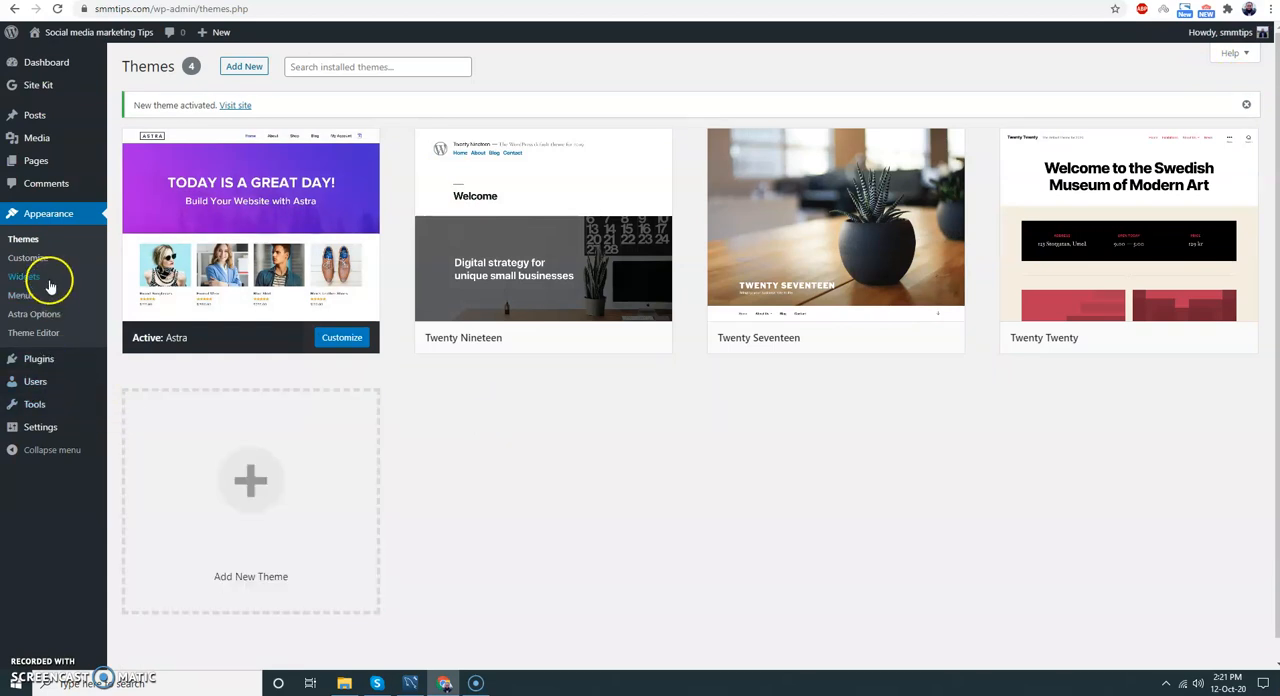
pyautogui.moveTo(38, 359)
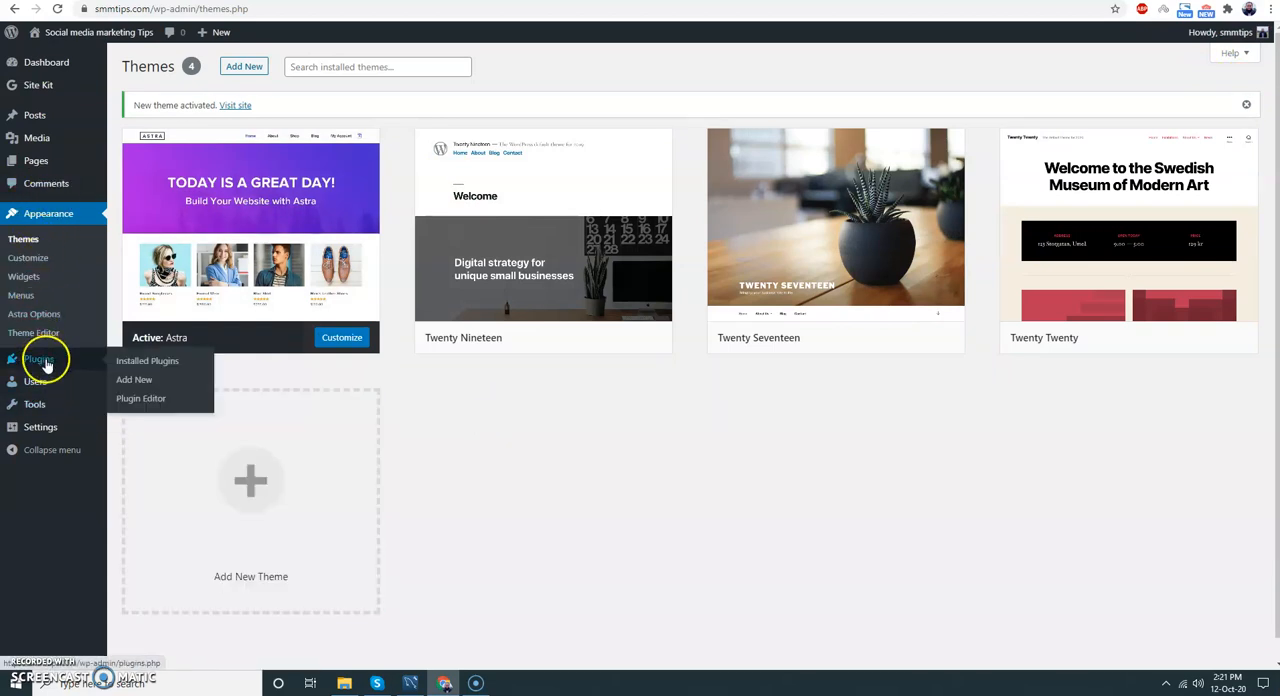
# Step: Search 'elementor', install and activate Elementor Website Builder, then view Installed Plugins
pyautogui.click(134, 380)
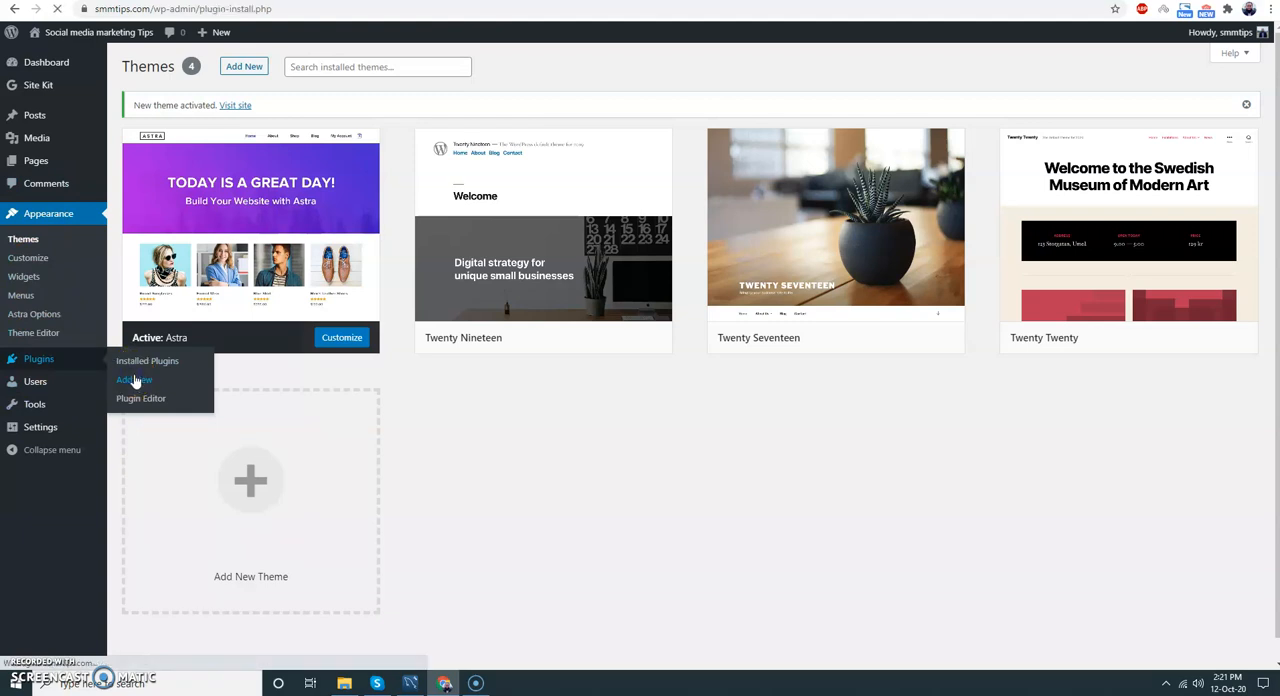
pyautogui.click(134, 380)
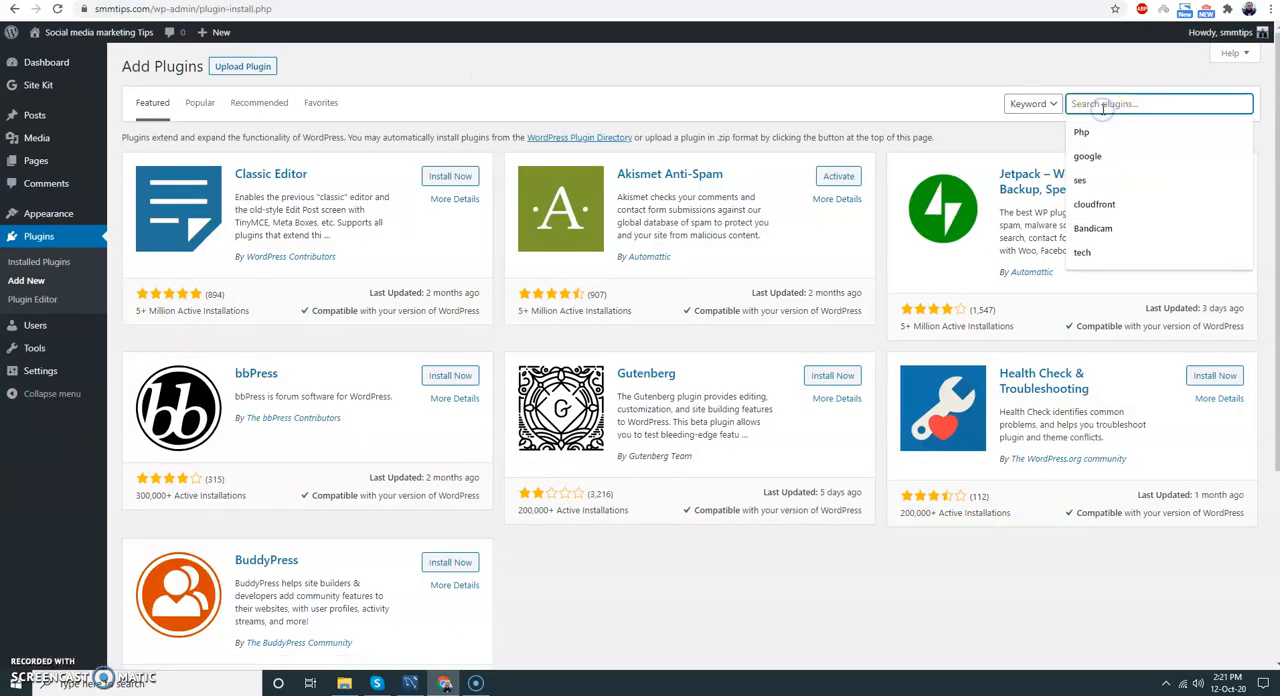
pyautogui.write('elem')
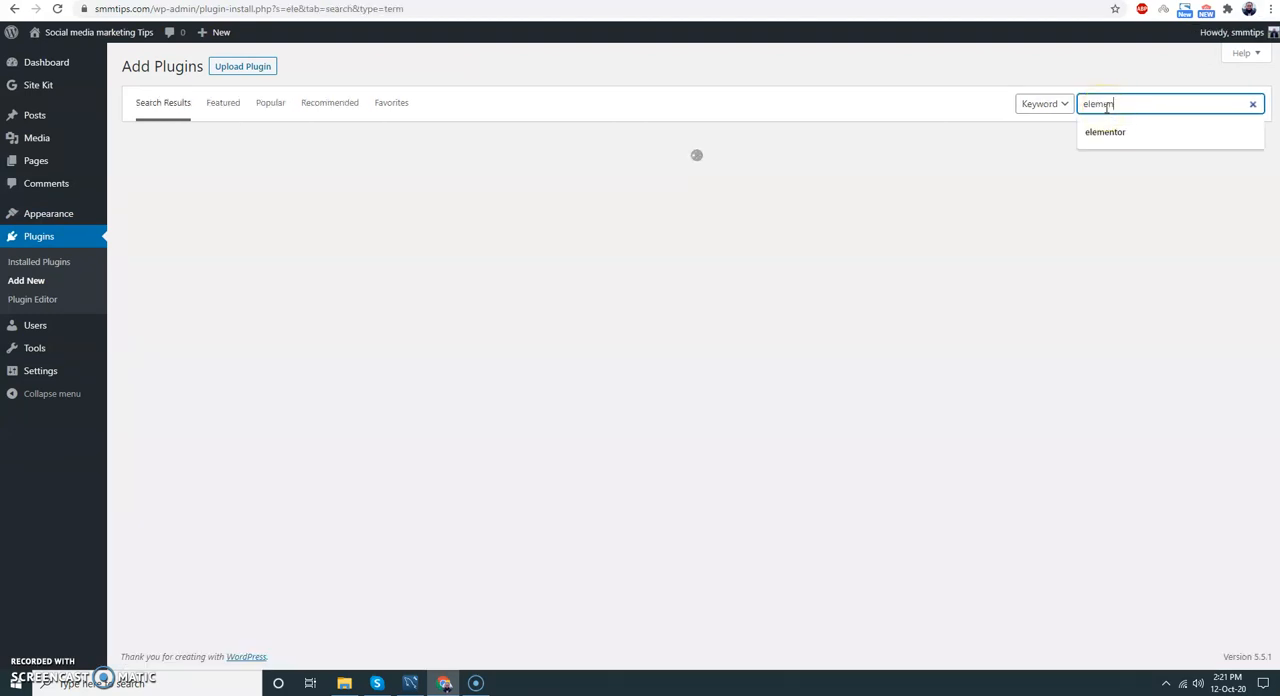
pyautogui.write('elementor')
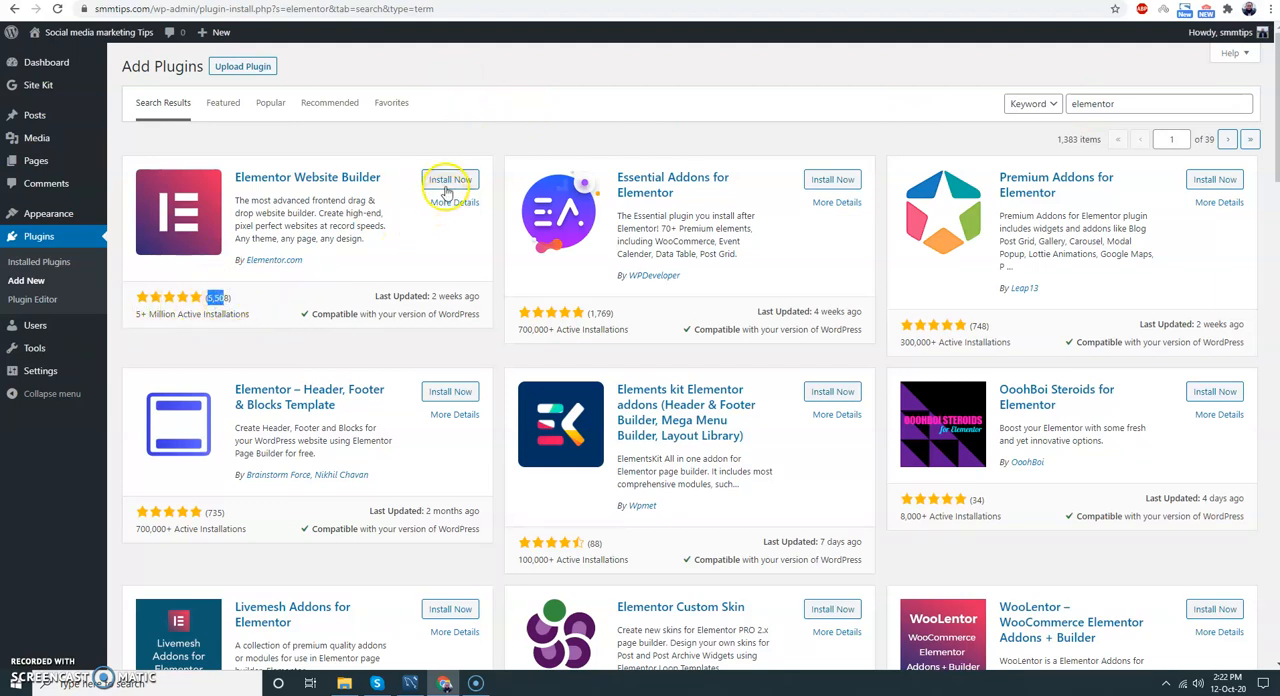
pyautogui.click(448, 179)
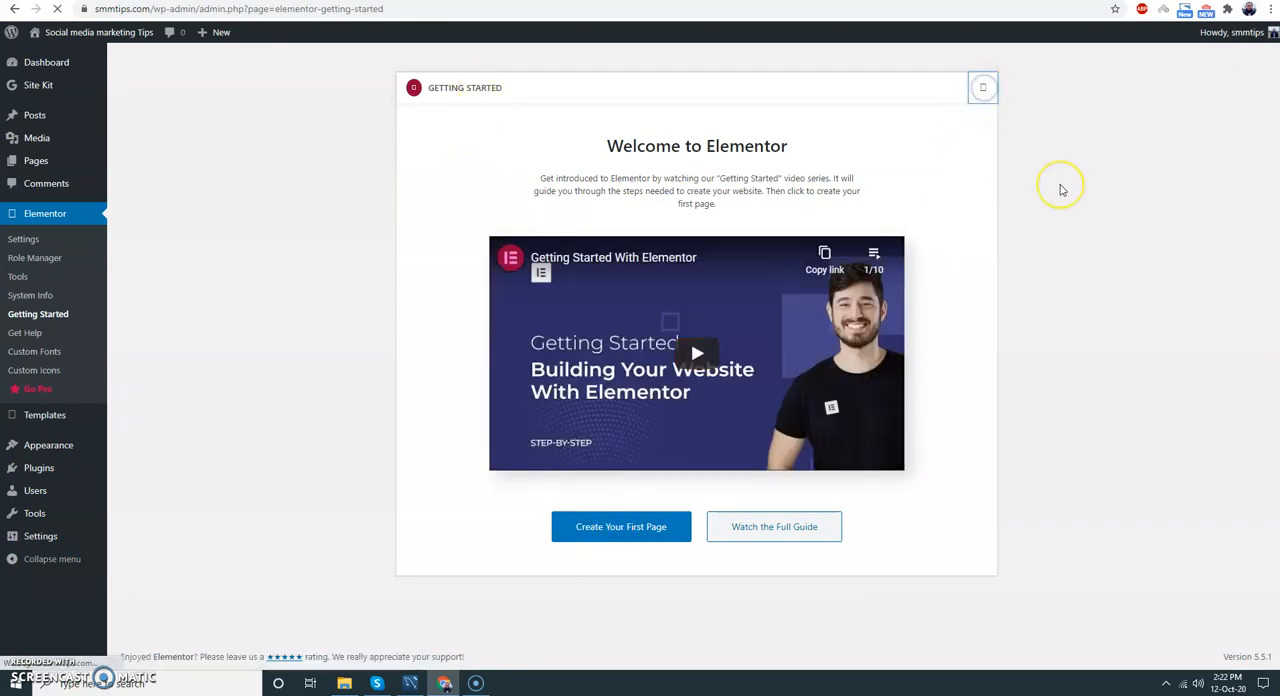
pyautogui.click(46, 61)
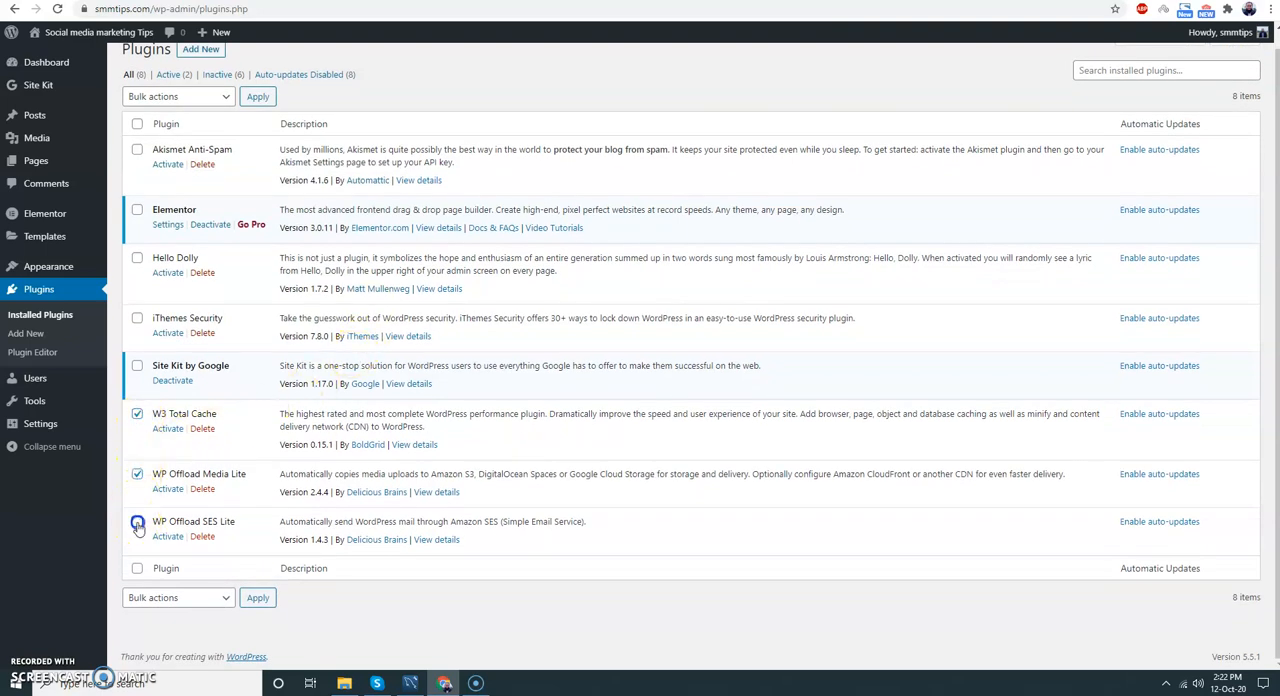
# Step: Bulk-activate W3 Total Cache, WP Offload Media Lite and WP Offload SES Lite
pyautogui.click(137, 521)
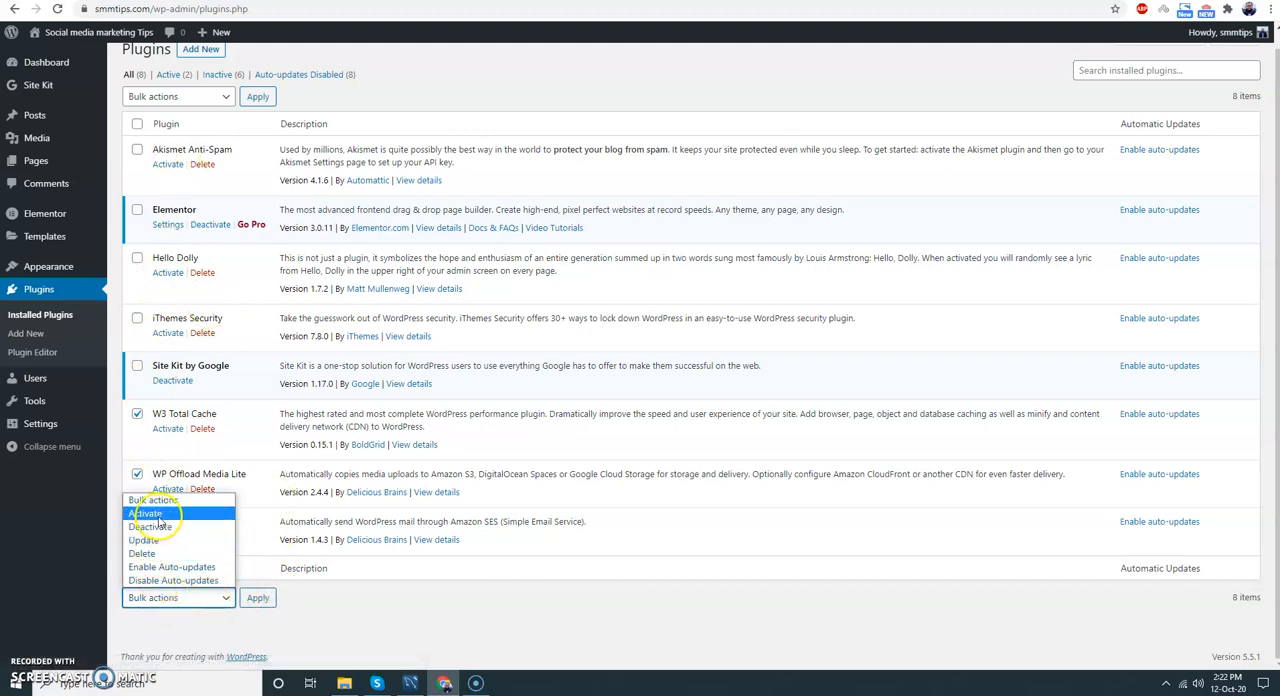
pyautogui.click(147, 514)
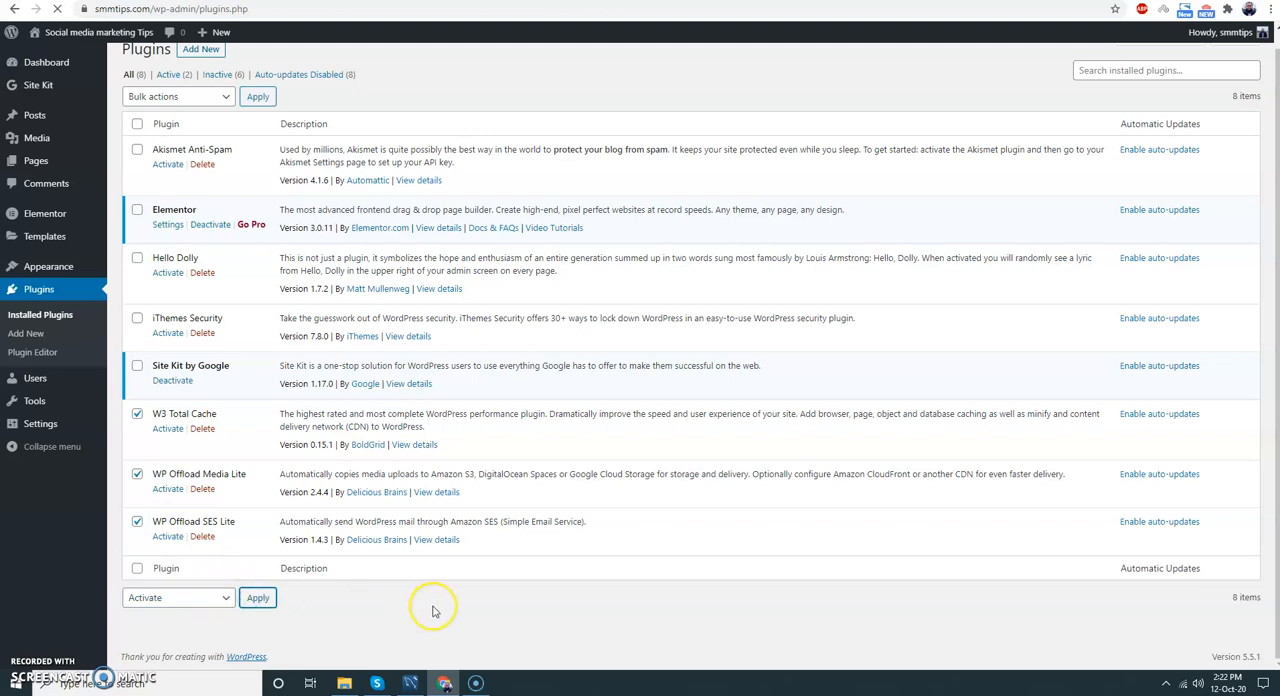
pyautogui.click(257, 597)
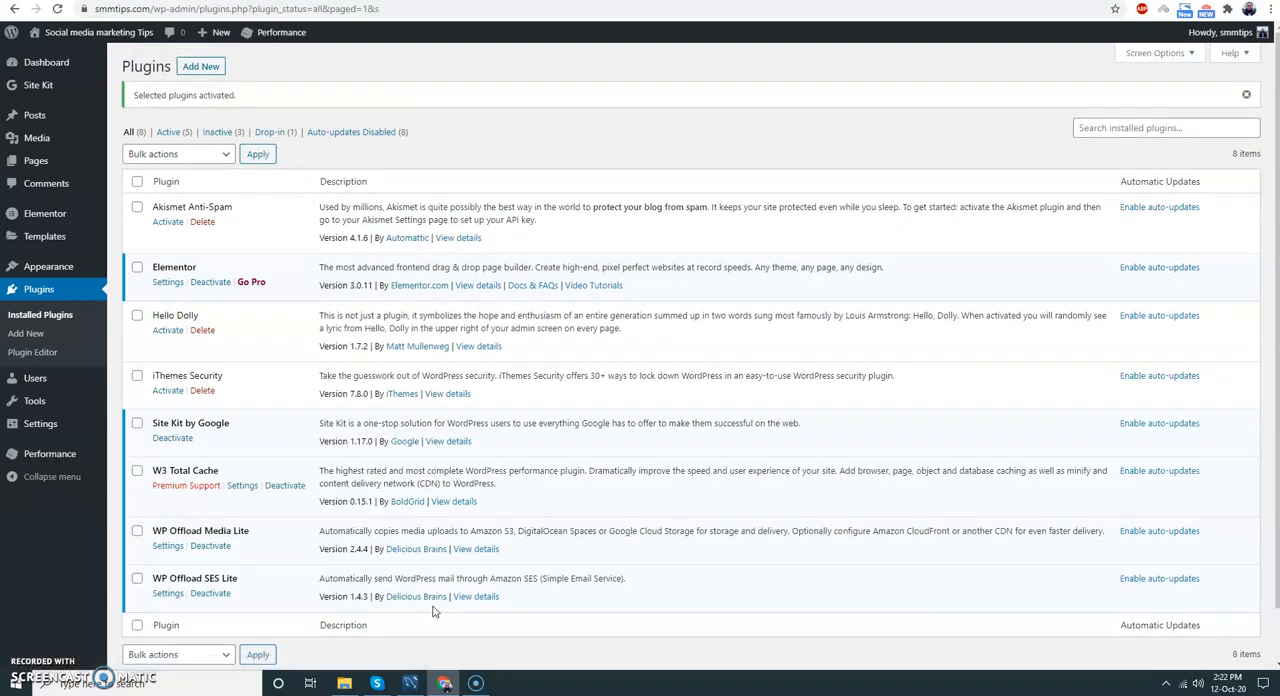
pyautogui.moveTo(150, 115)
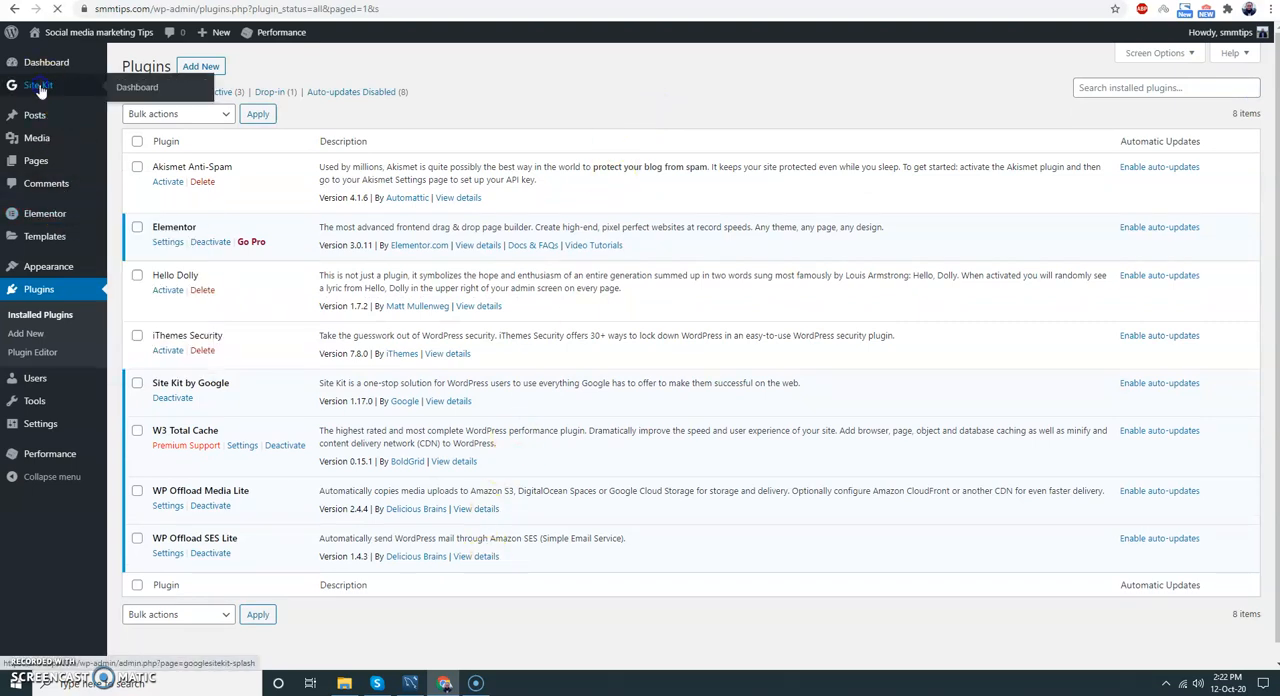
# Step: Start Site Kit setup, sign in with the Google account, and allow the requested access
pyautogui.click(38, 85)
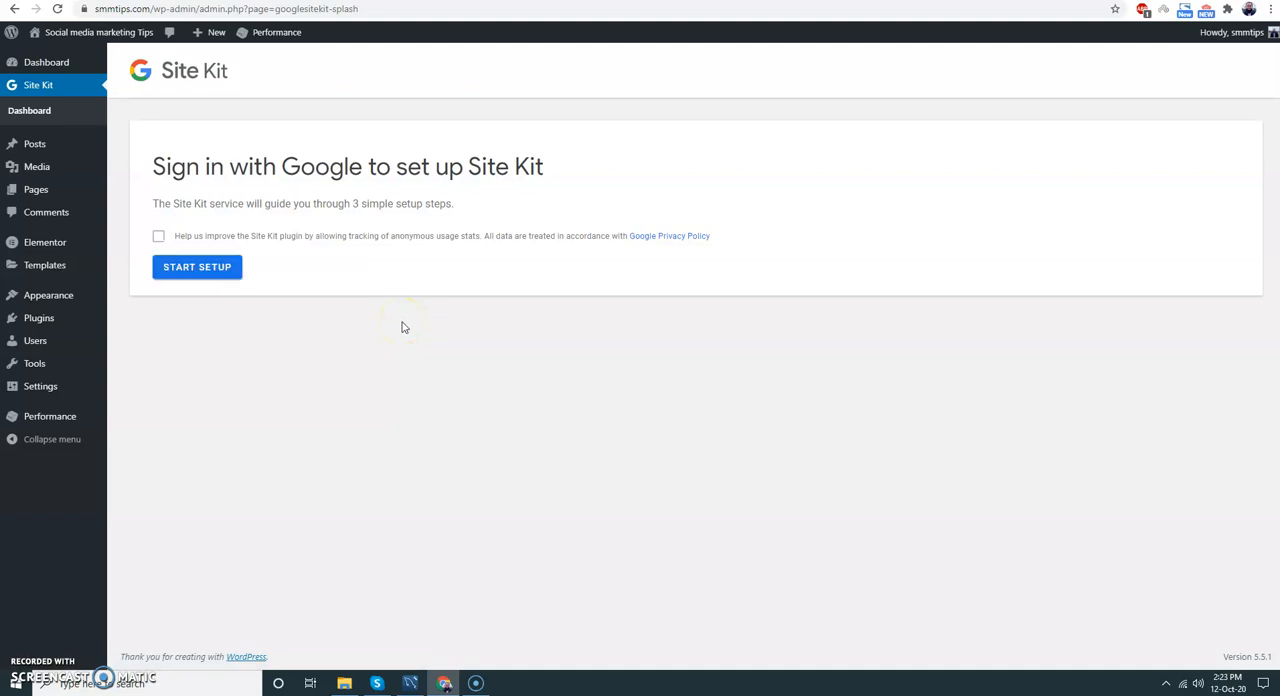
pyautogui.click(197, 266)
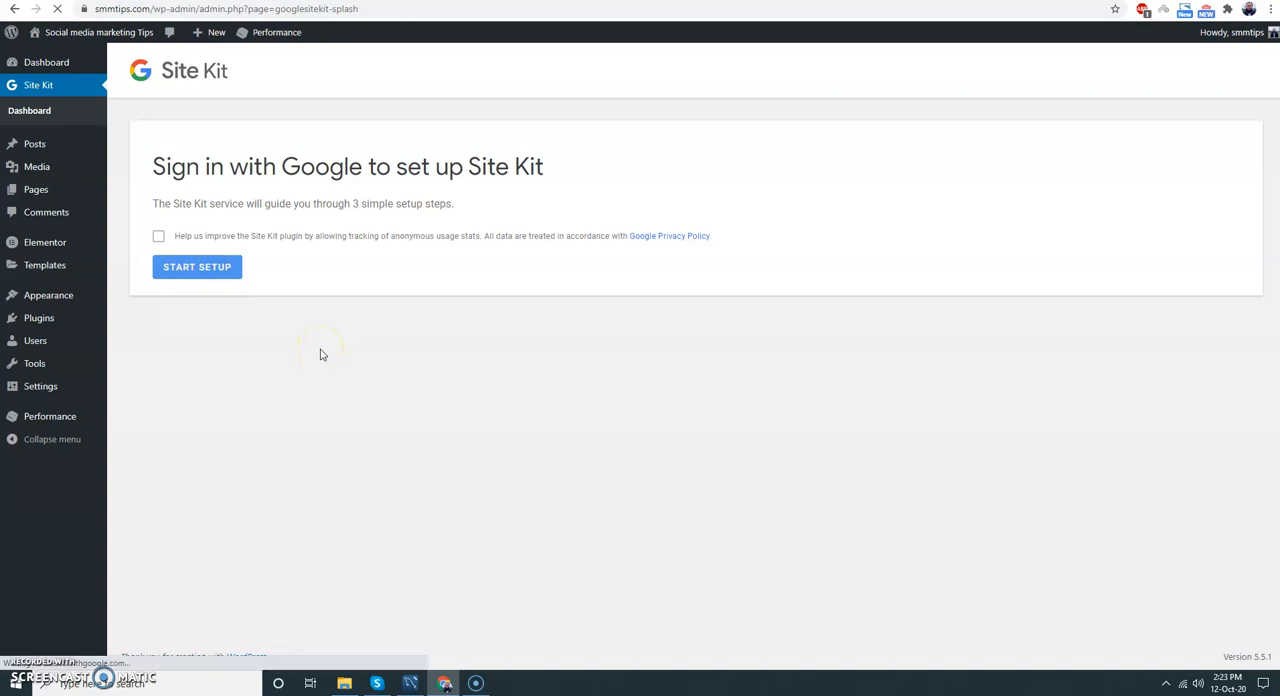
pyautogui.click(197, 266)
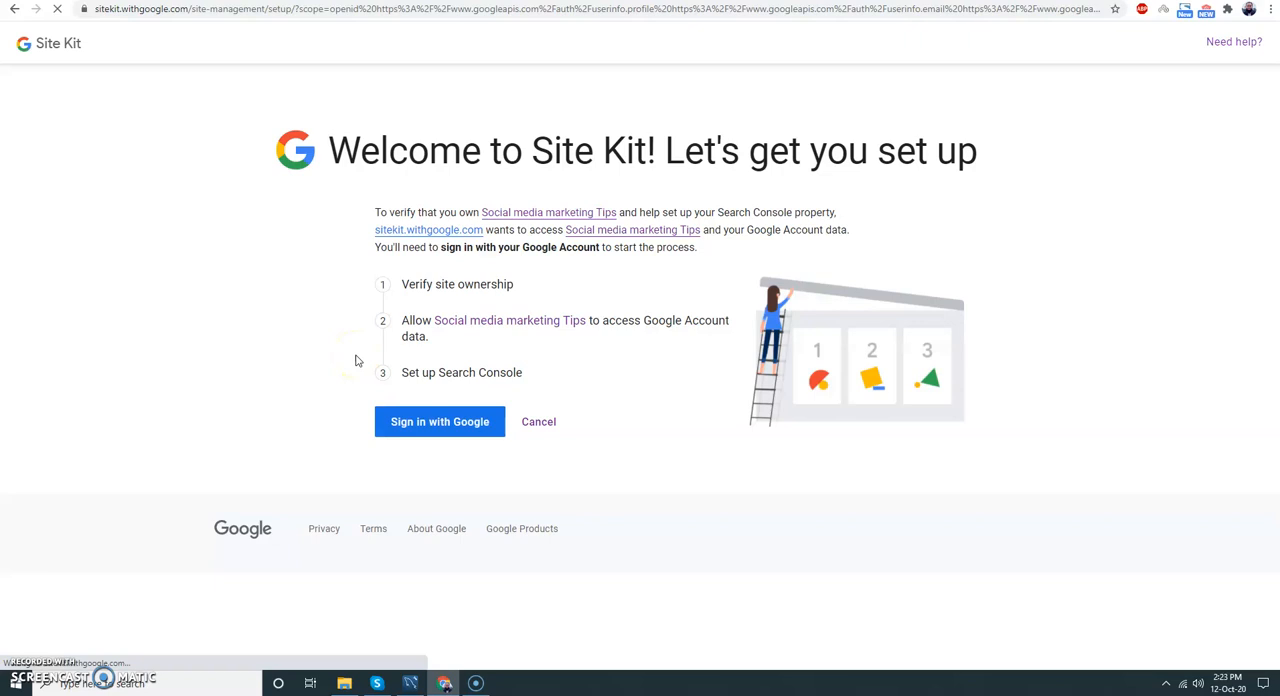
pyautogui.click(439, 421)
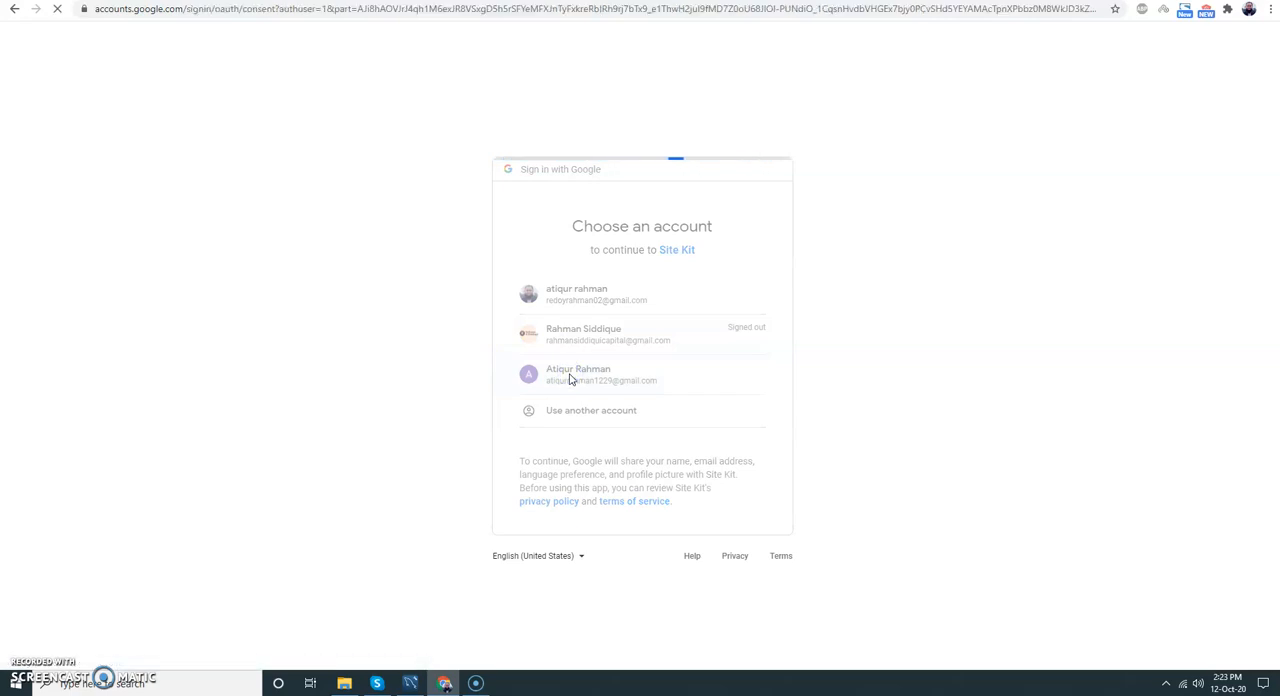
pyautogui.click(577, 374)
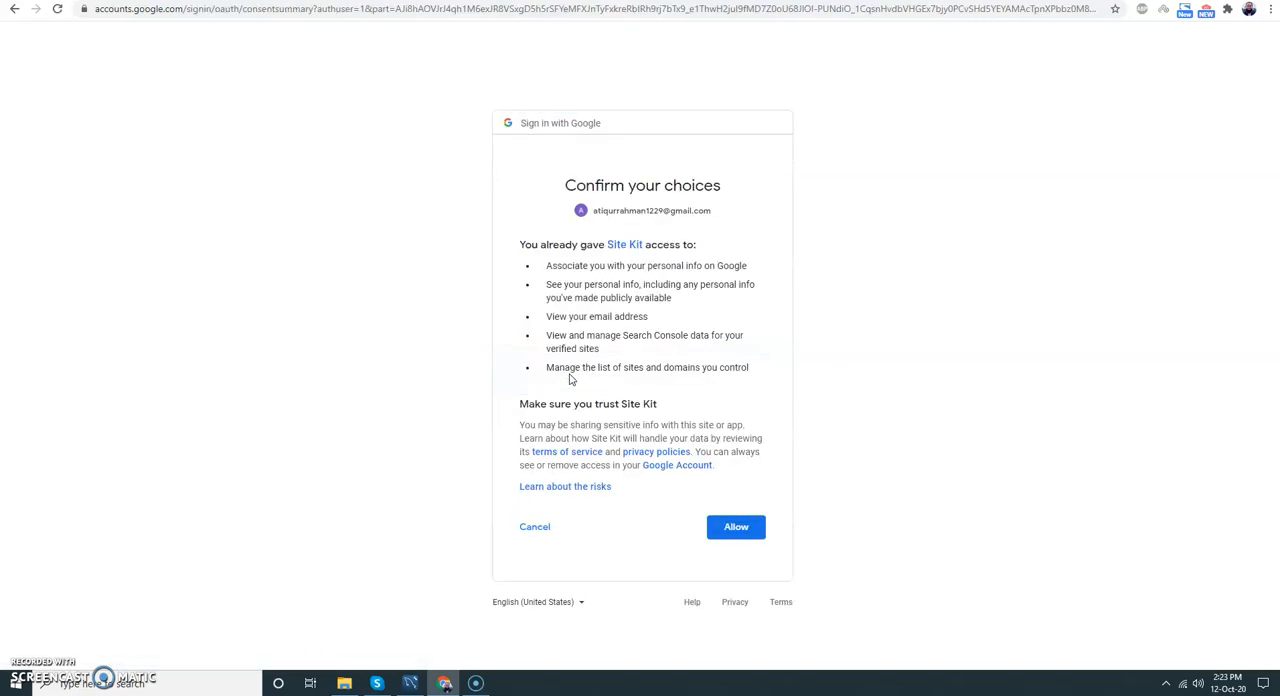
pyautogui.click(735, 527)
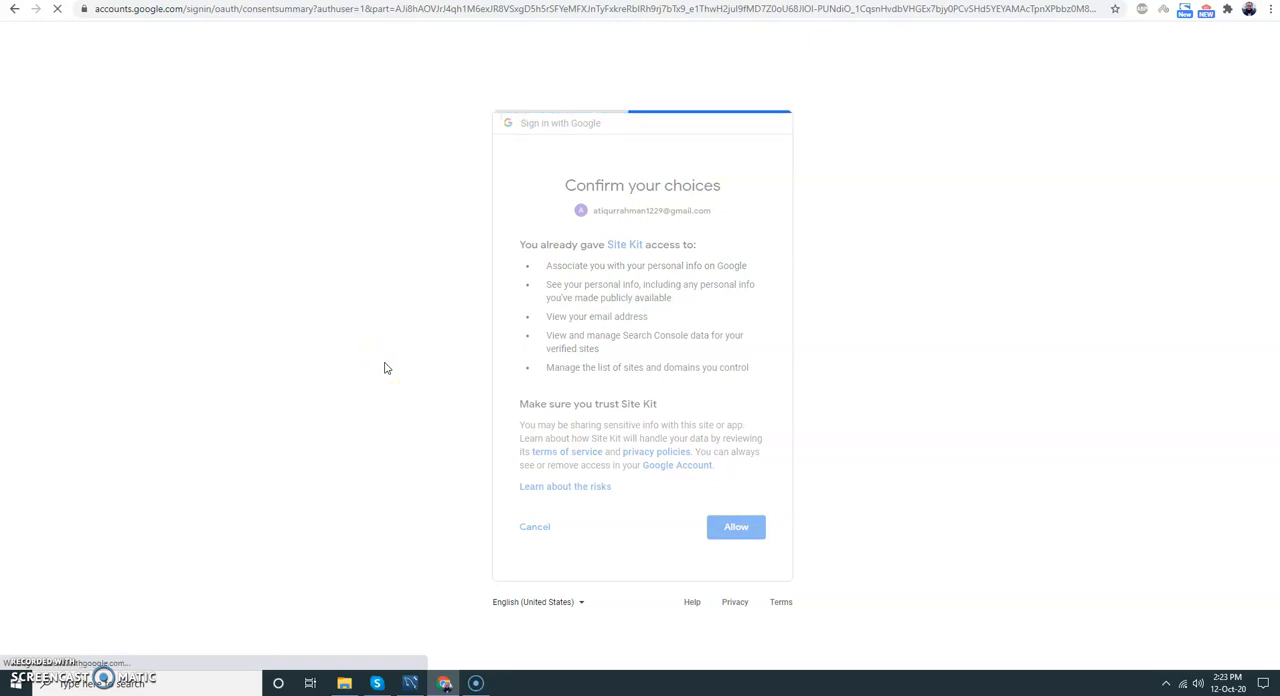
pyautogui.click(735, 527)
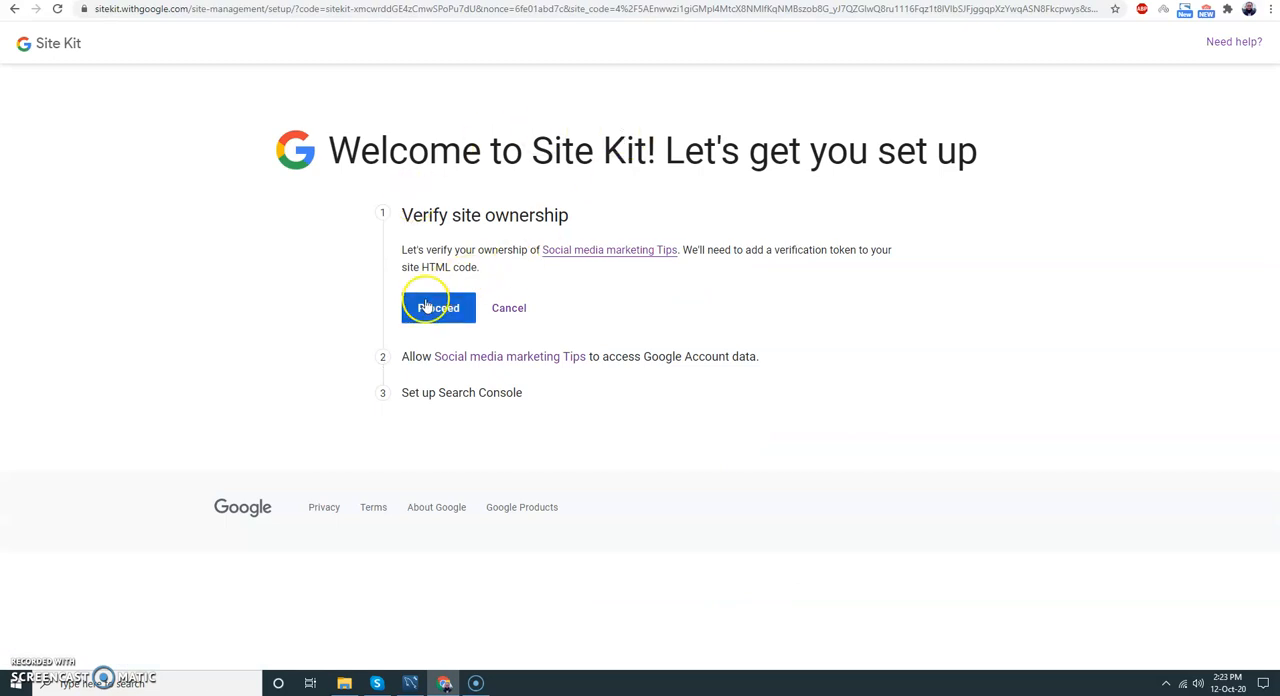
# Step: Verify site ownership, allow account data access, add the site to Search Console, open the dashboard
pyautogui.click(438, 307)
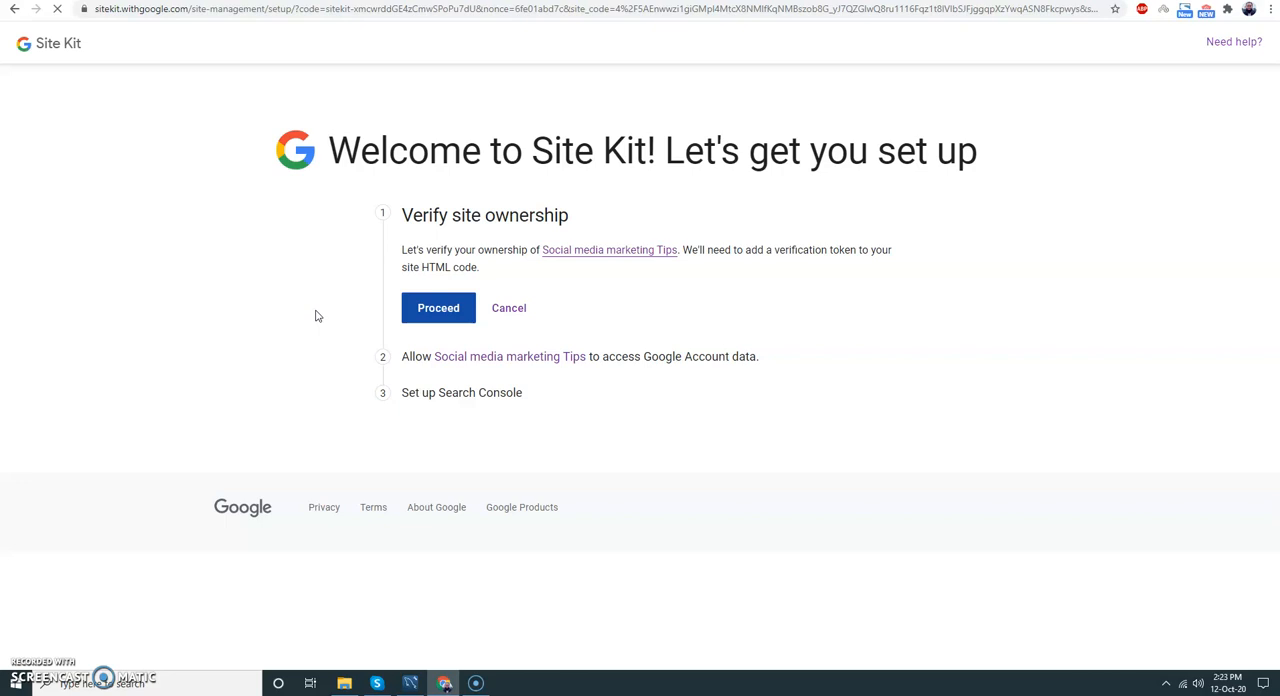
pyautogui.moveTo(320, 317)
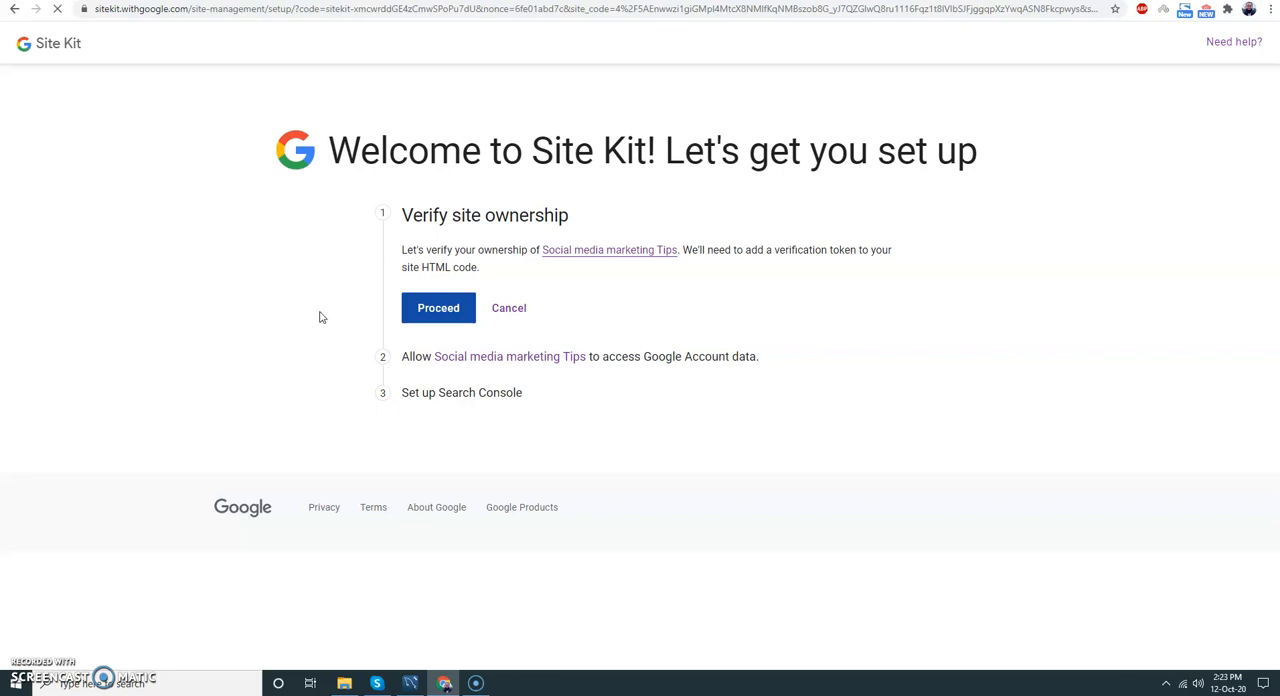
pyautogui.click(438, 307)
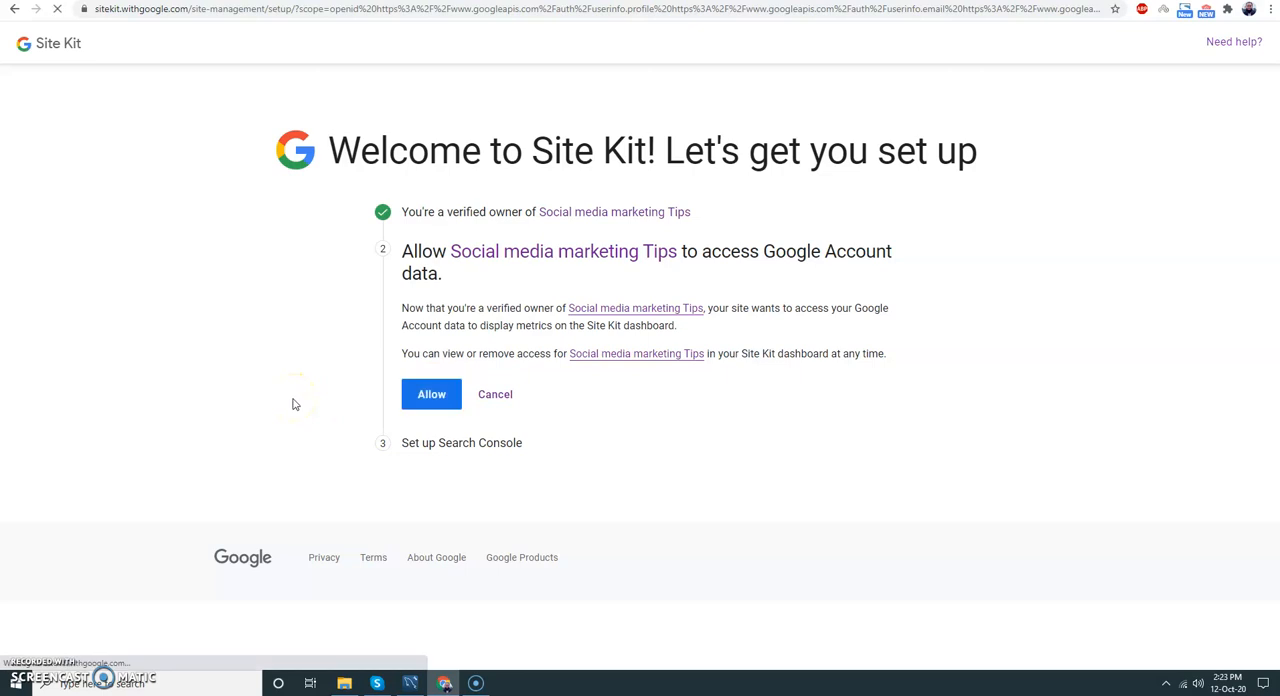
pyautogui.click(431, 393)
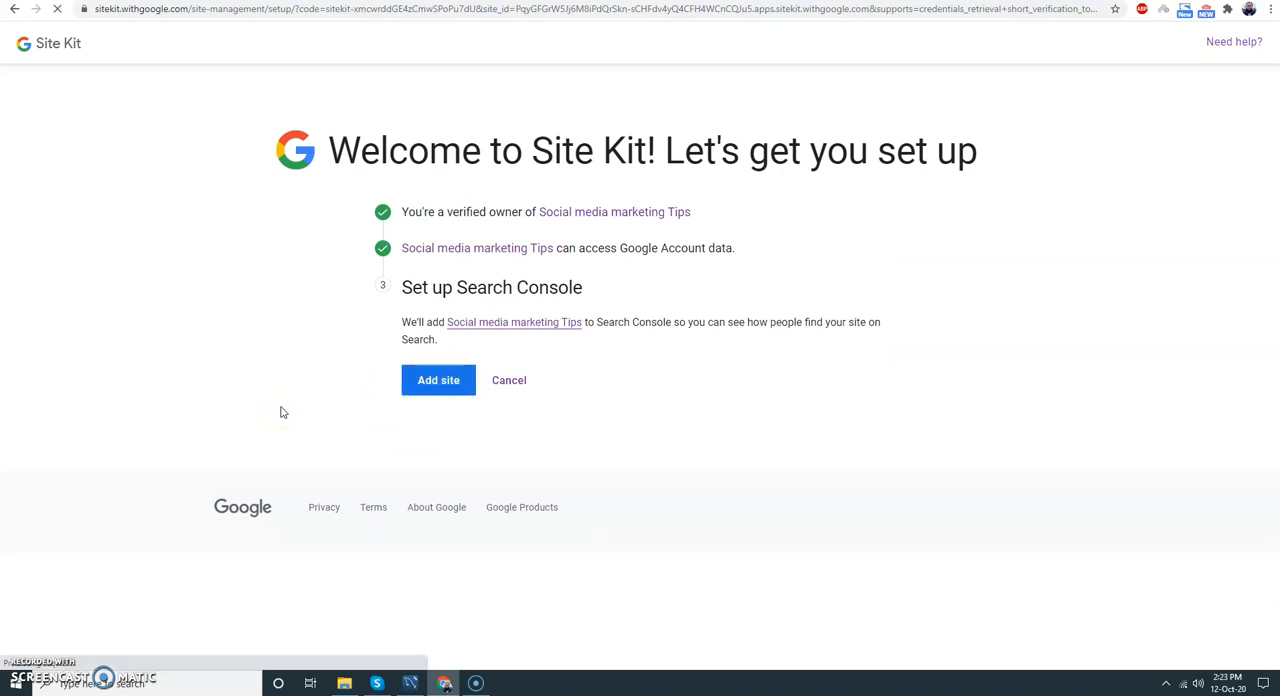
pyautogui.click(438, 380)
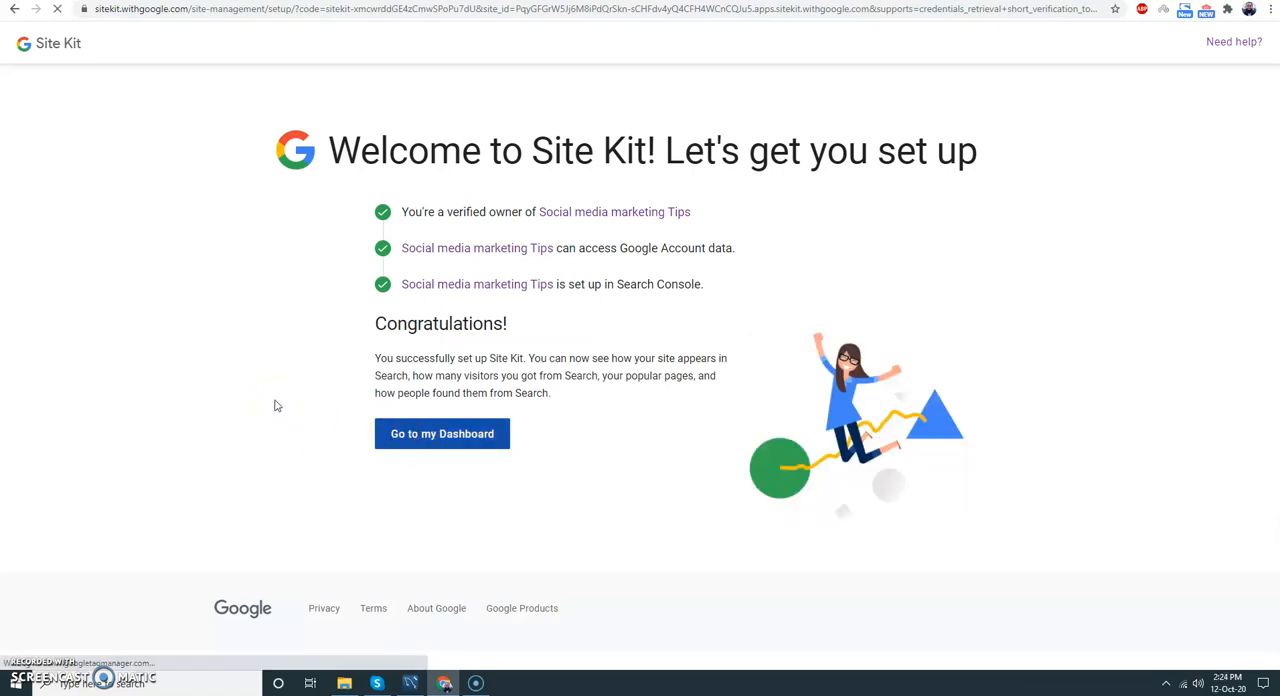
pyautogui.click(441, 433)
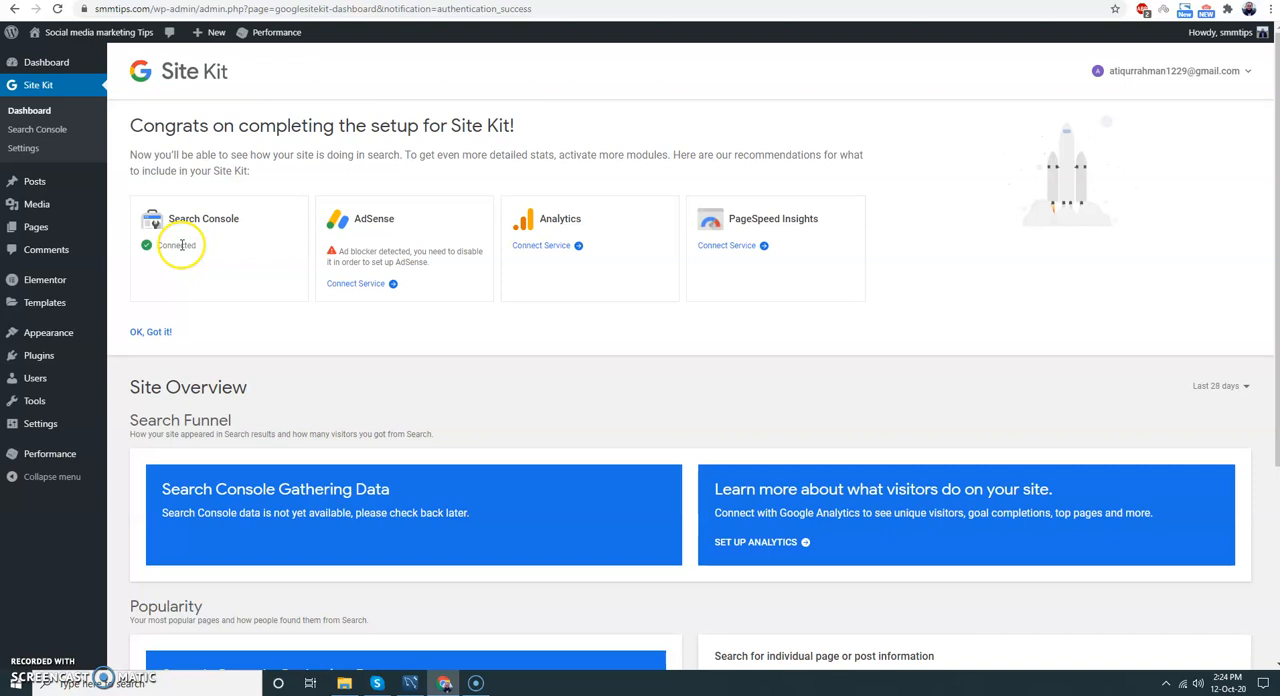
pyautogui.moveTo(395, 353)
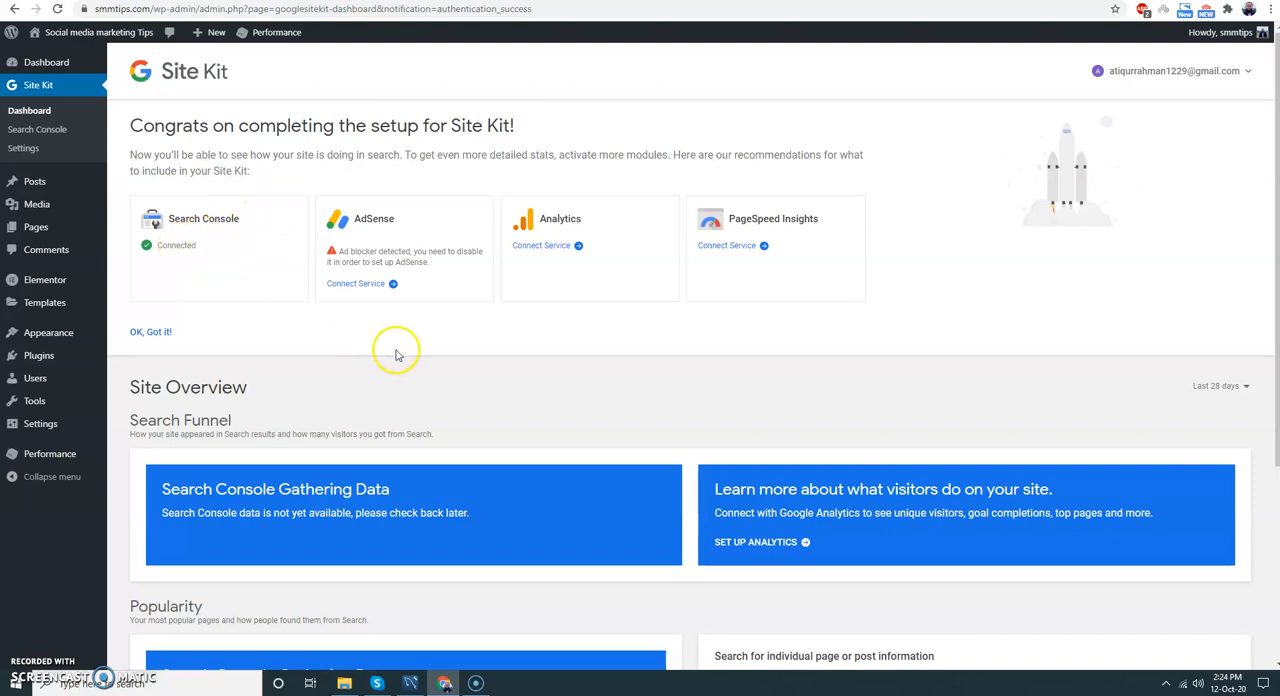
pyautogui.moveTo(545, 245)
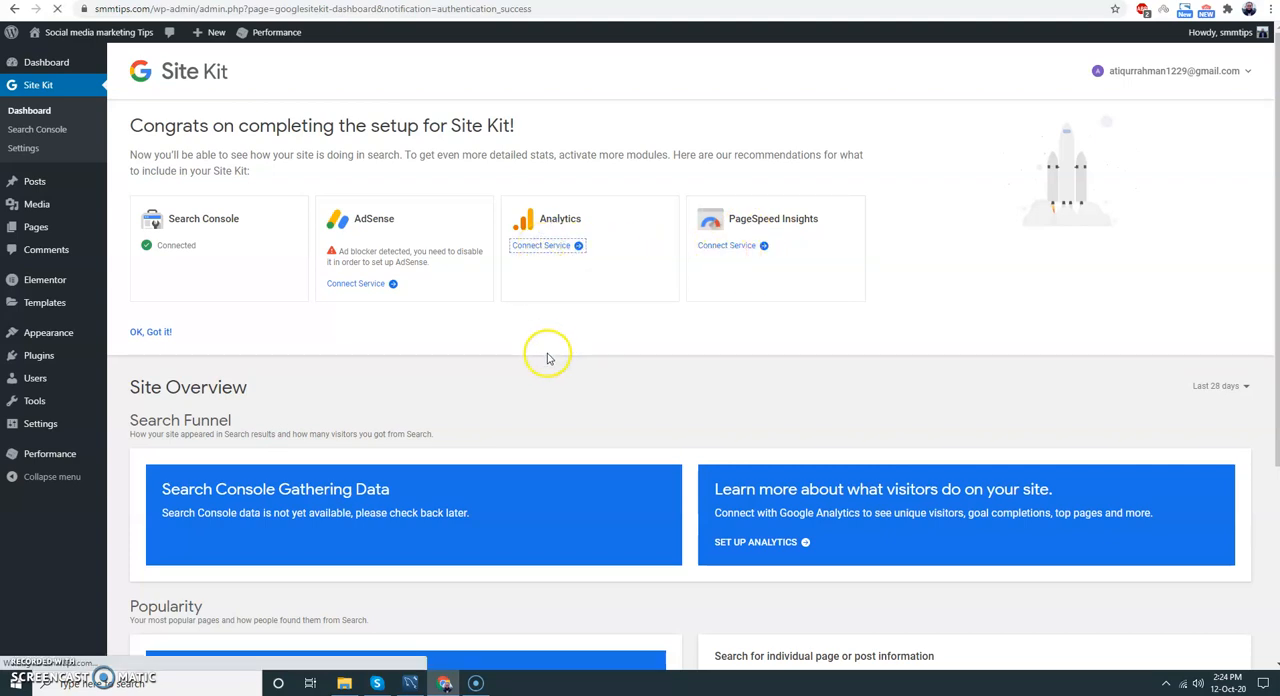
# Step: Start the Analytics connection, choose the Google account, and allow Site Kit's access
pyautogui.click(540, 245)
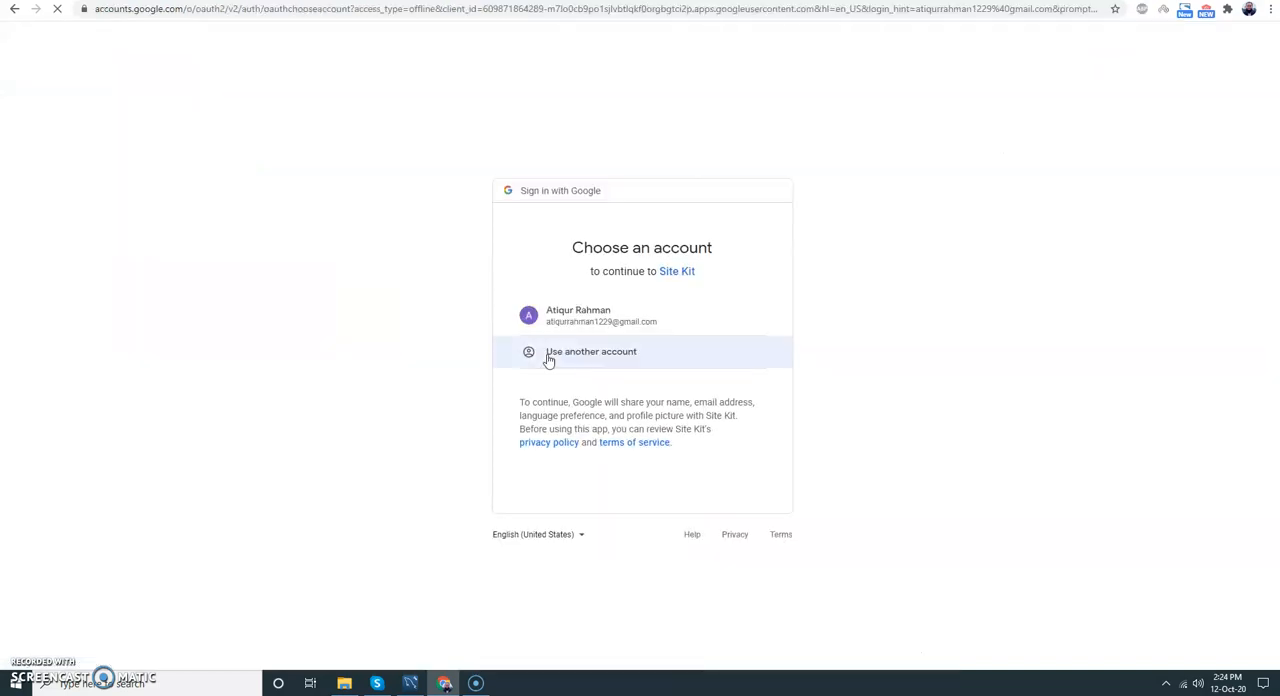
pyautogui.click(600, 315)
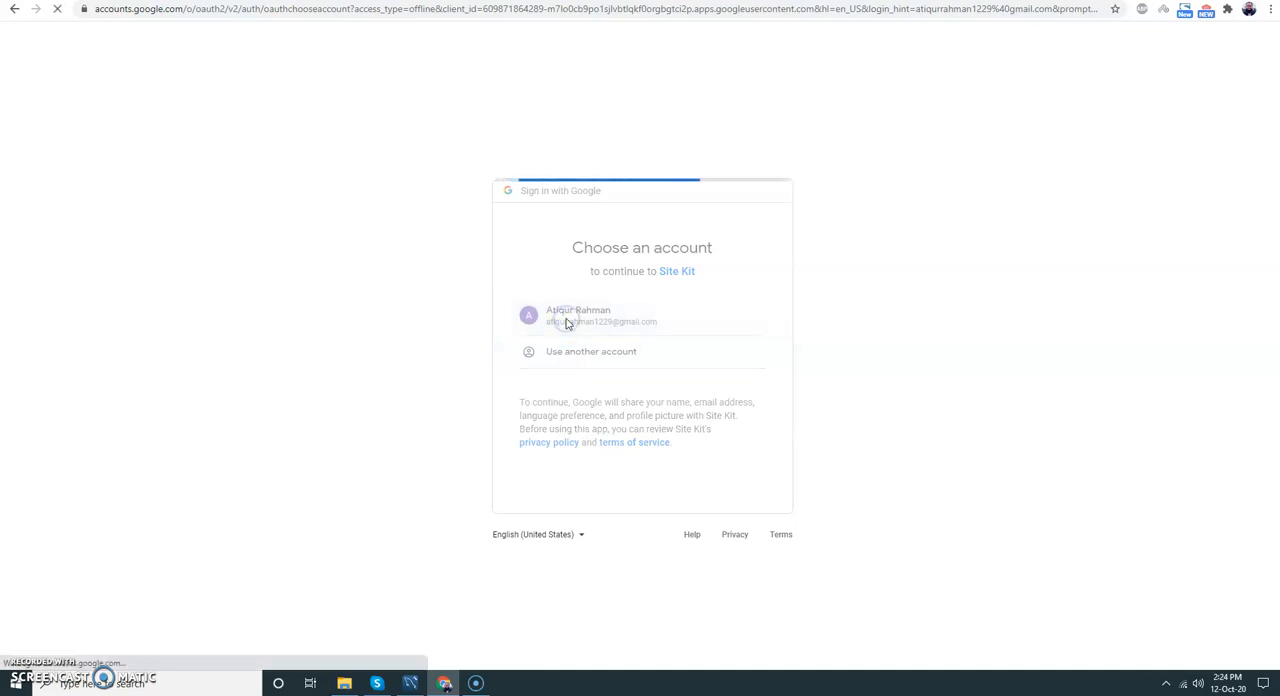
pyautogui.click(604, 315)
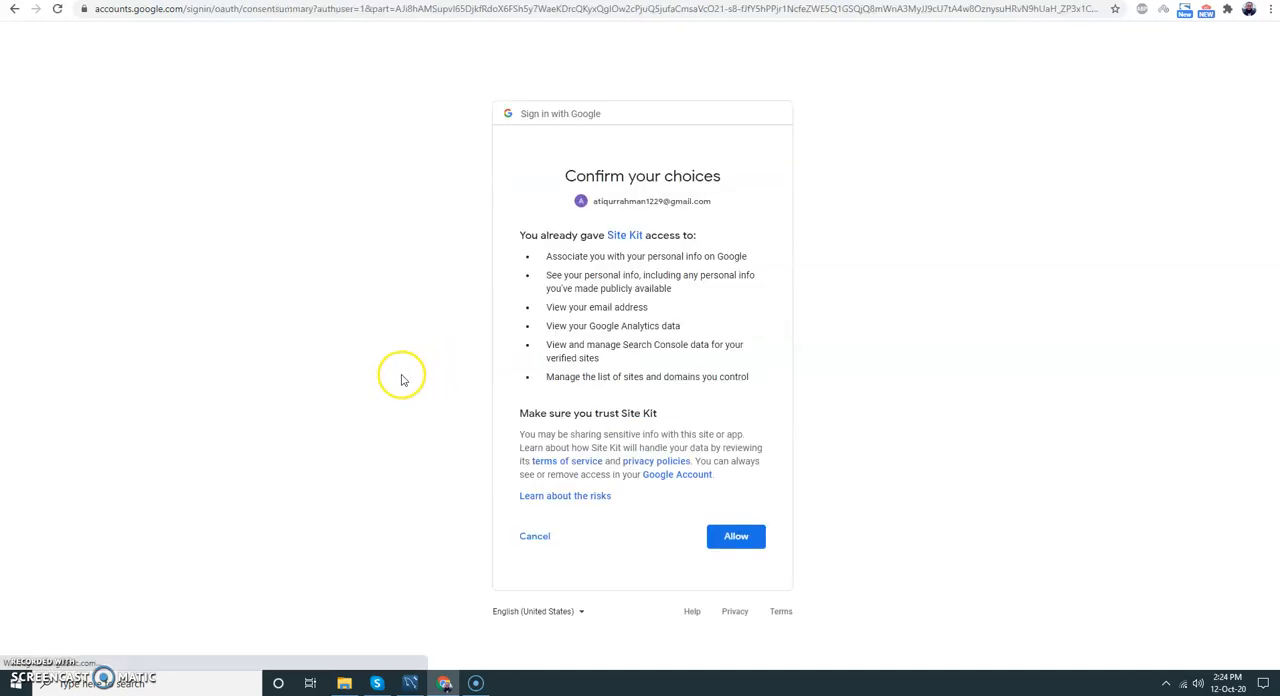
pyautogui.click(735, 536)
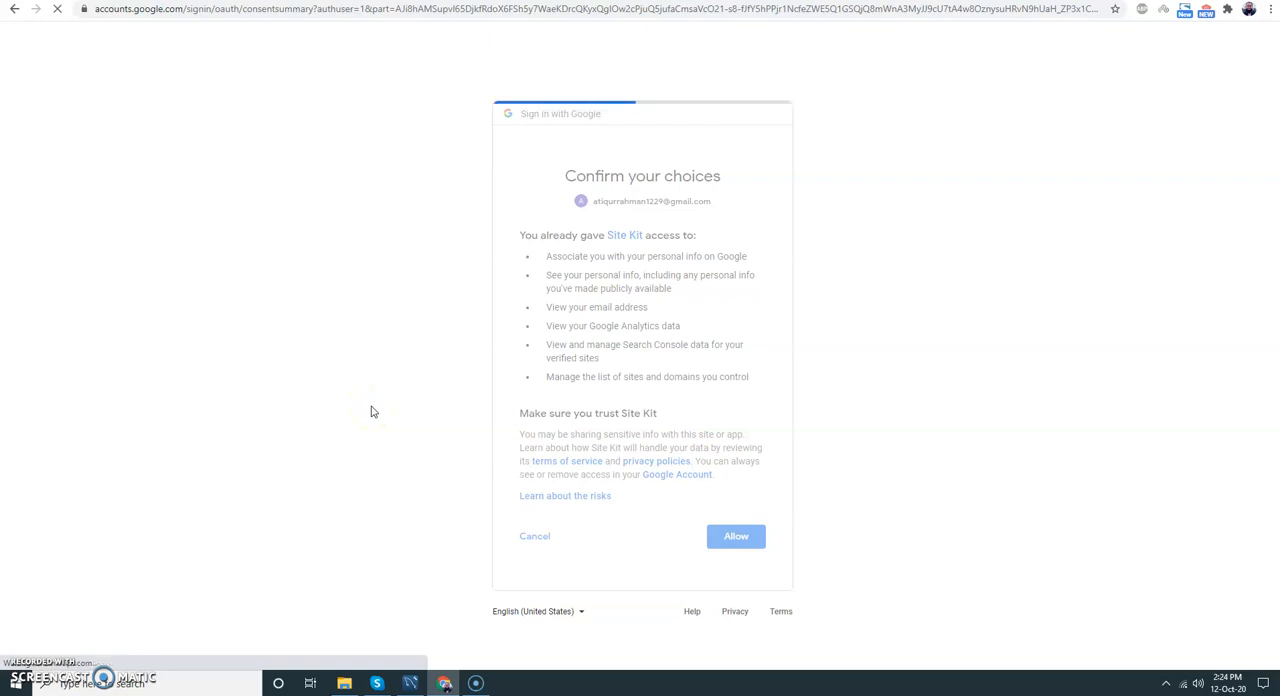
pyautogui.click(735, 536)
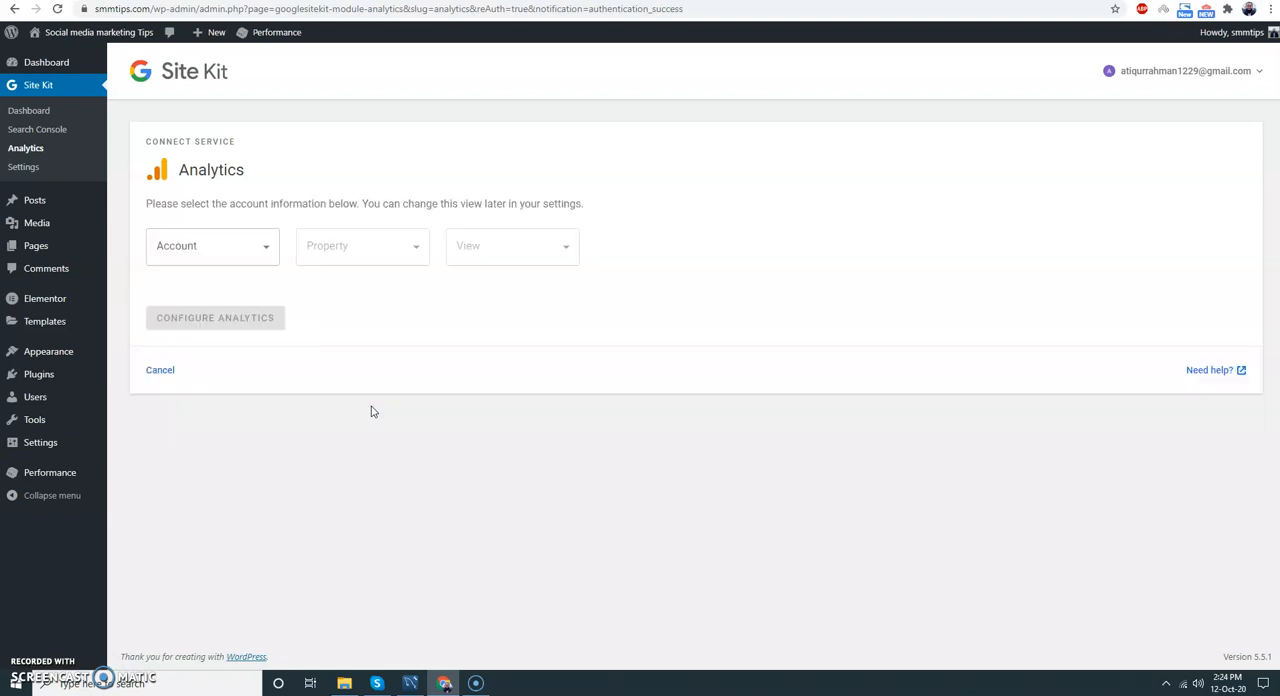
# Step: Configure Analytics with account aws-with-atiq, a new property, and view name smmtips.com
pyautogui.click(212, 246)
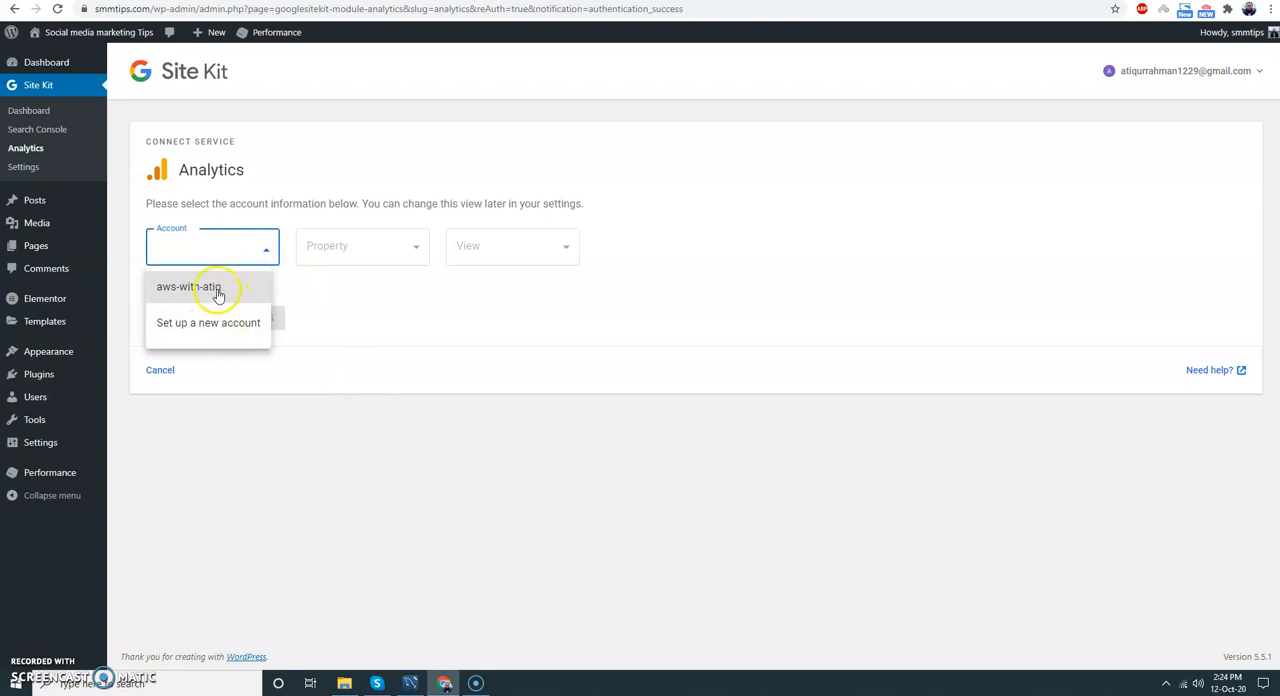
pyautogui.click(188, 287)
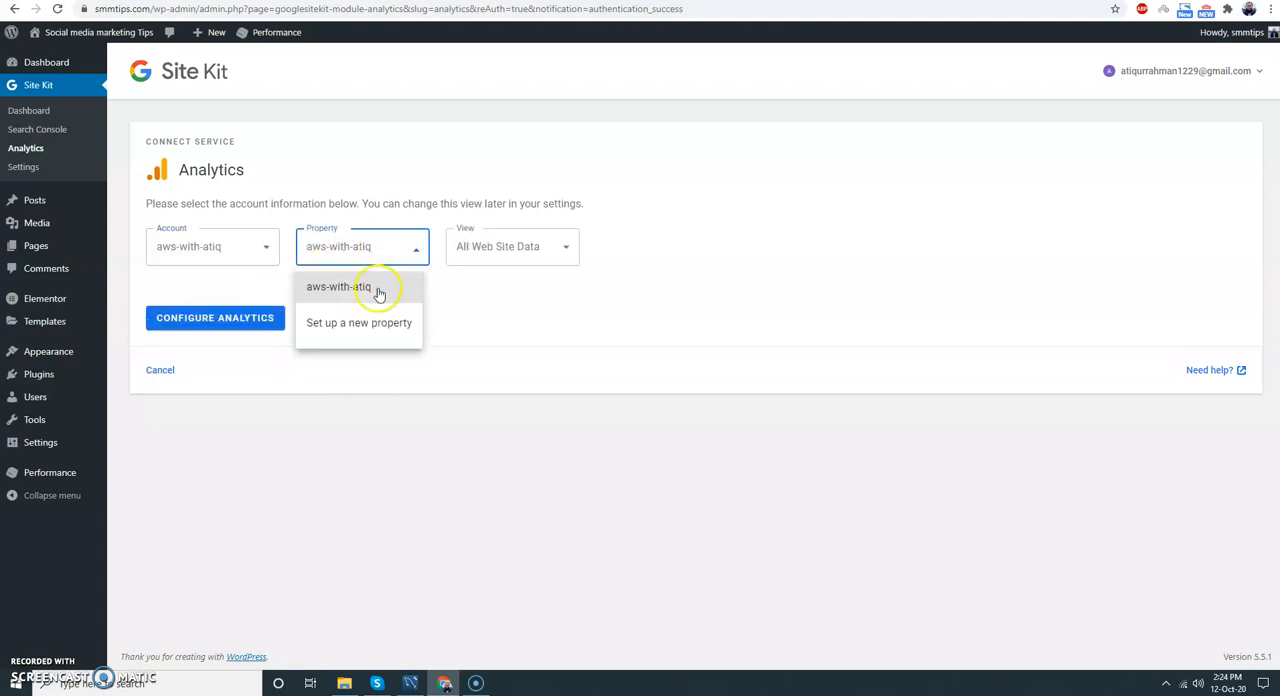
pyautogui.click(358, 322)
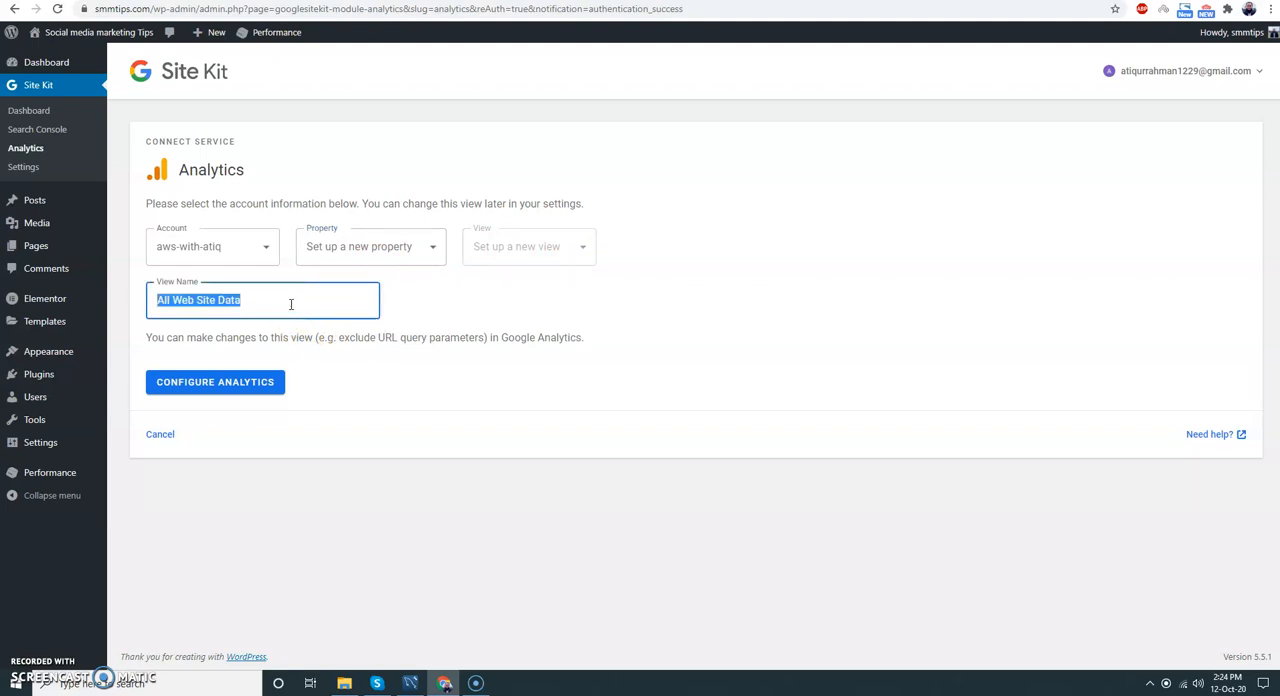
pyautogui.write('smmtips.com')
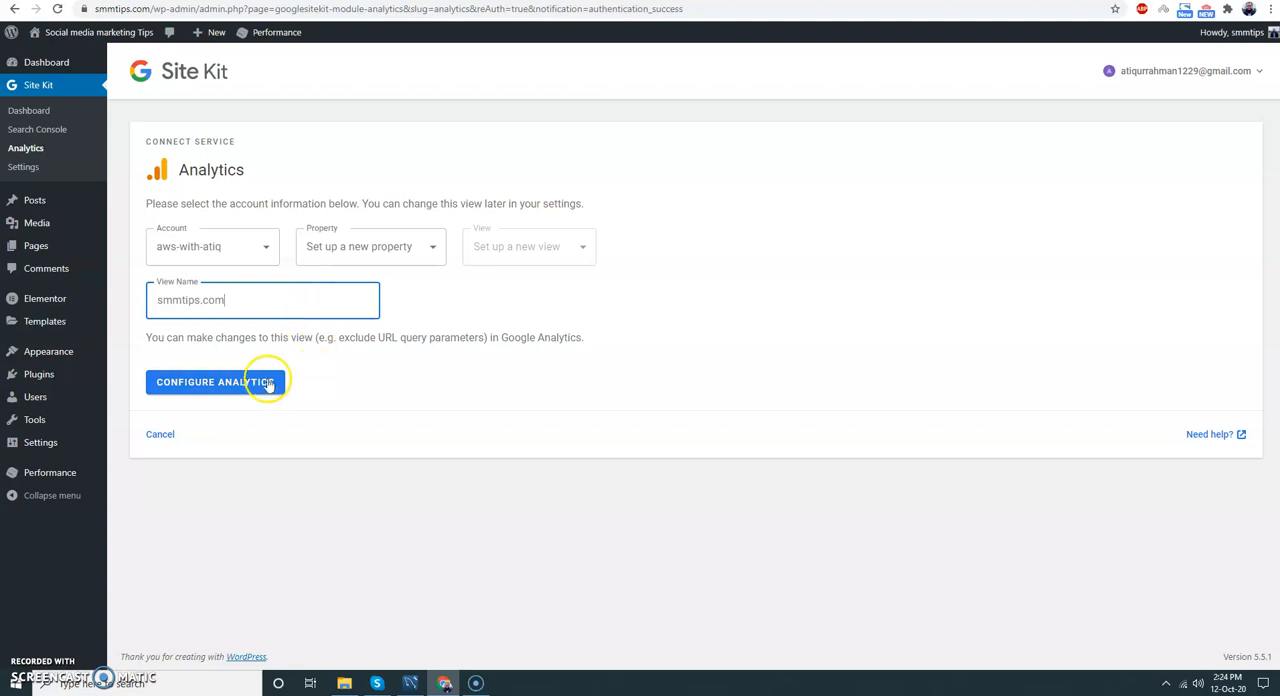
pyautogui.click(214, 382)
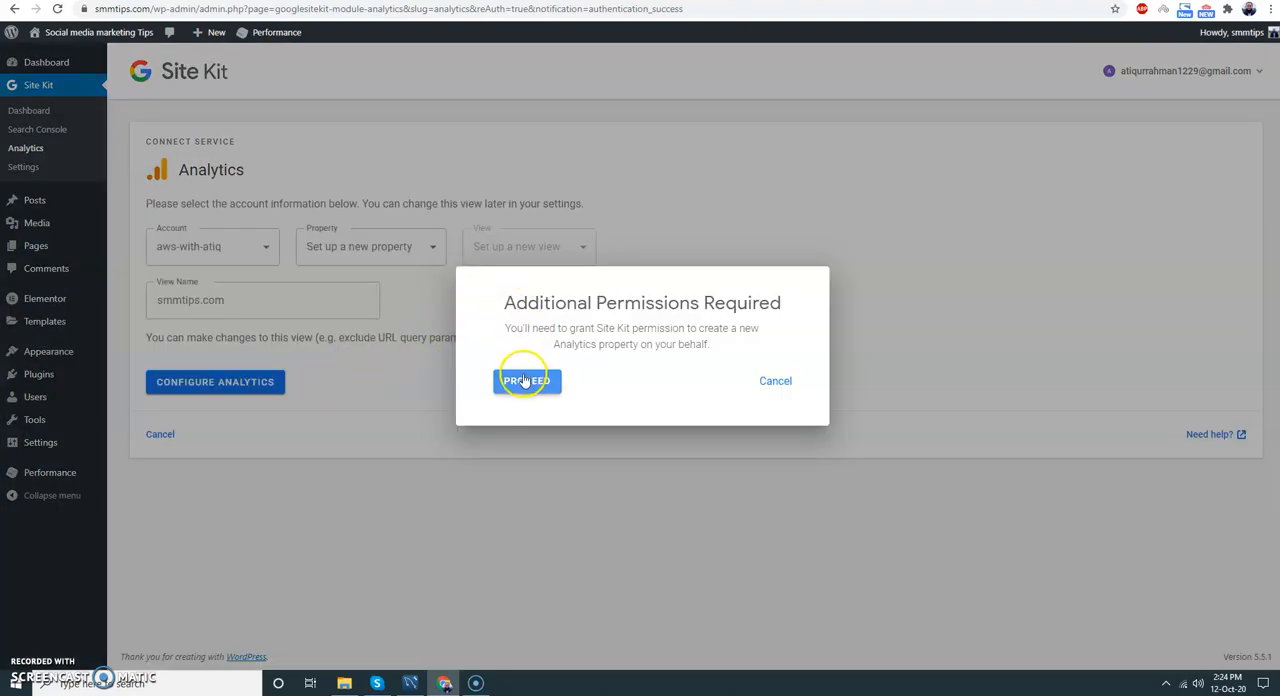
# Step: Proceed with the chosen Google account and allow editing Analytics management entities
pyautogui.click(526, 381)
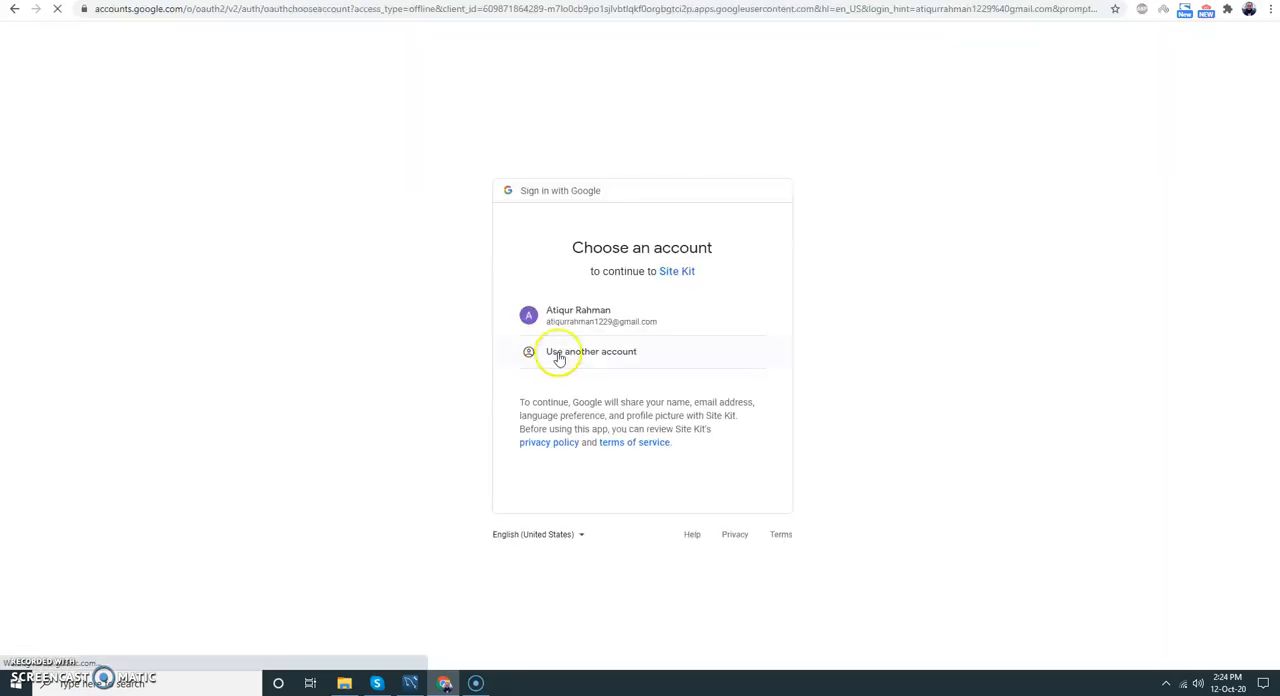
pyautogui.click(591, 351)
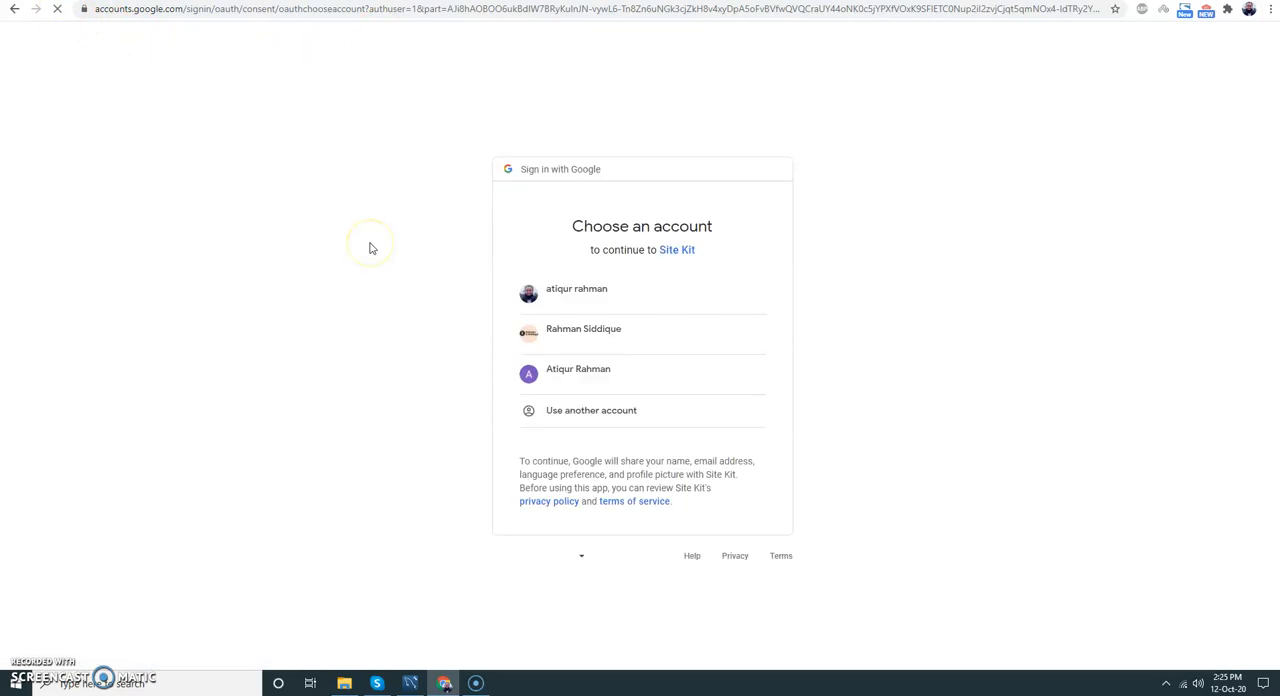
pyautogui.click(576, 288)
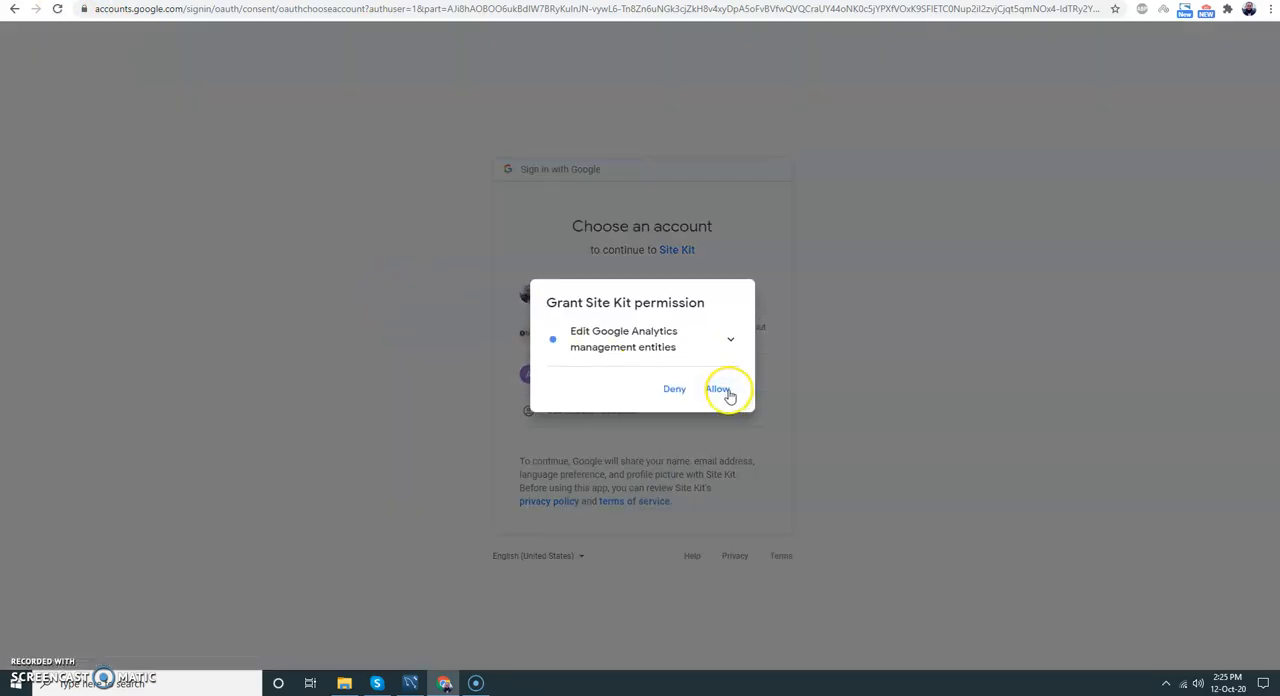
pyautogui.click(718, 388)
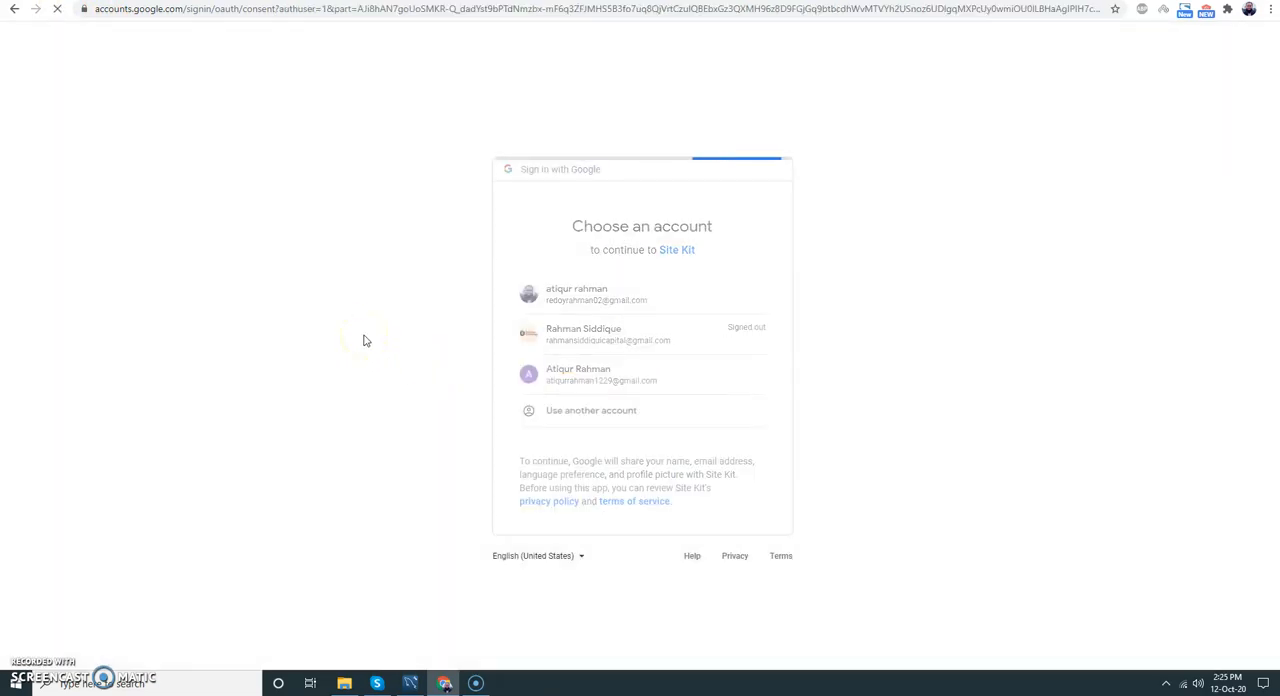
pyautogui.click(601, 374)
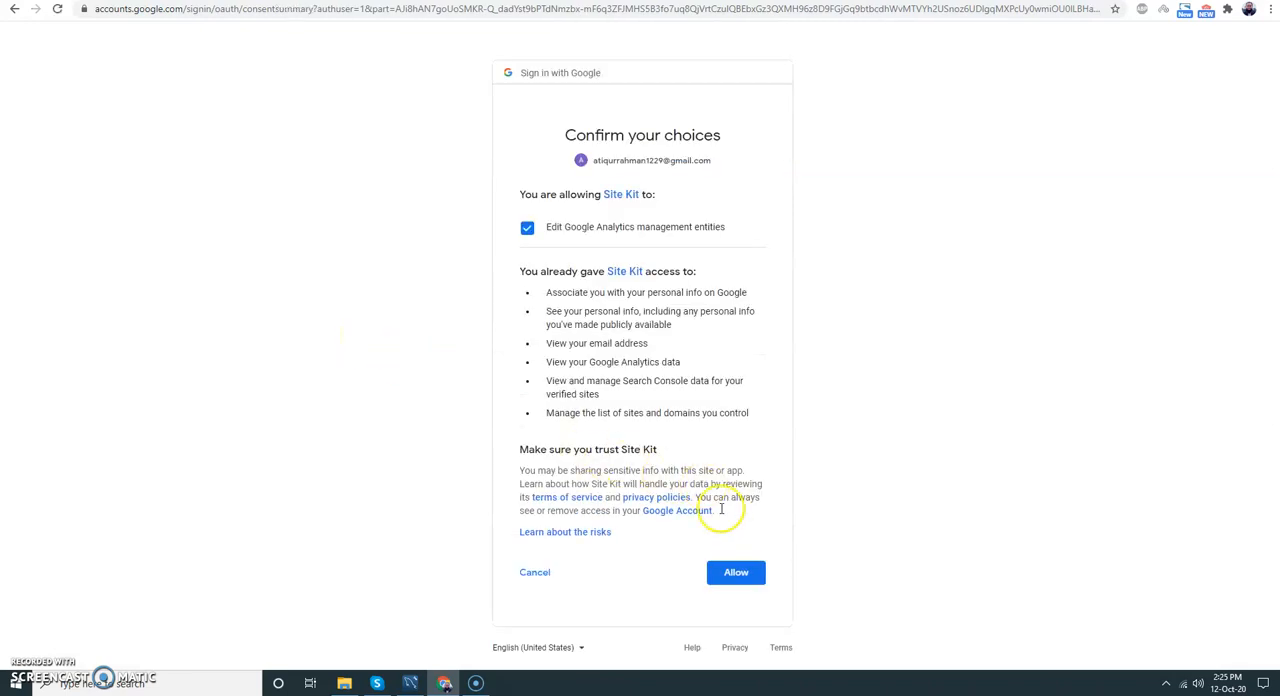
pyautogui.click(736, 572)
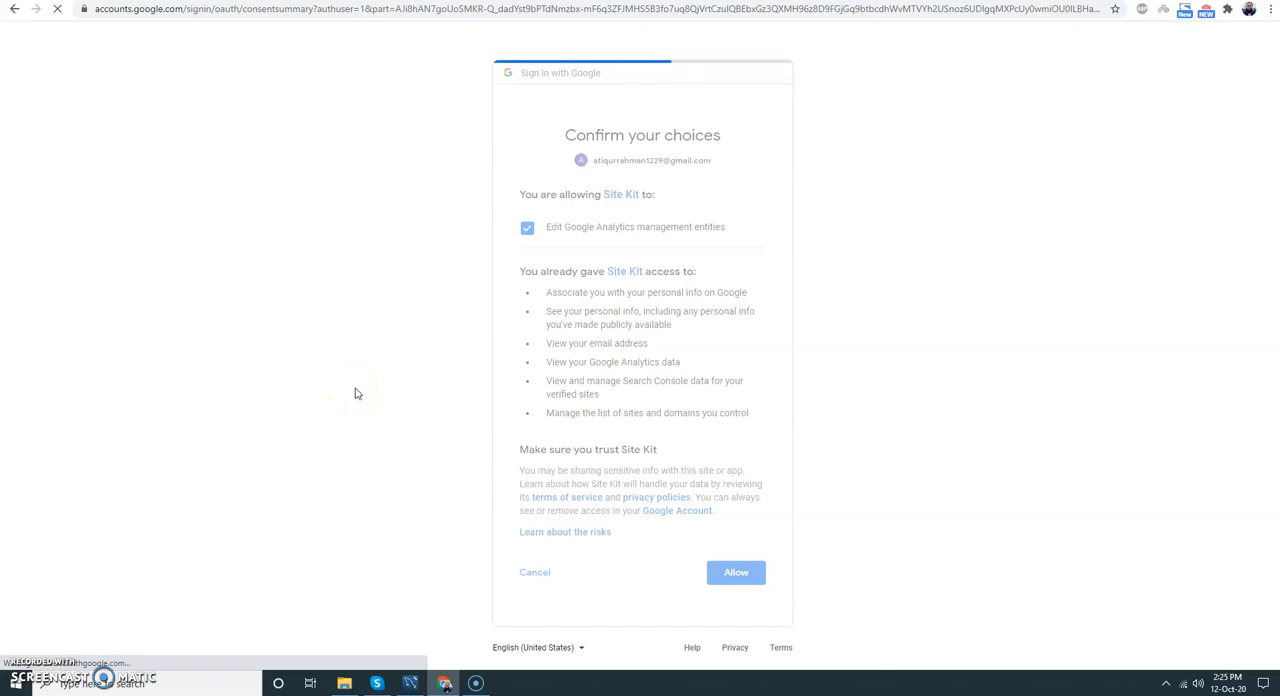
pyautogui.click(736, 572)
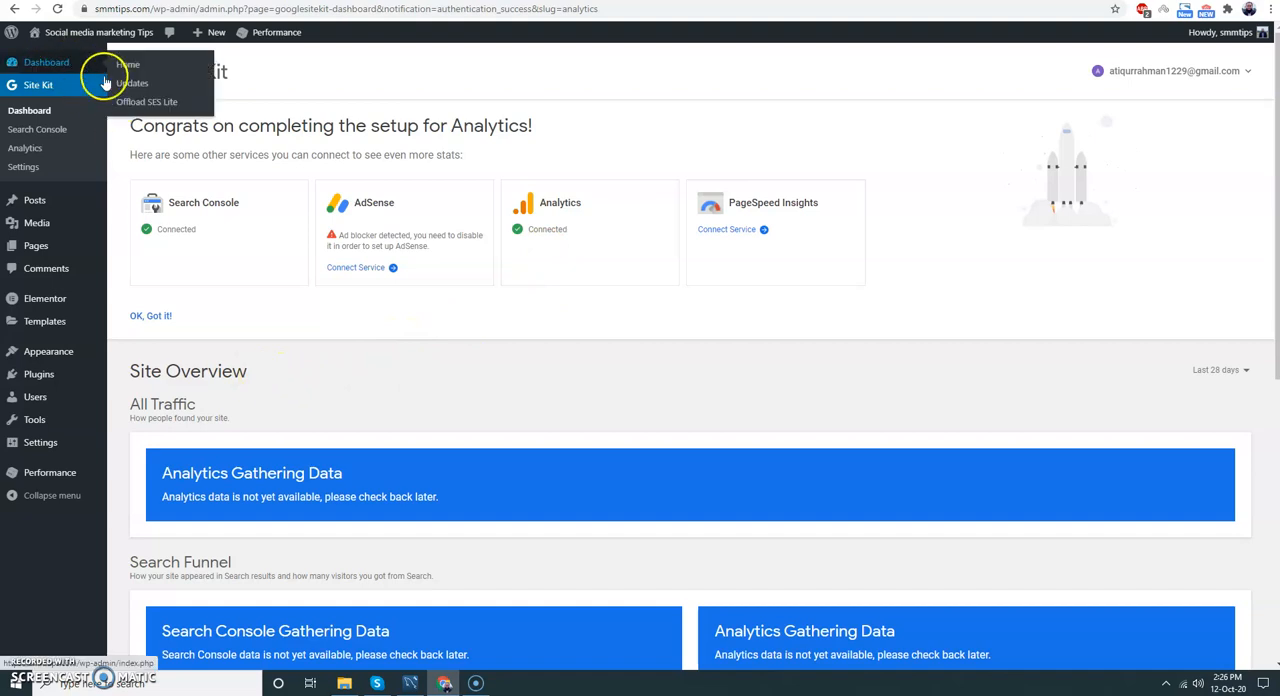
# Step: Launch the Offload SES Lite wizard to its Create an IAM User step and open a new tab
pyautogui.click(147, 101)
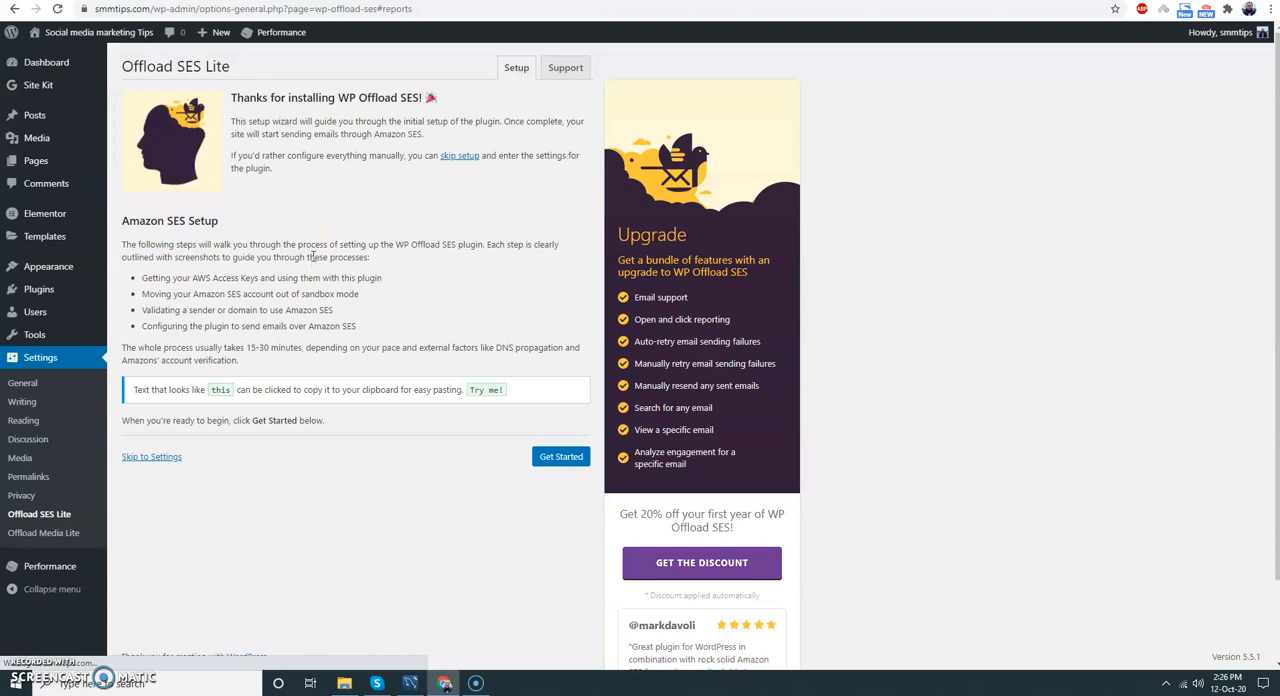
pyautogui.click(560, 456)
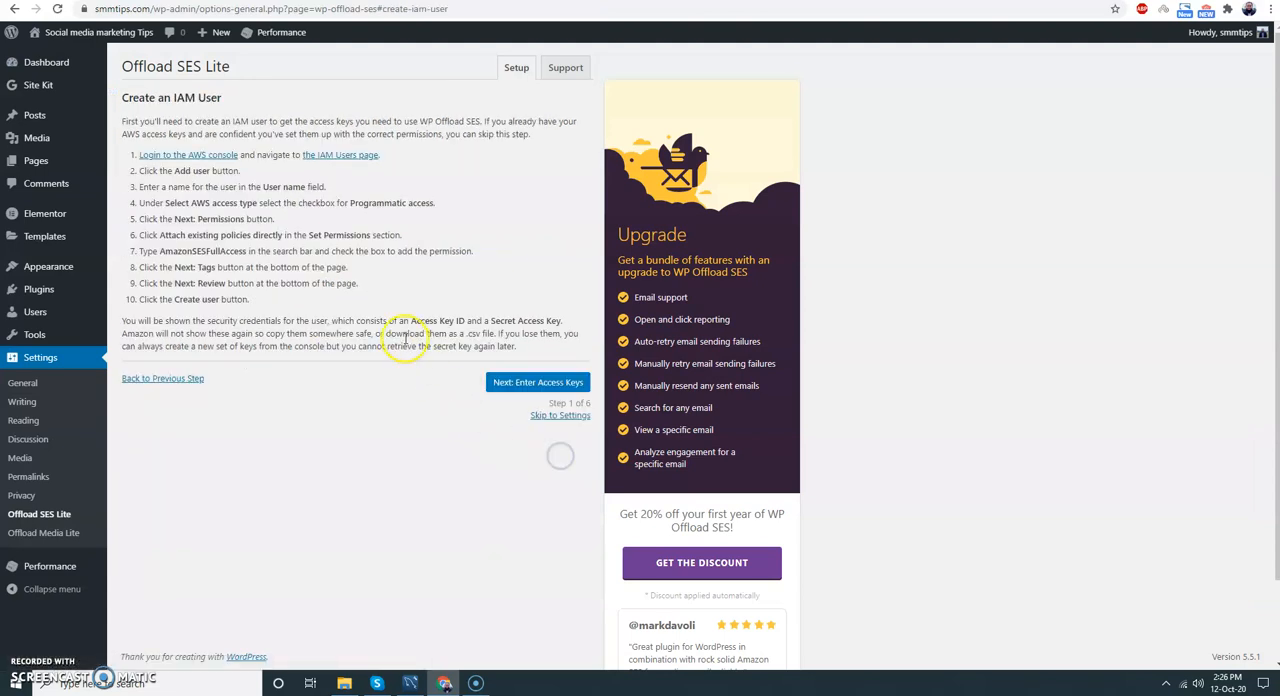
pyautogui.click(538, 382)
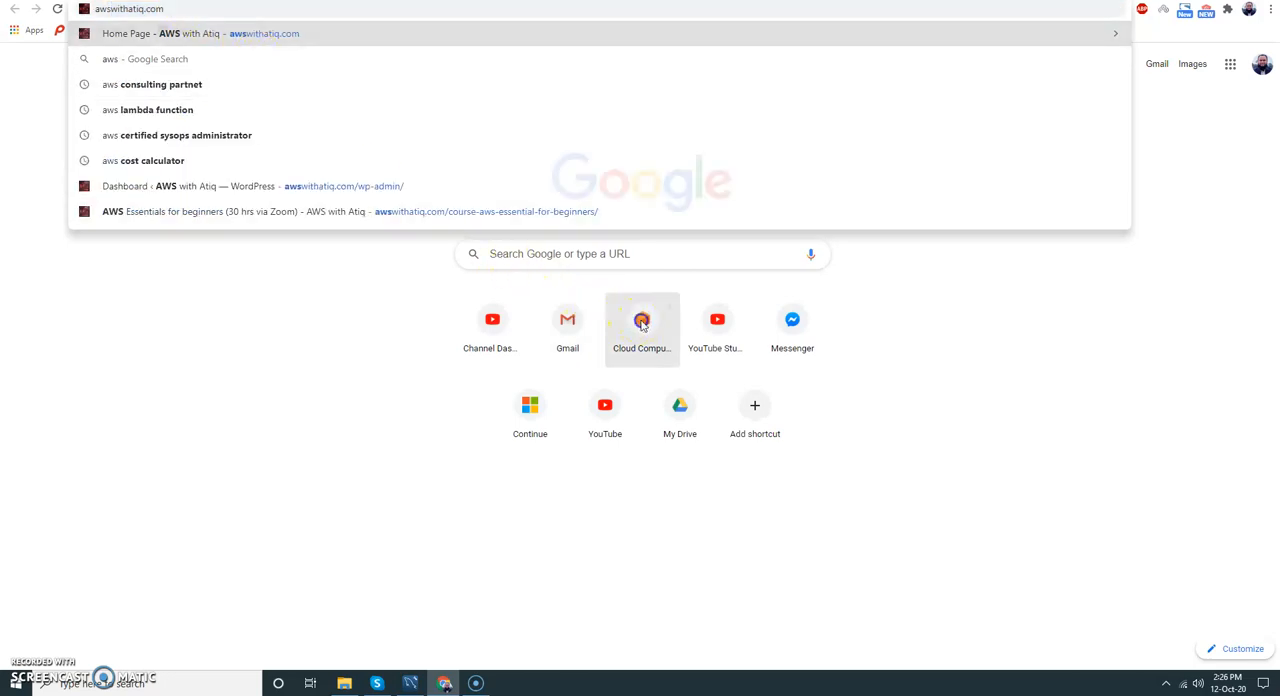
# Step: Open the AWS console and go to the IAM Users page
pyautogui.click(642, 320)
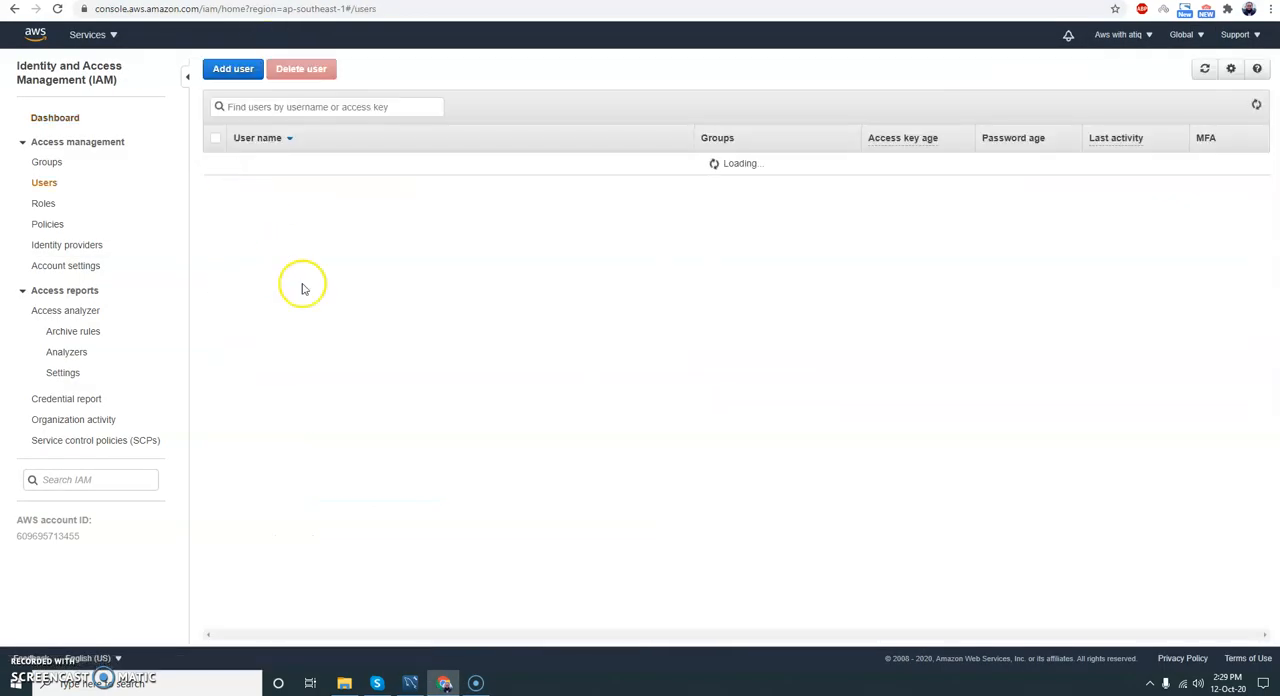
pyautogui.moveTo(305, 289)
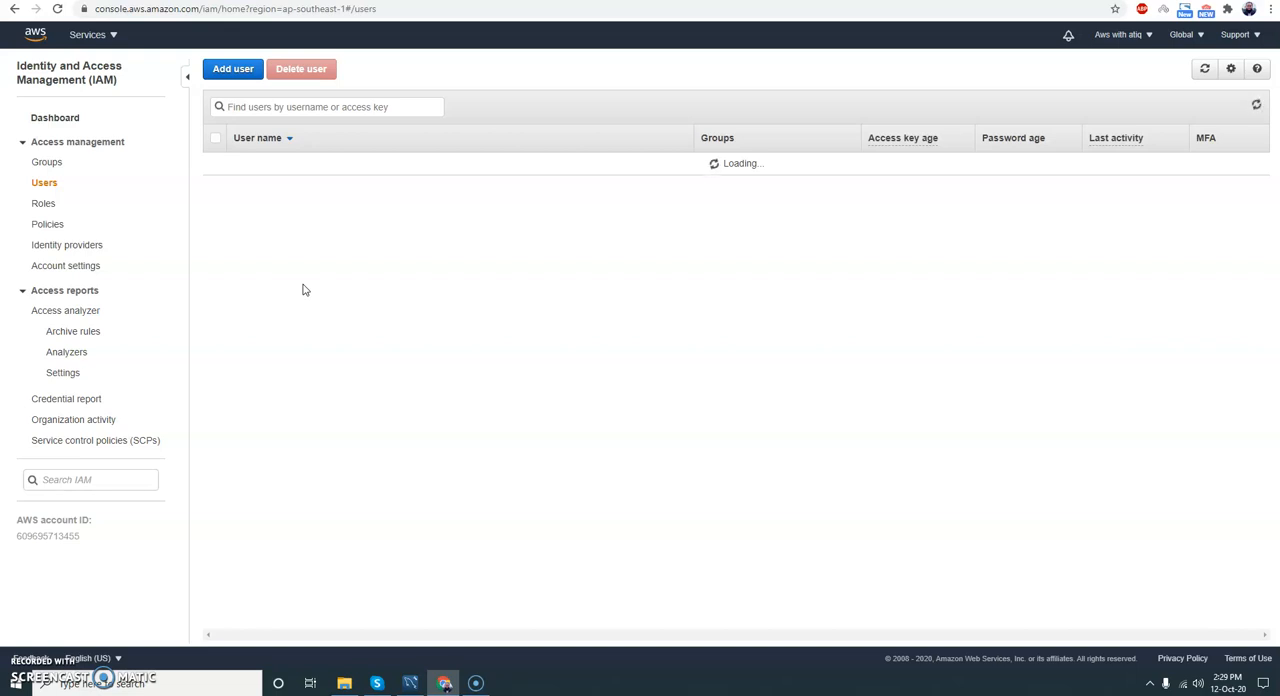
# Step: Add a new IAM user named smmtips with programmatic access
pyautogui.click(233, 68)
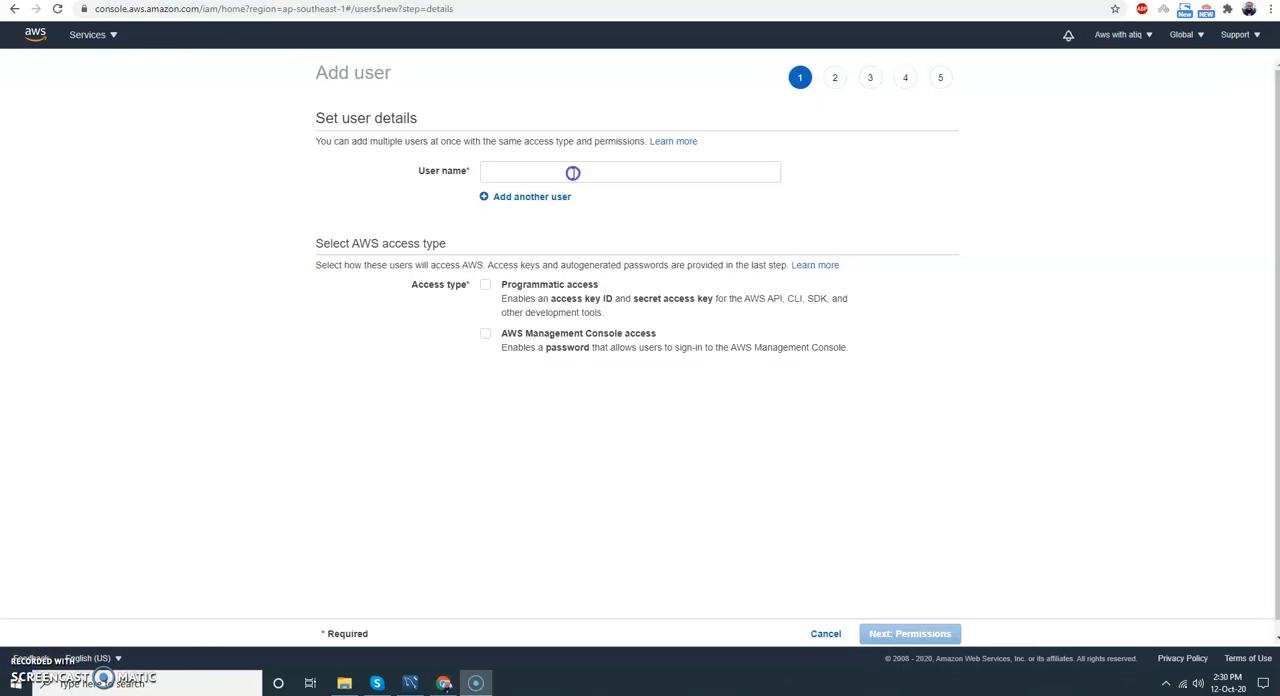
pyautogui.write('s')
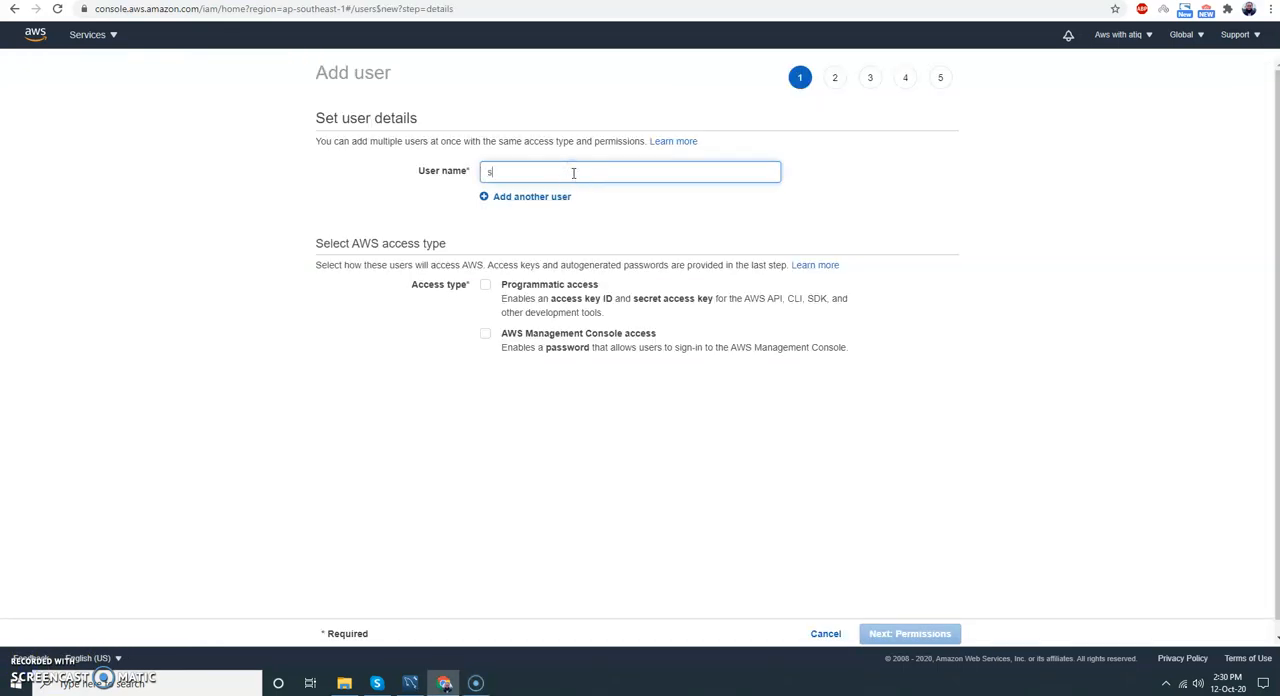
pyautogui.write('mmtips')
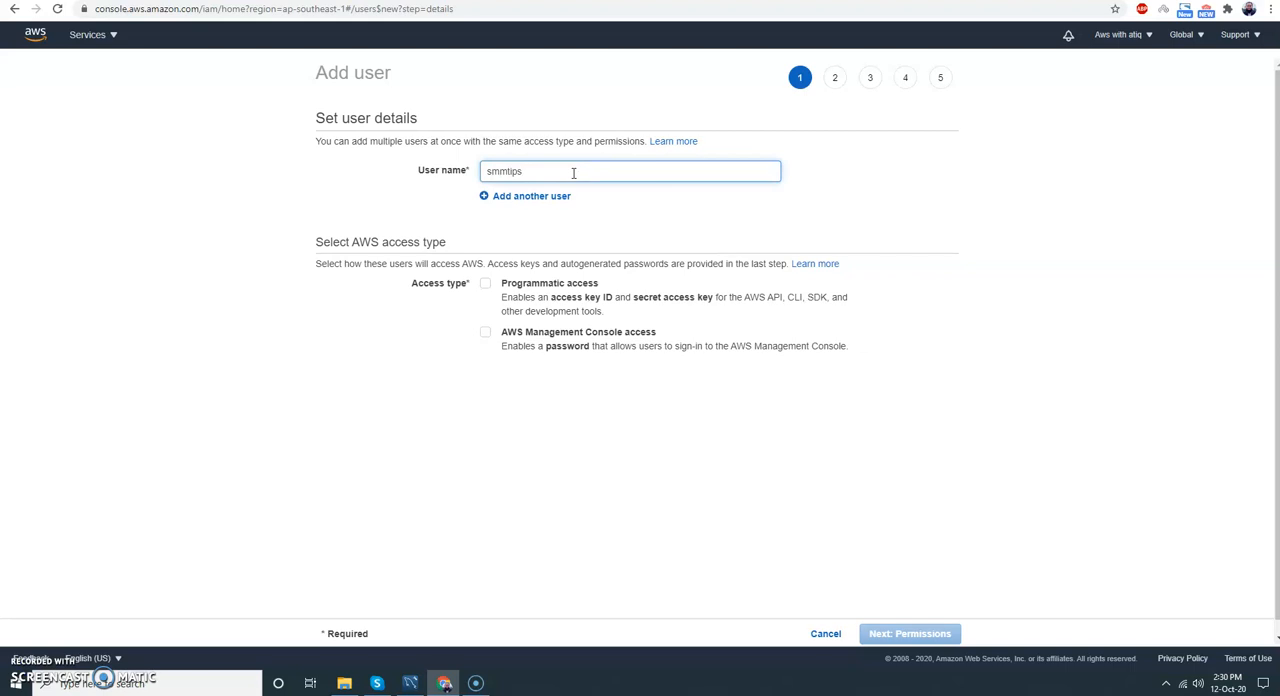
pyautogui.click(485, 283)
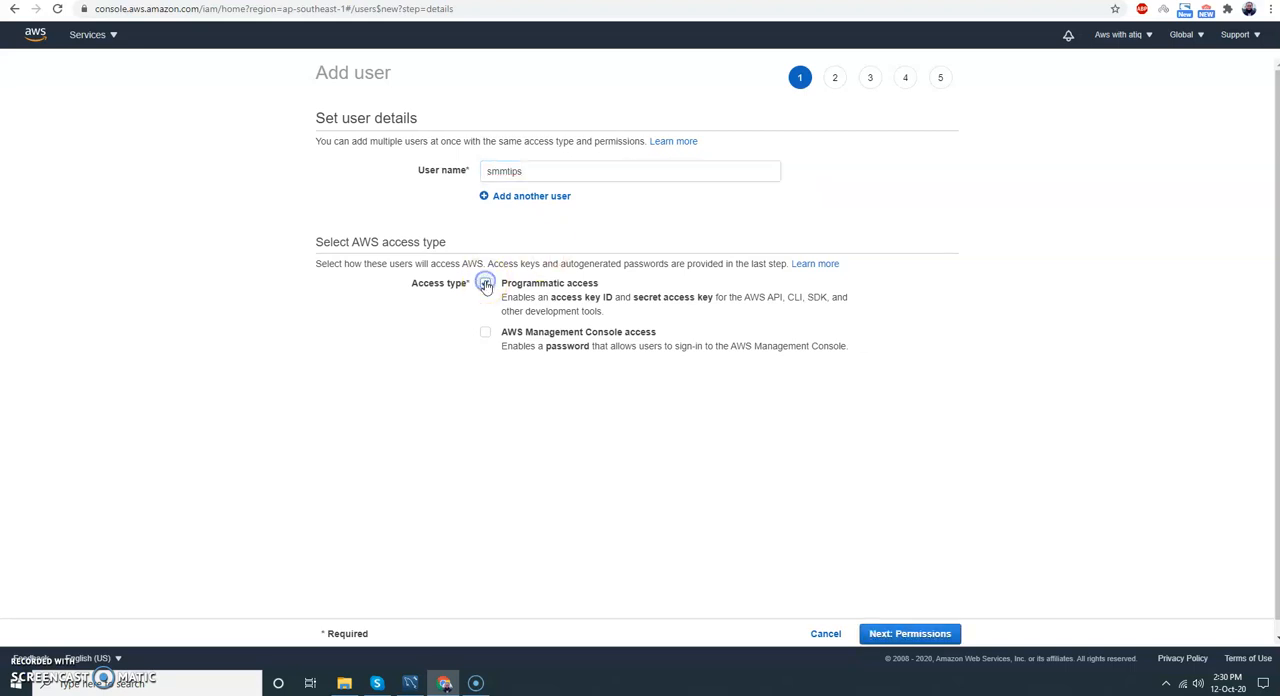
# Step: Put smmtips in the sesfullaccess group, skip tags, and create the user
pyautogui.click(908, 633)
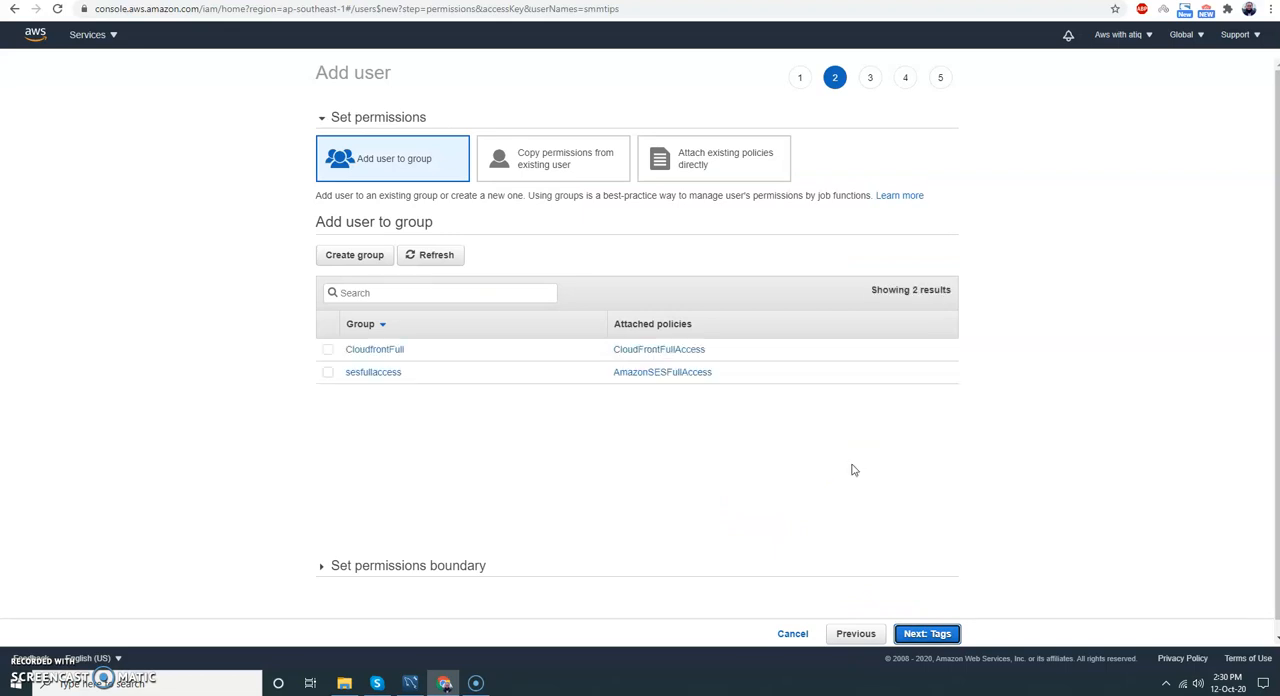
pyautogui.click(328, 372)
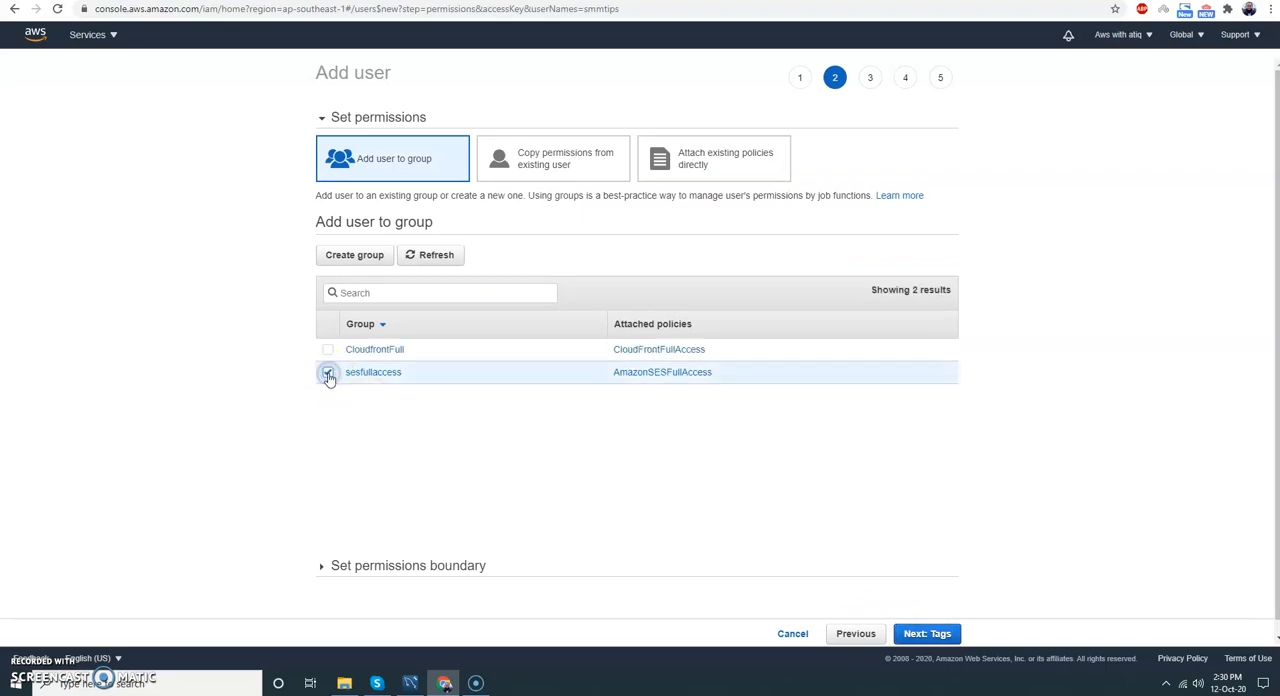
pyautogui.click(925, 633)
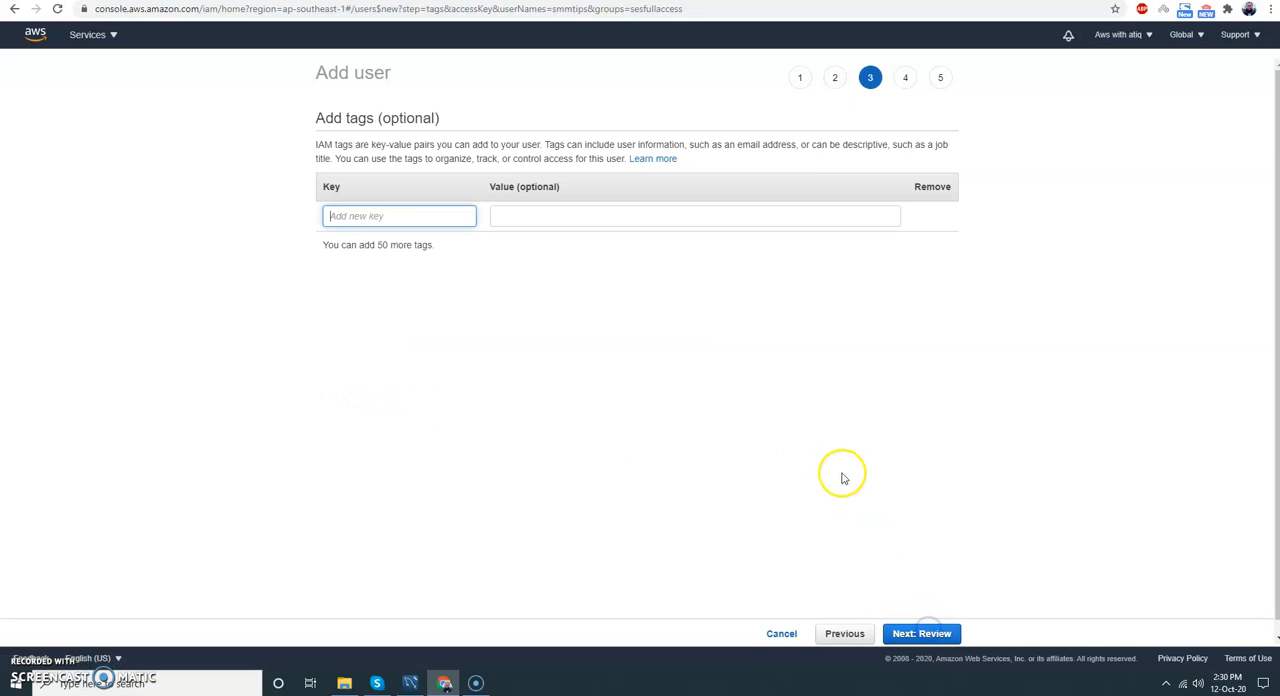
pyautogui.click(921, 633)
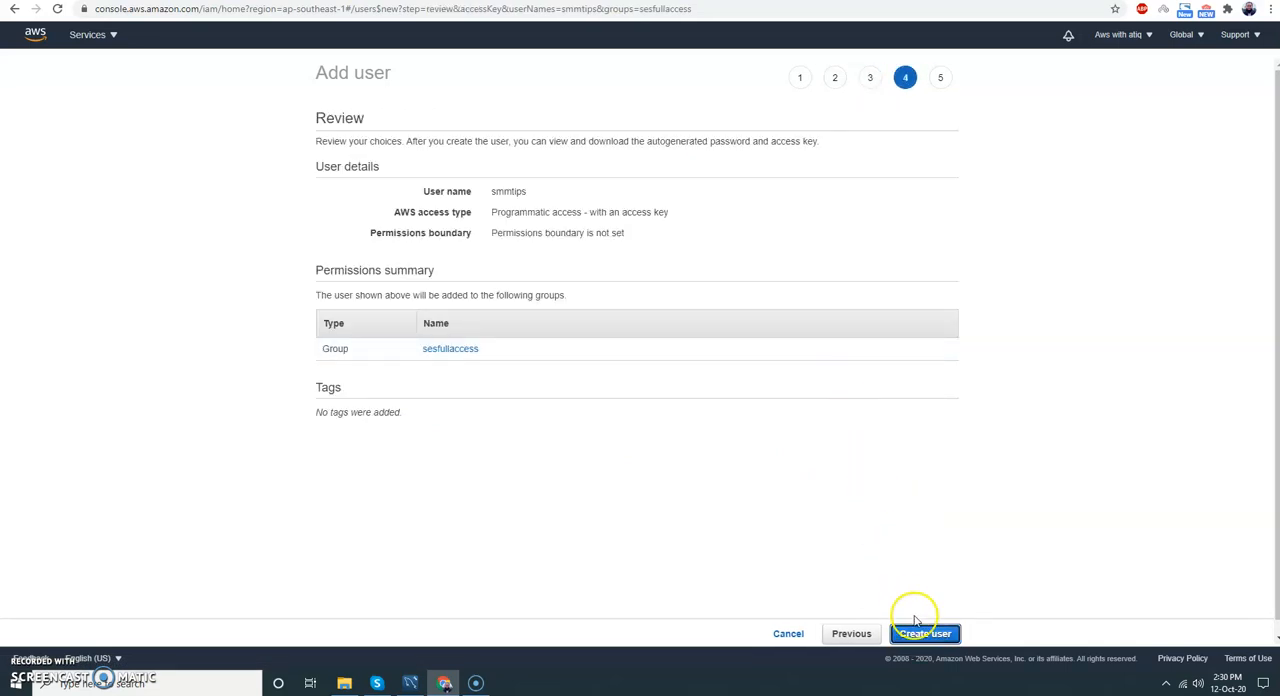
pyautogui.click(923, 633)
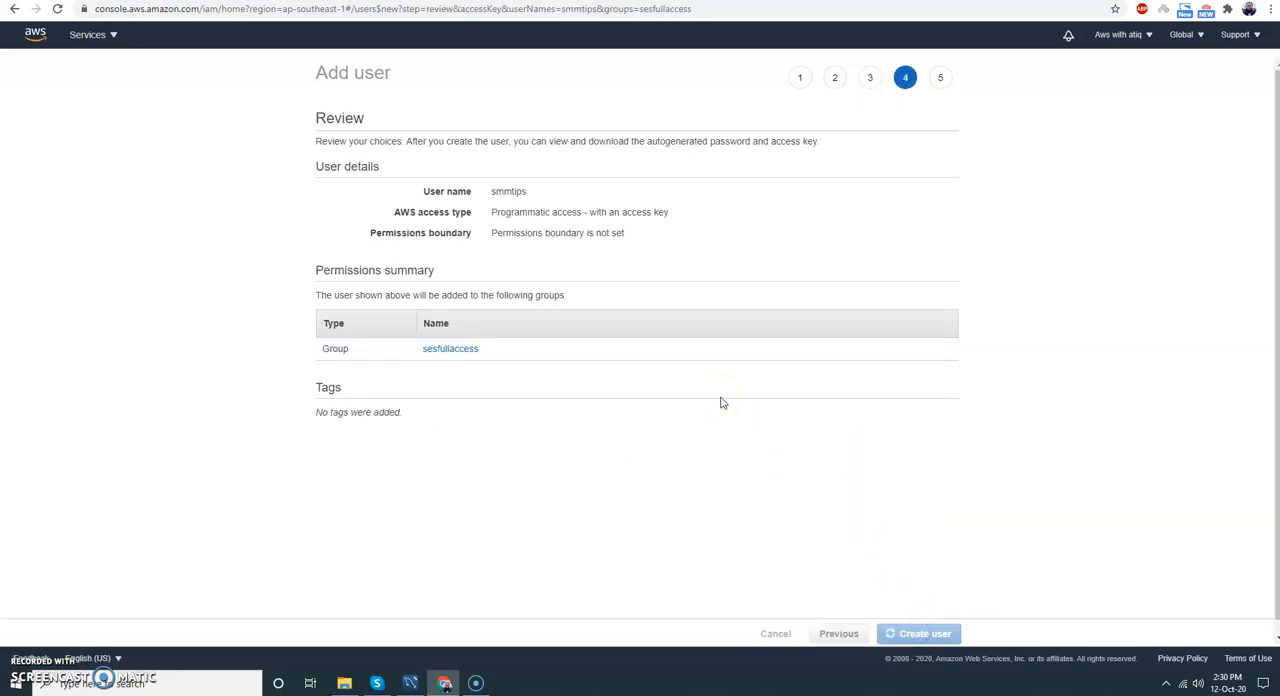
pyautogui.click(918, 633)
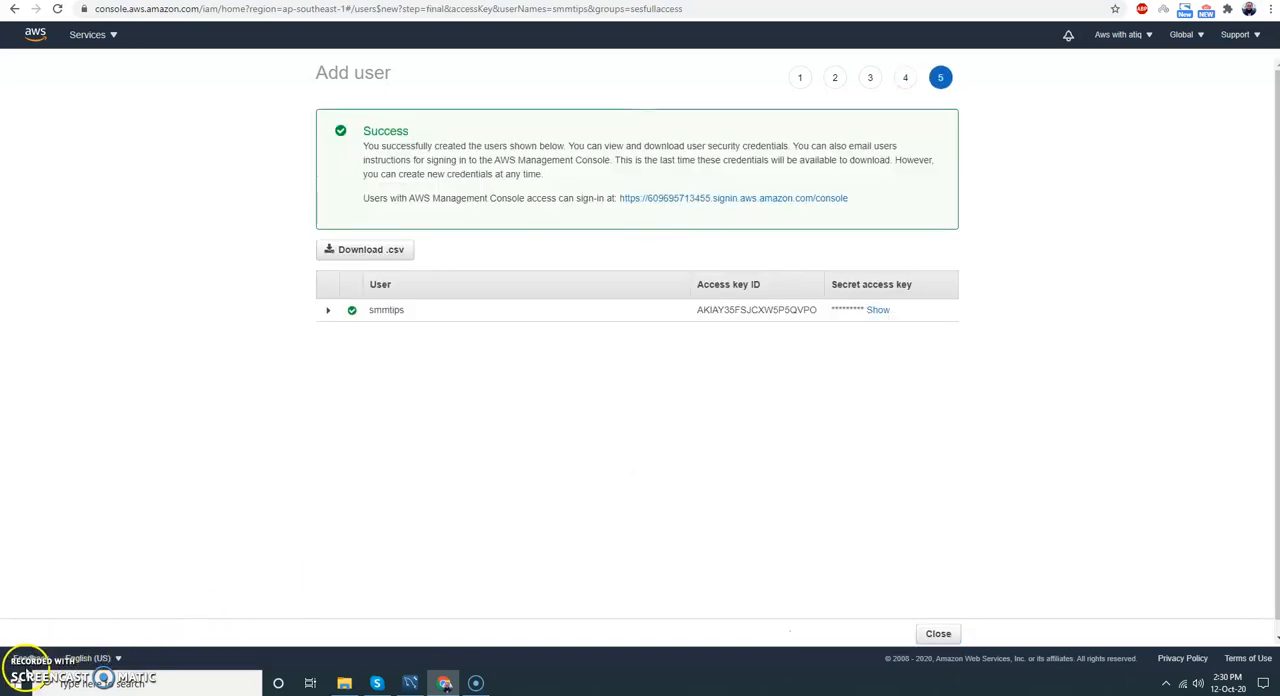
pyautogui.moveTo(905, 297)
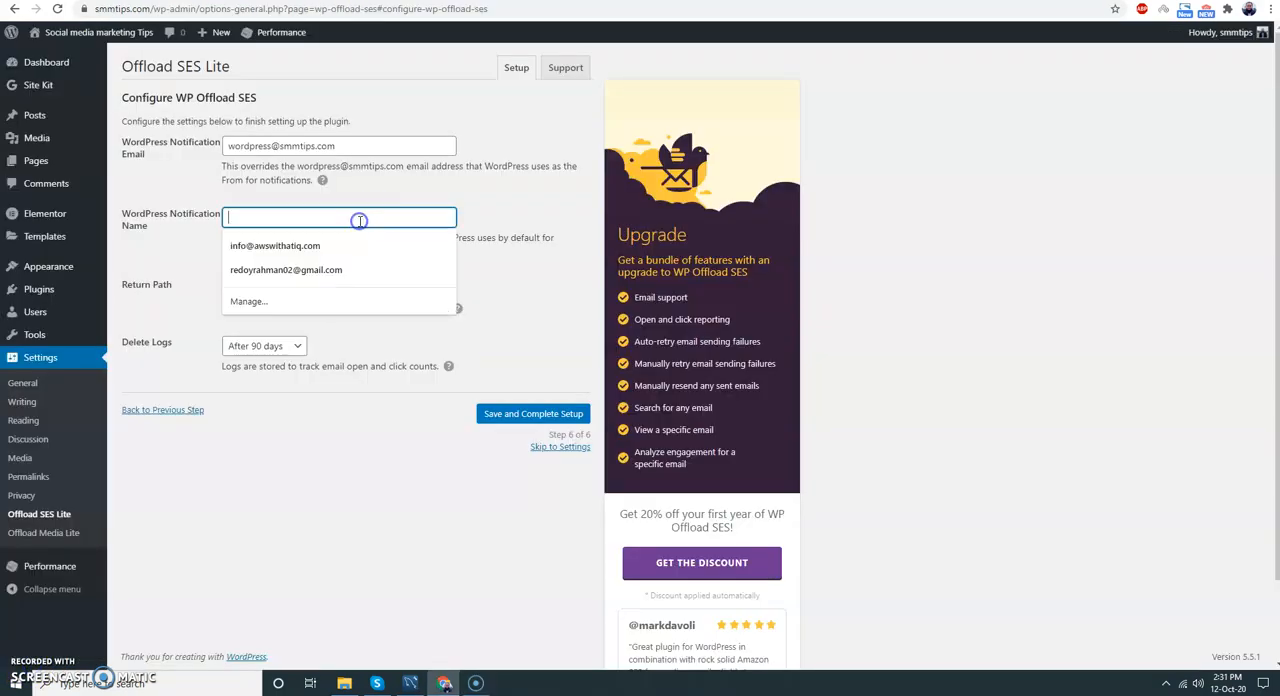
pyautogui.click(275, 245)
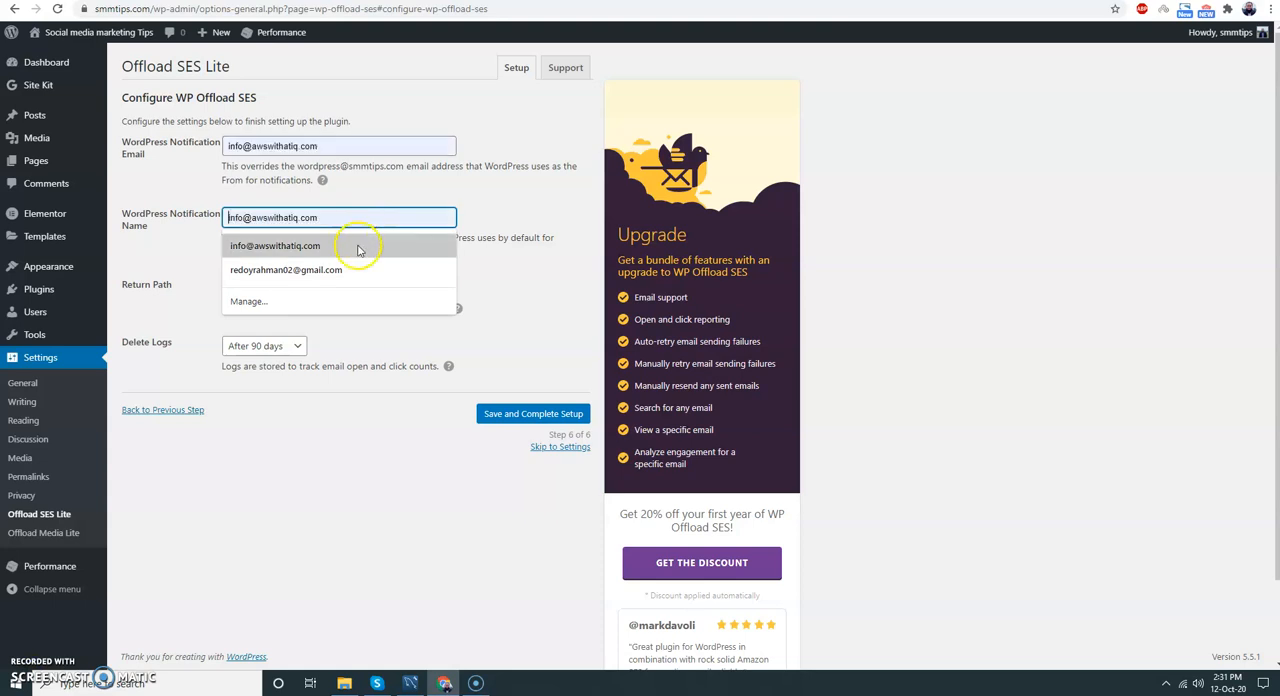
pyautogui.click(275, 246)
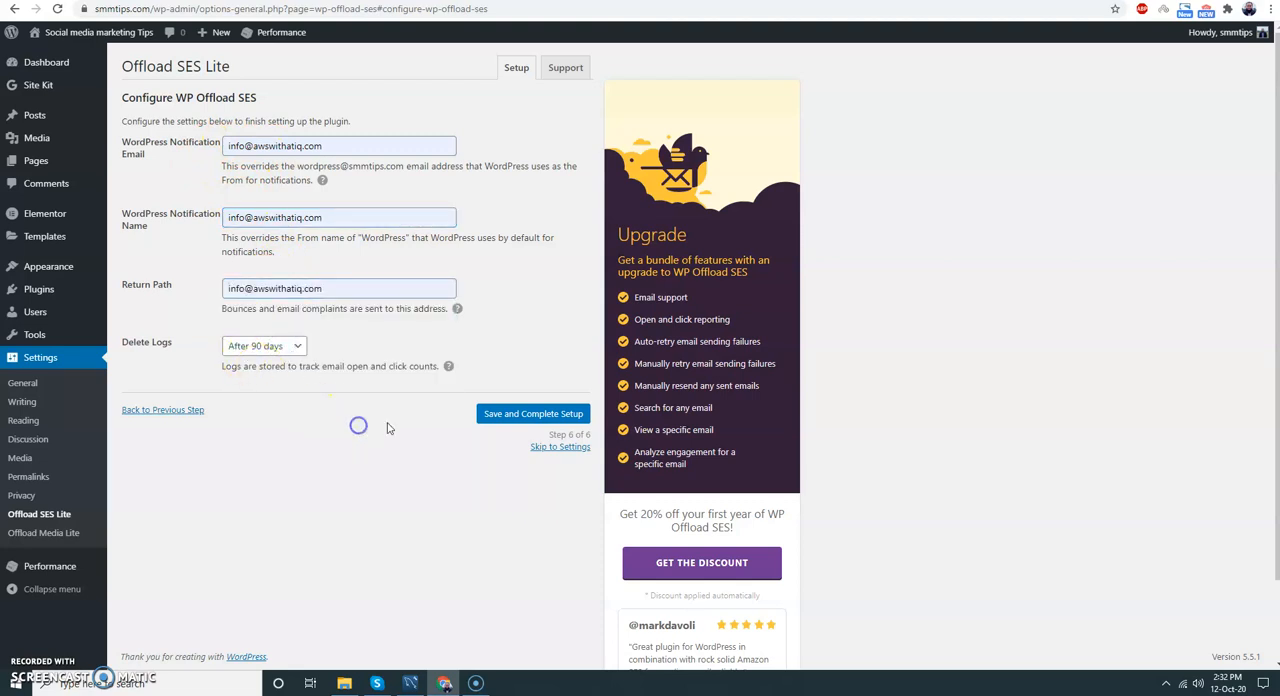
pyautogui.click(533, 413)
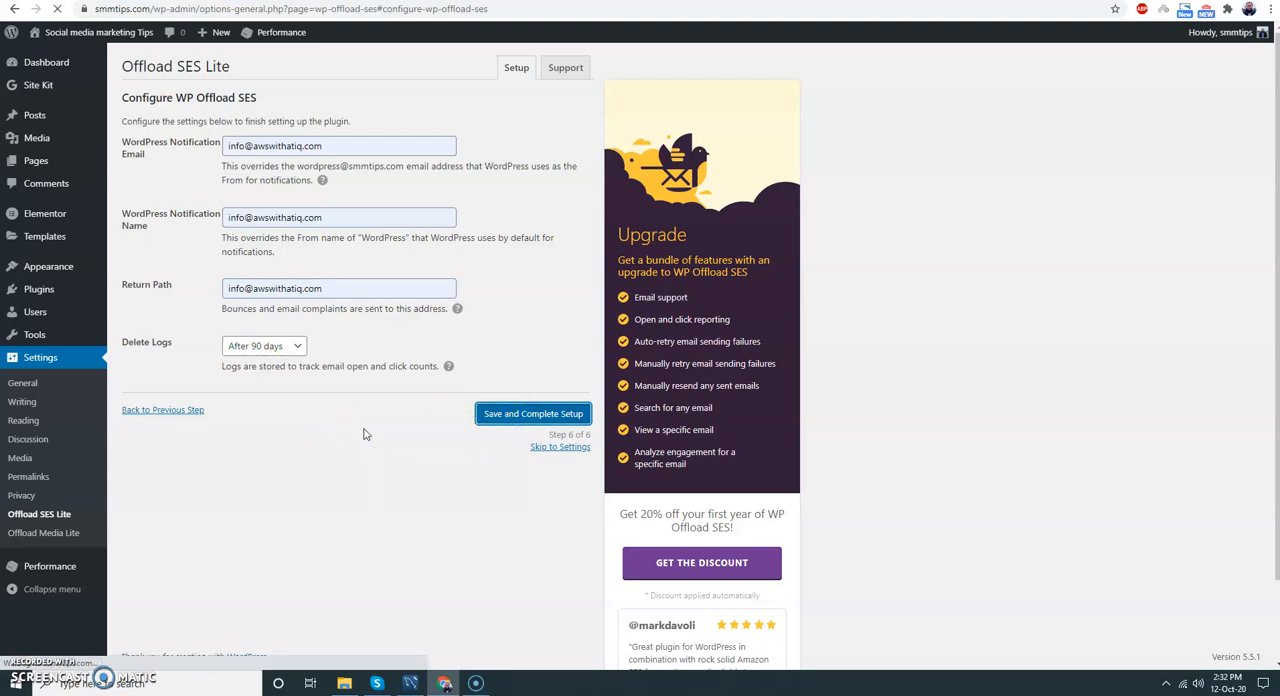
# Step: Turn on Send Mail Using SES, Open Tracking and Click Tracking, dismissing the upgrade notice
pyautogui.click(533, 413)
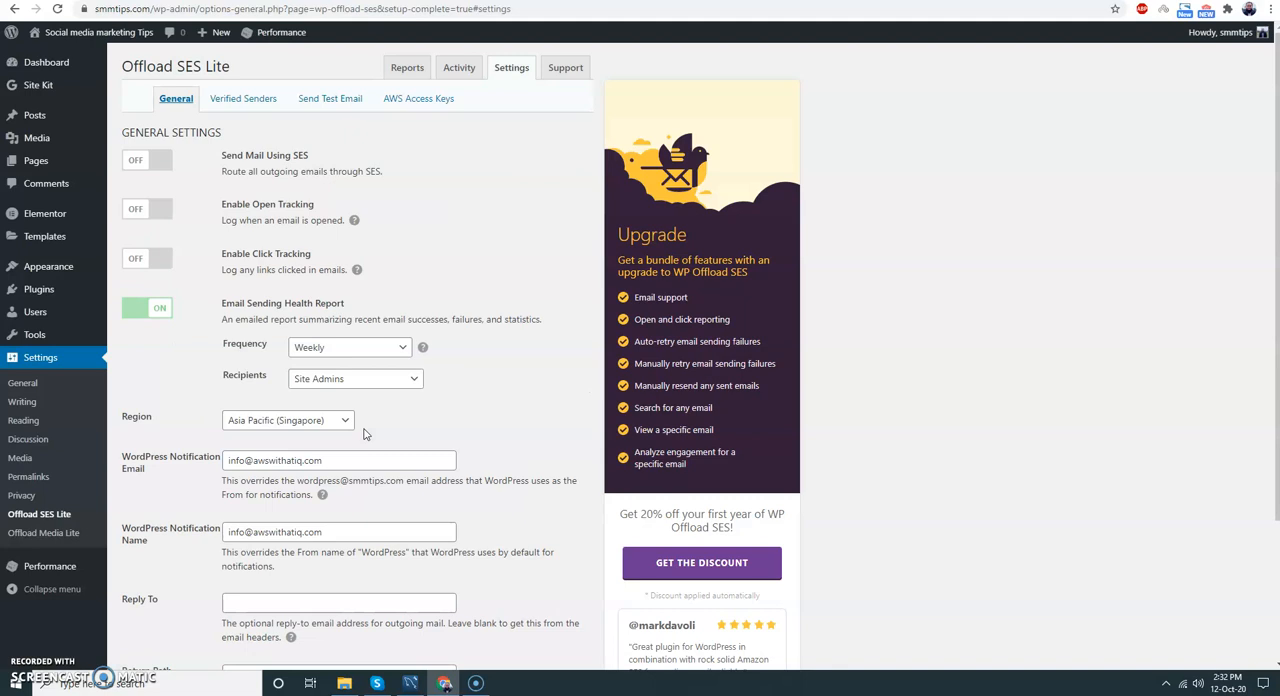
pyautogui.click(243, 98)
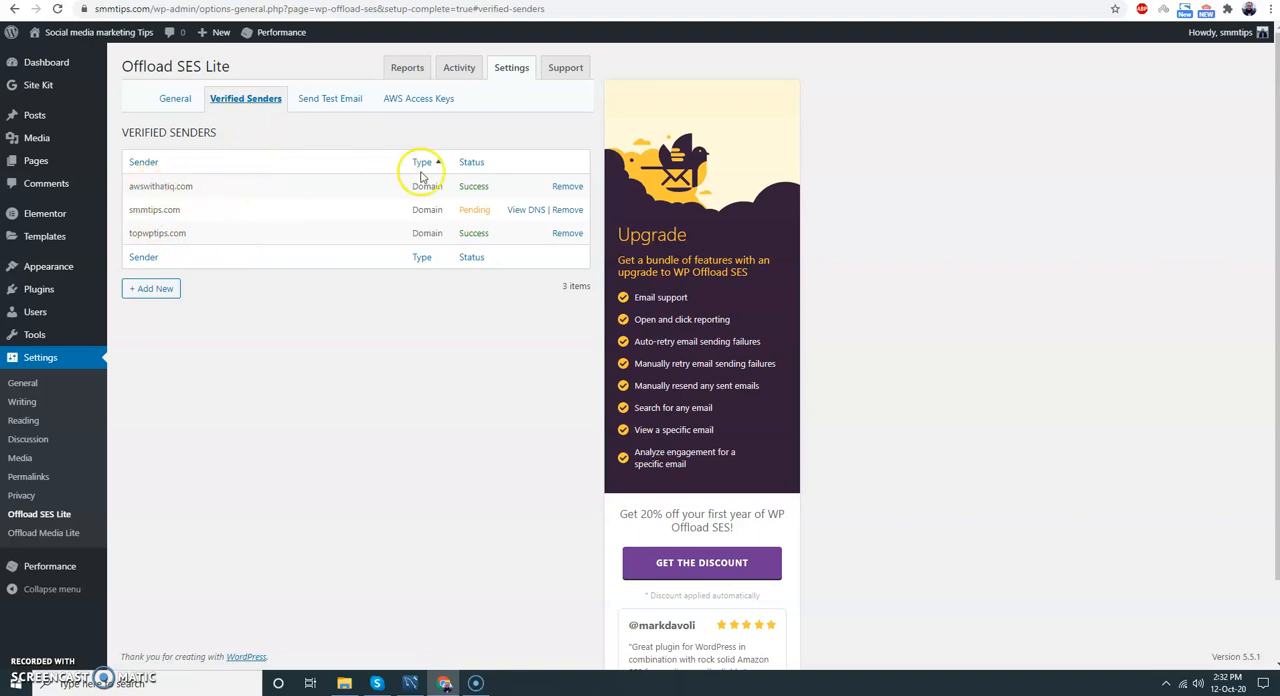
pyautogui.click(175, 98)
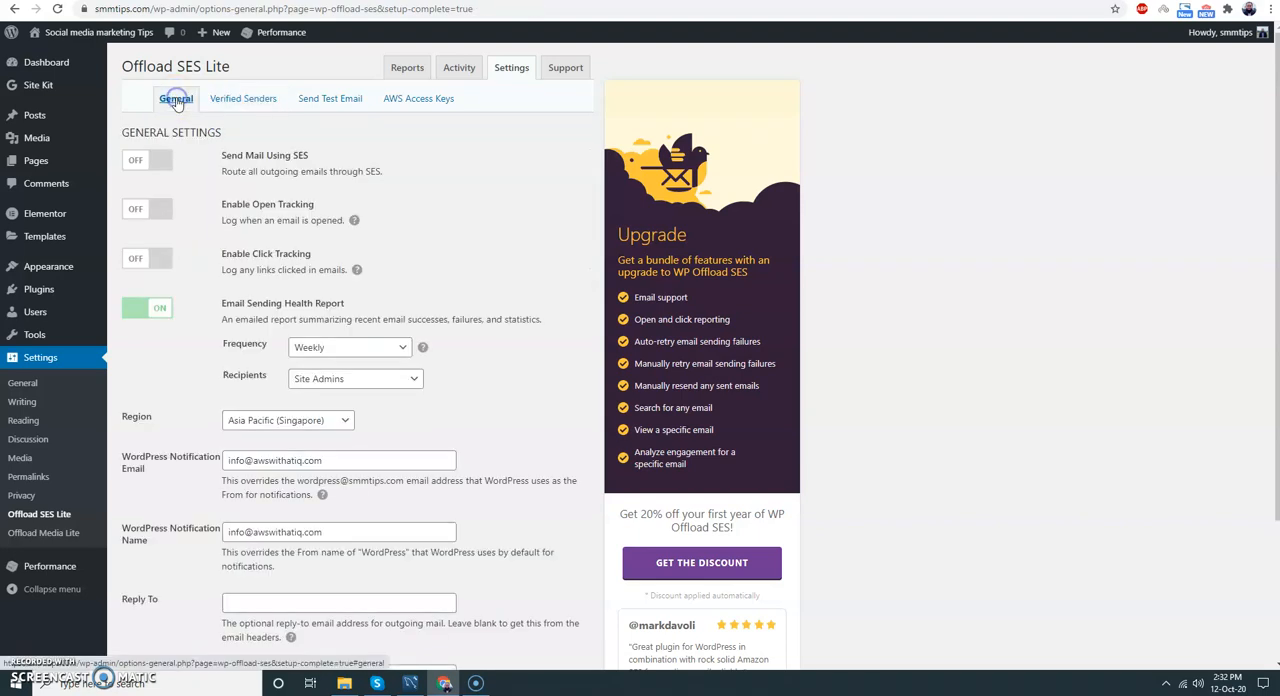
pyautogui.click(146, 160)
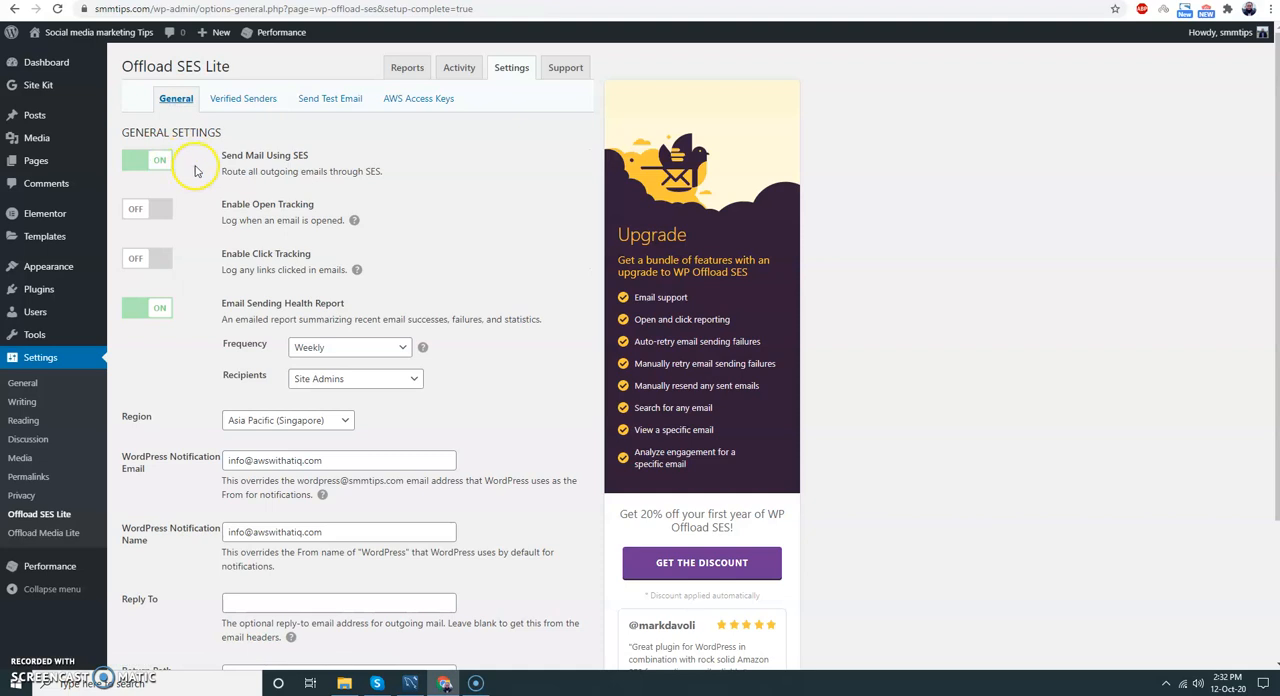
pyautogui.click(147, 210)
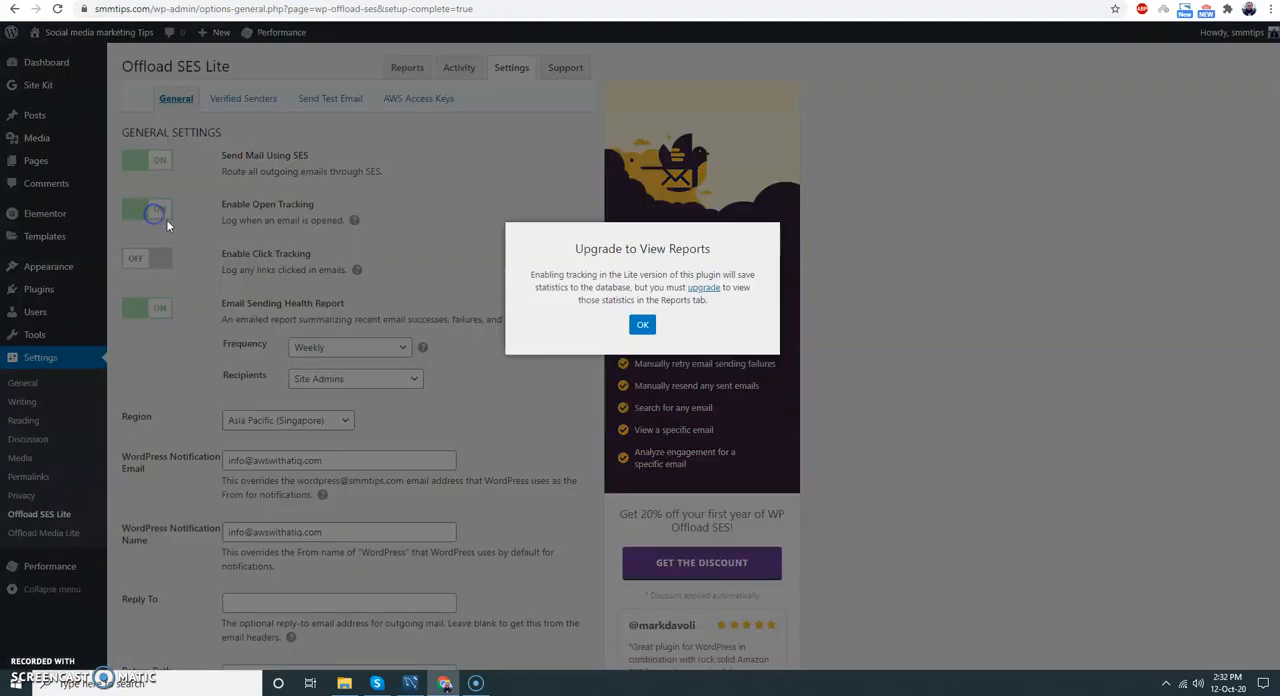
pyautogui.click(642, 324)
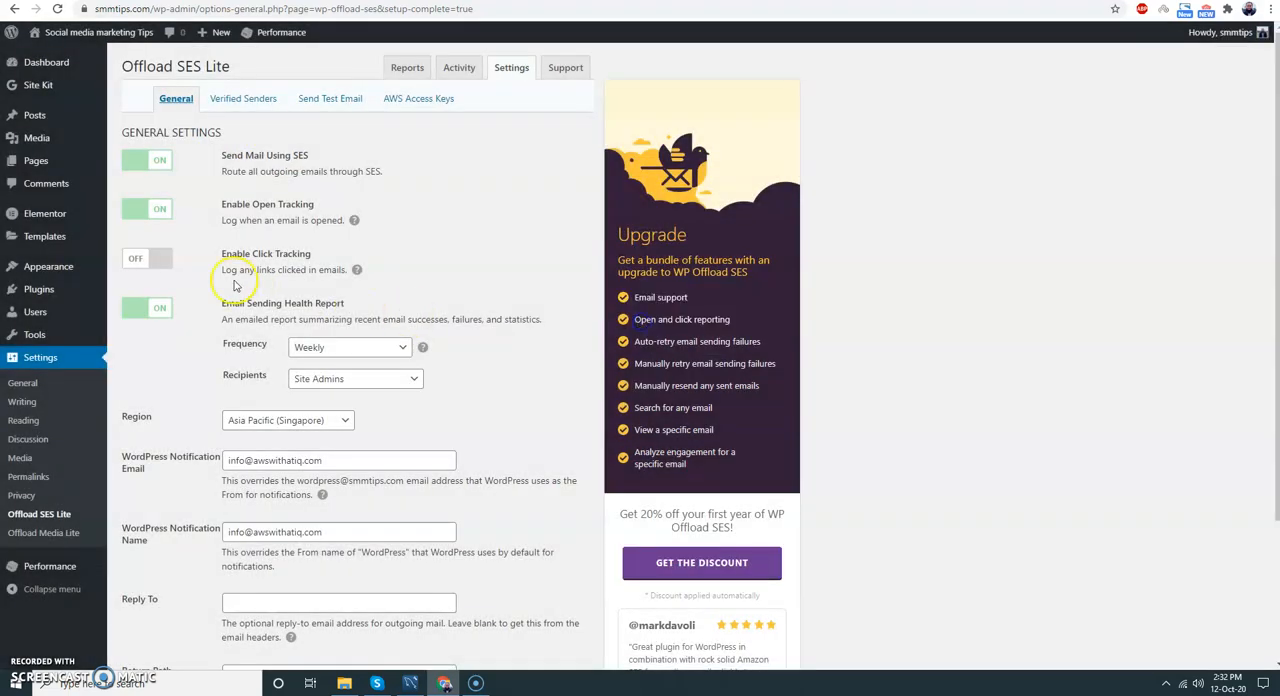
pyautogui.click(147, 258)
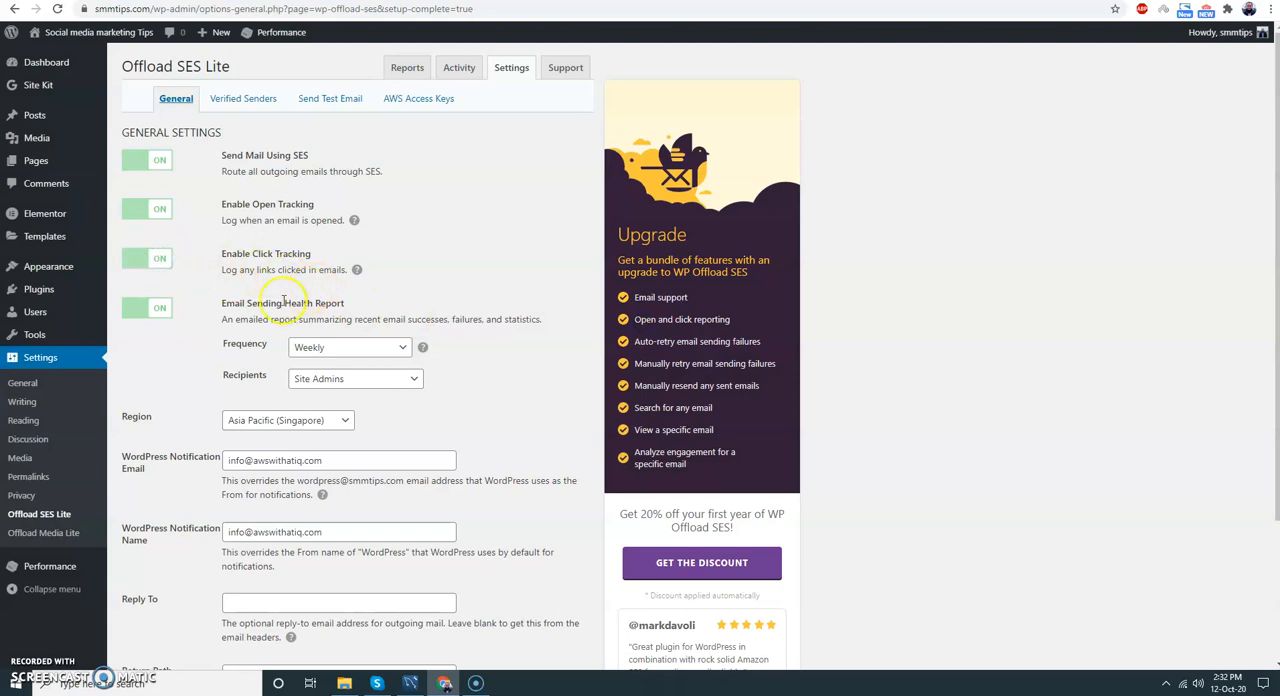
pyautogui.scroll(-3)
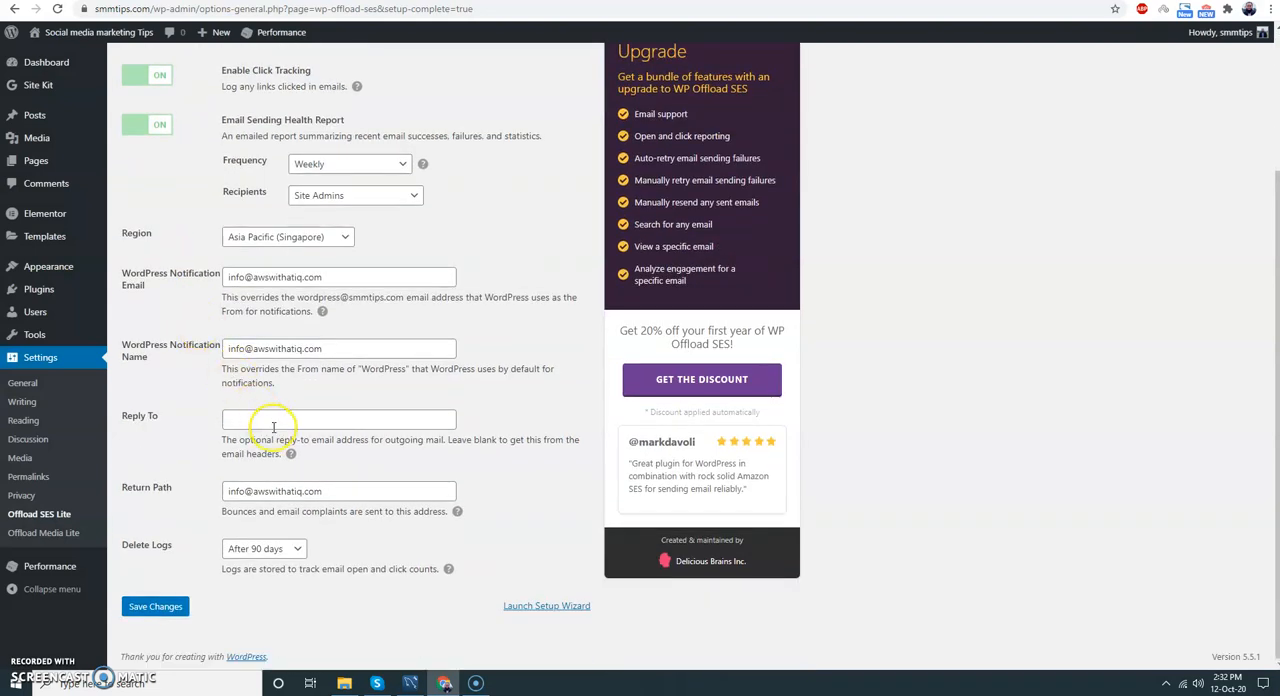
pyautogui.write('inf')
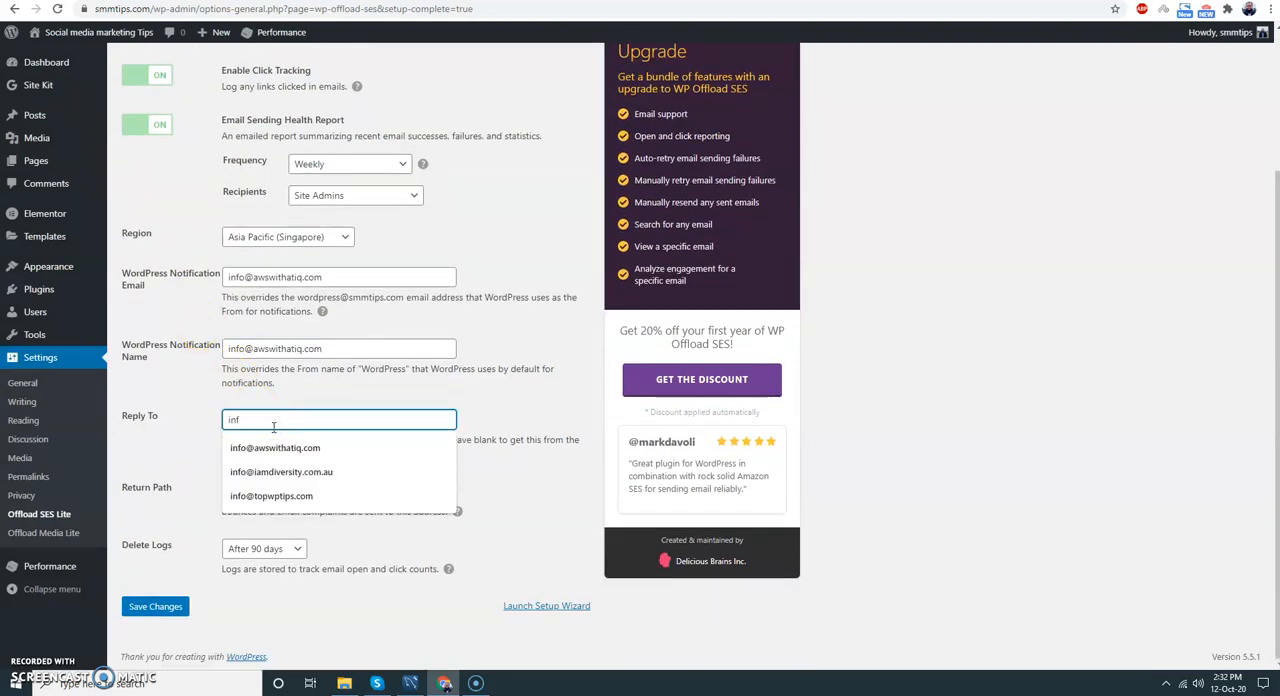
pyautogui.click(274, 447)
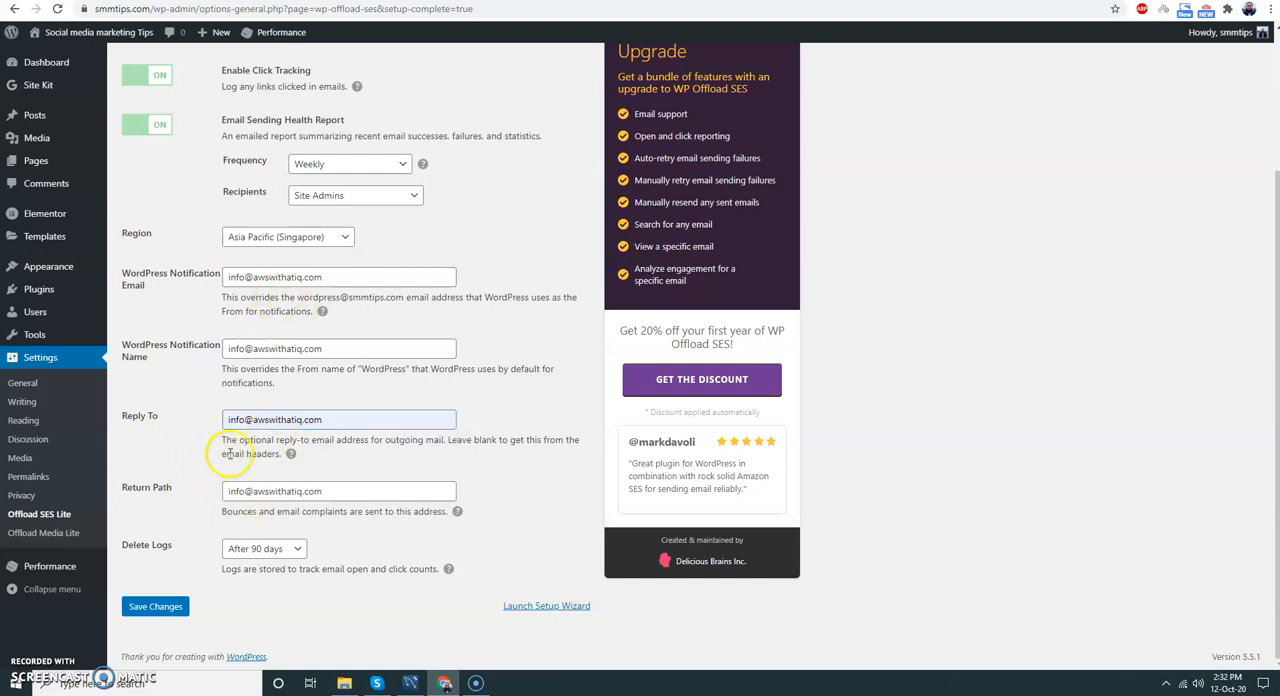
pyautogui.click(155, 606)
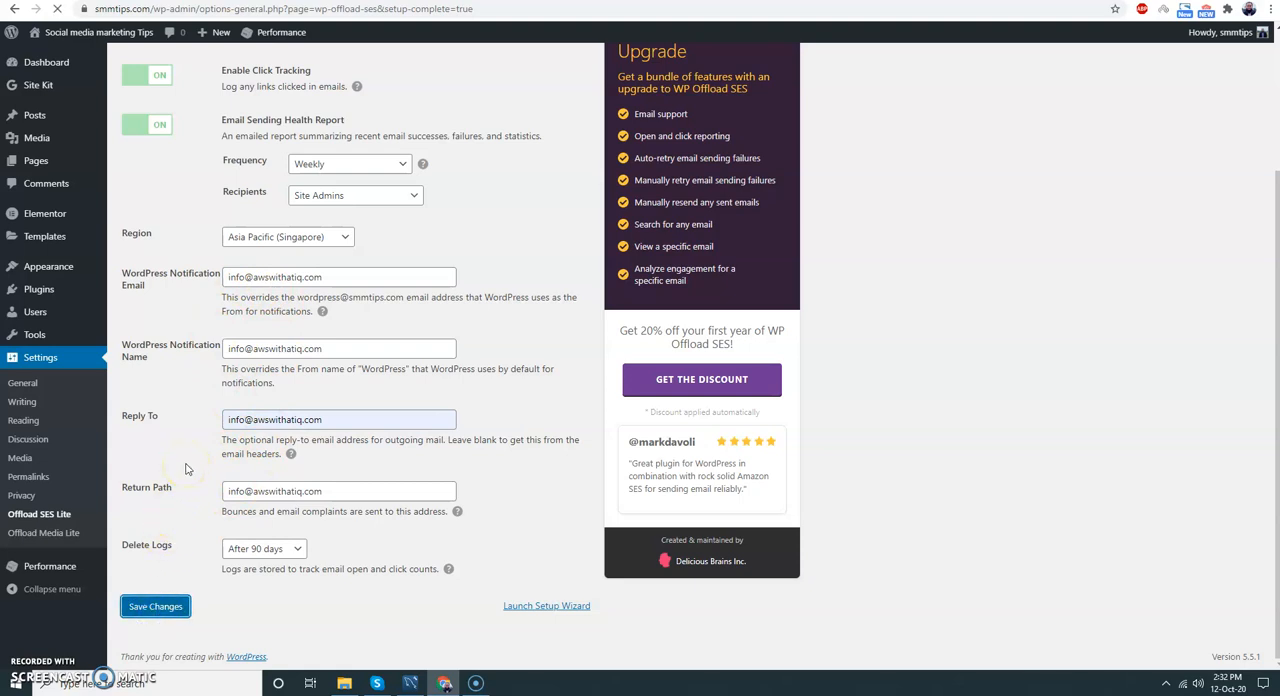
pyautogui.click(155, 606)
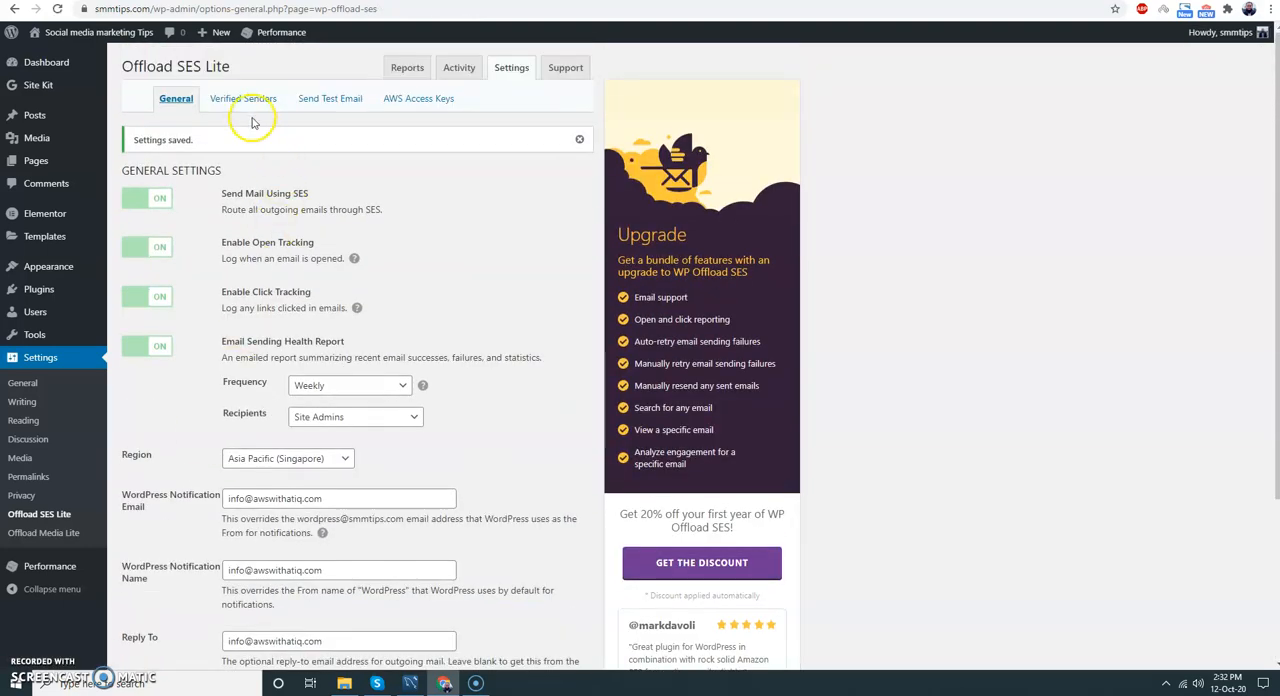
# Step: Review the DNS TXT record for pending smmtips.com under Verified Senders
pyautogui.click(243, 98)
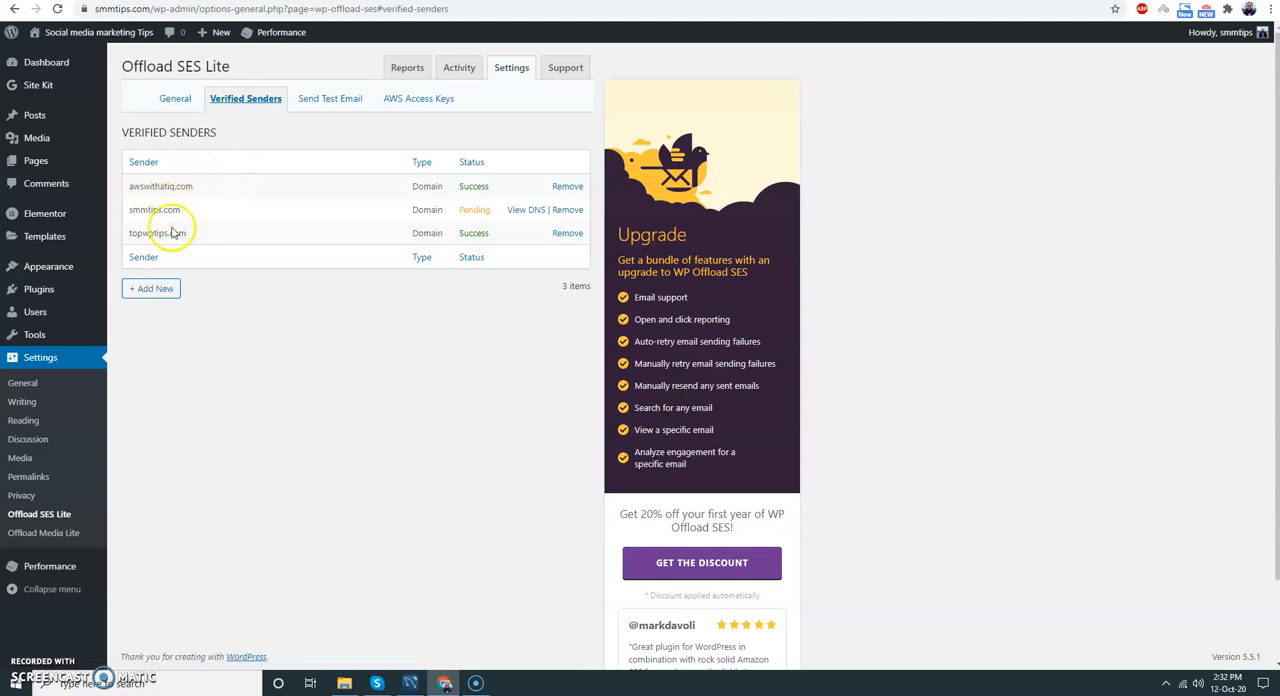
pyautogui.moveTo(210, 238)
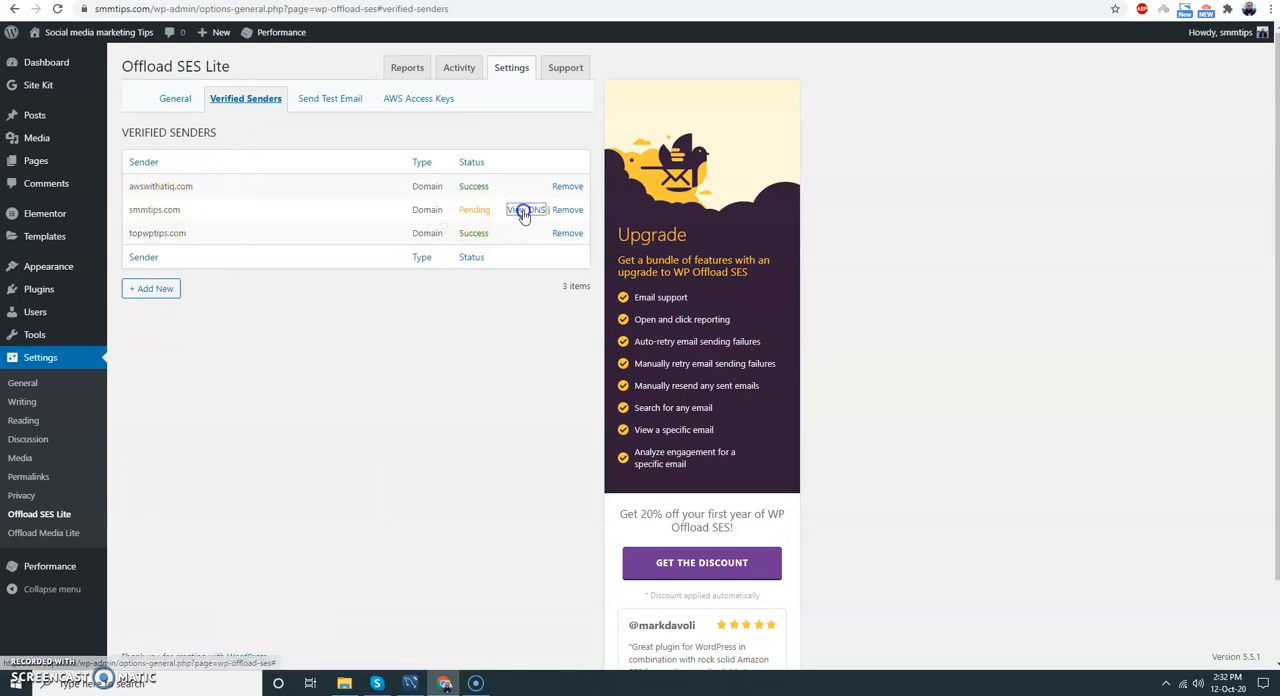
pyautogui.click(525, 210)
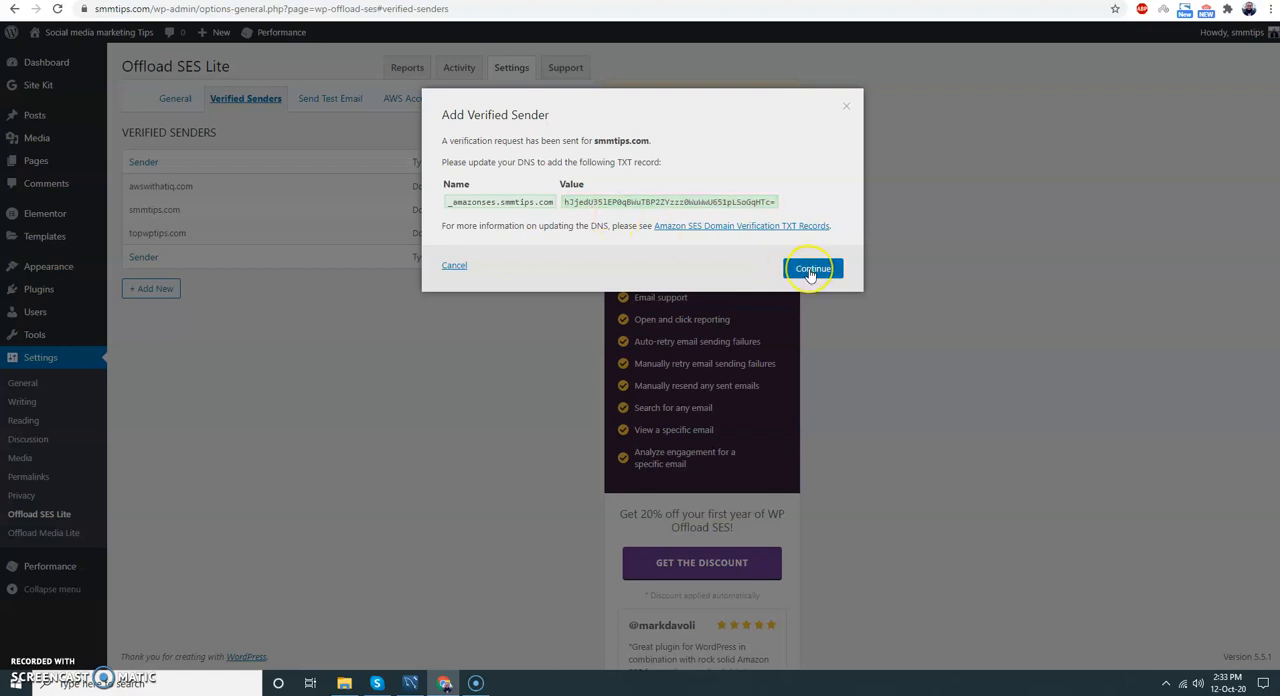
pyautogui.click(812, 268)
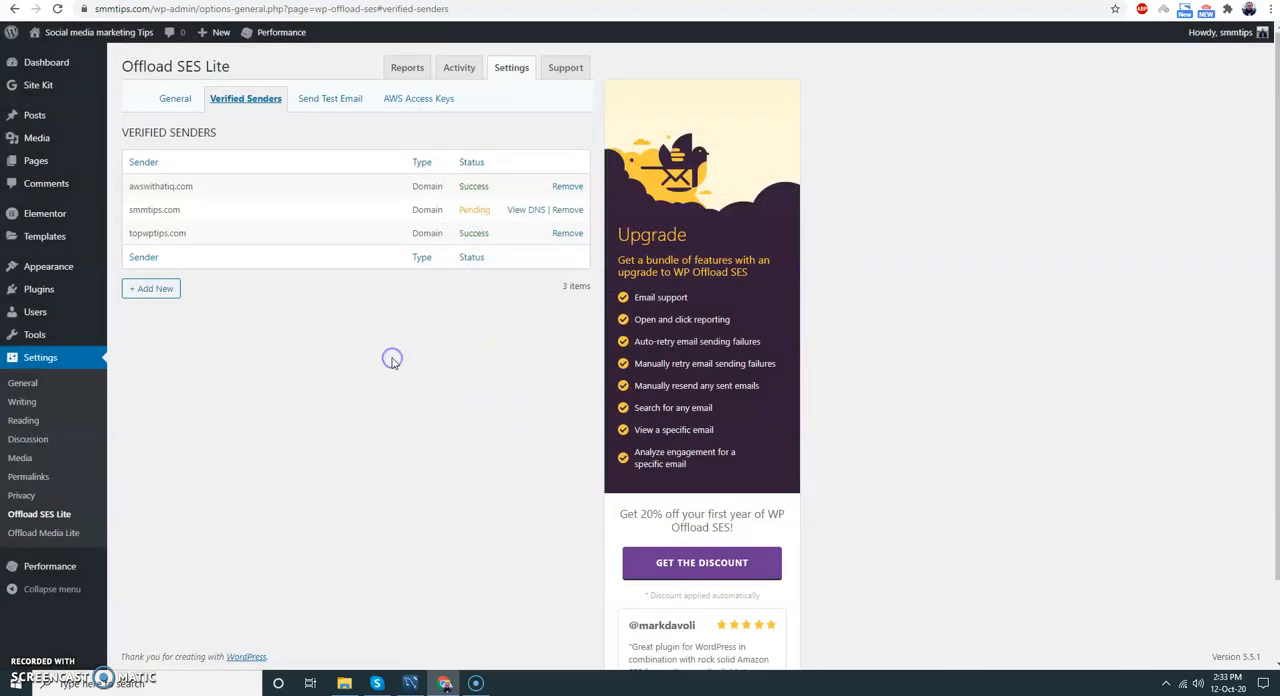
pyautogui.moveTo(35, 668)
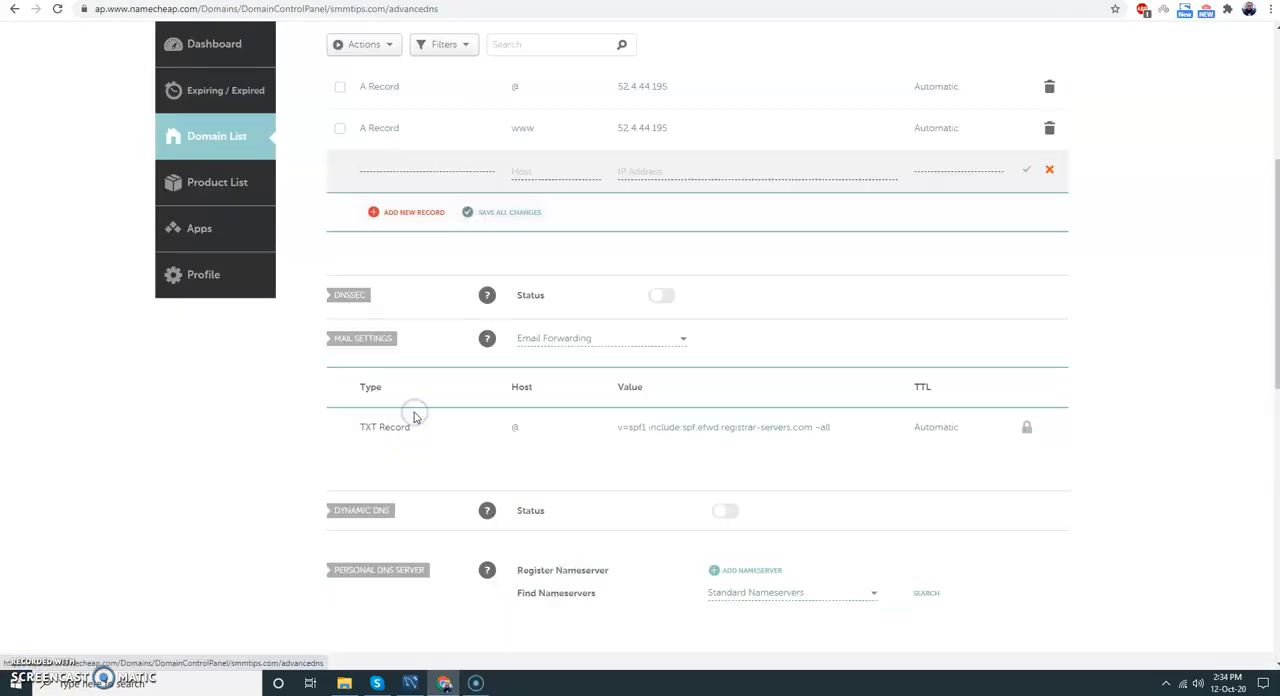
# Step: Add a TXT record with the _amazonses host and select the SES verification value
pyautogui.click(425, 169)
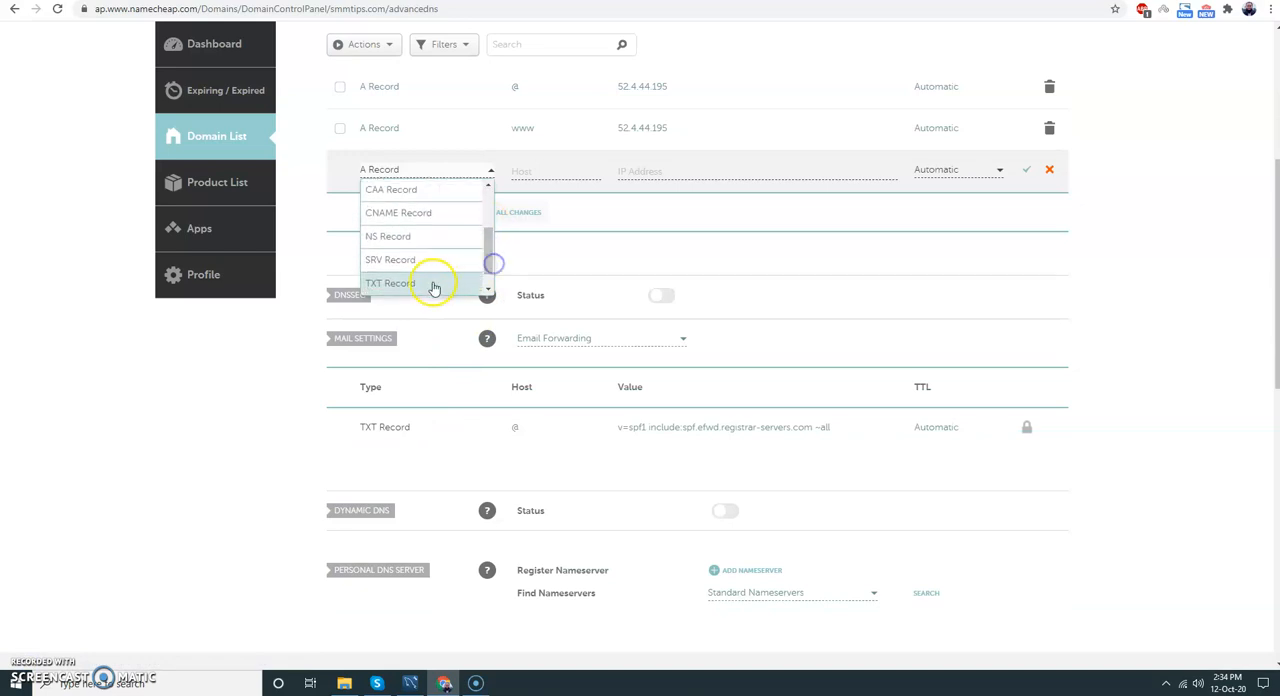
pyautogui.click(390, 283)
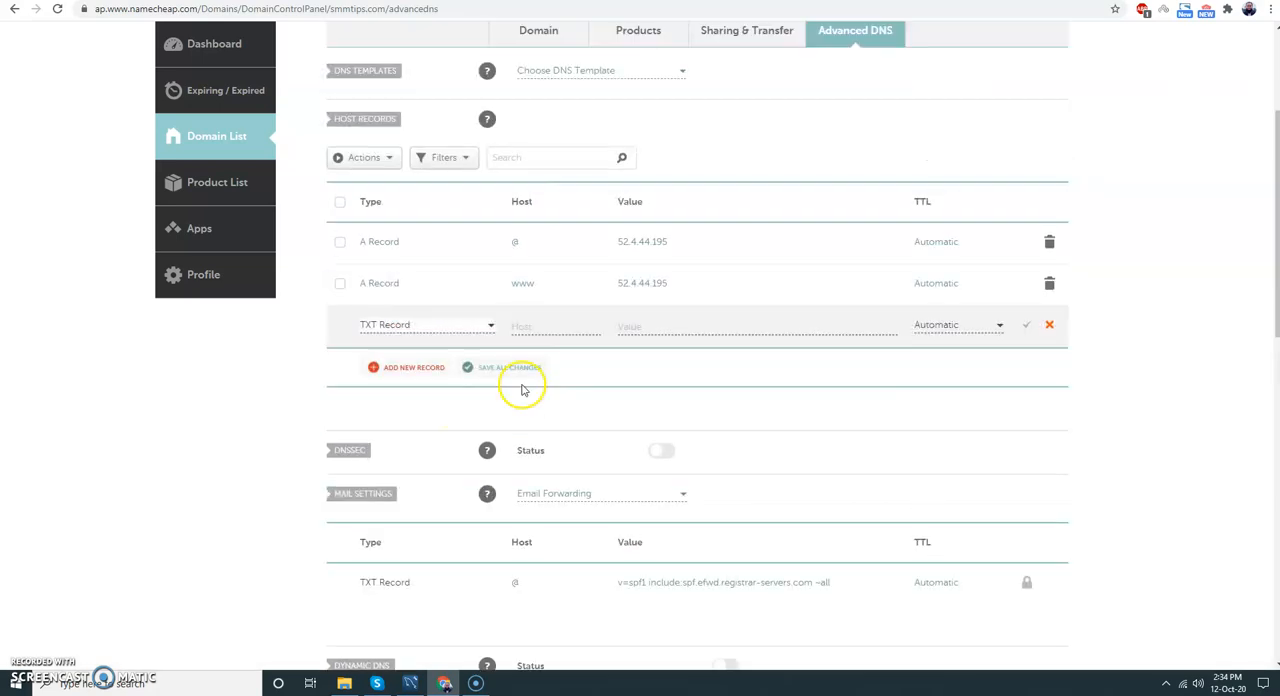
pyautogui.click(555, 325)
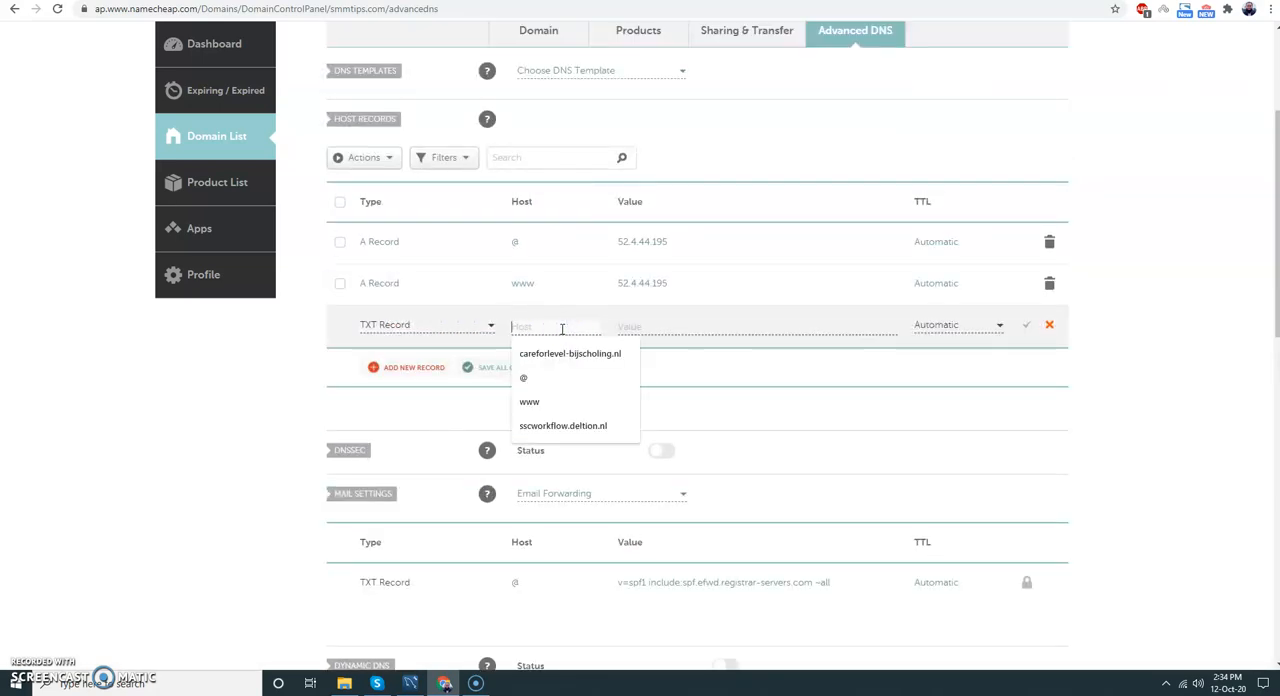
pyautogui.write('zonses.smmtips.com')
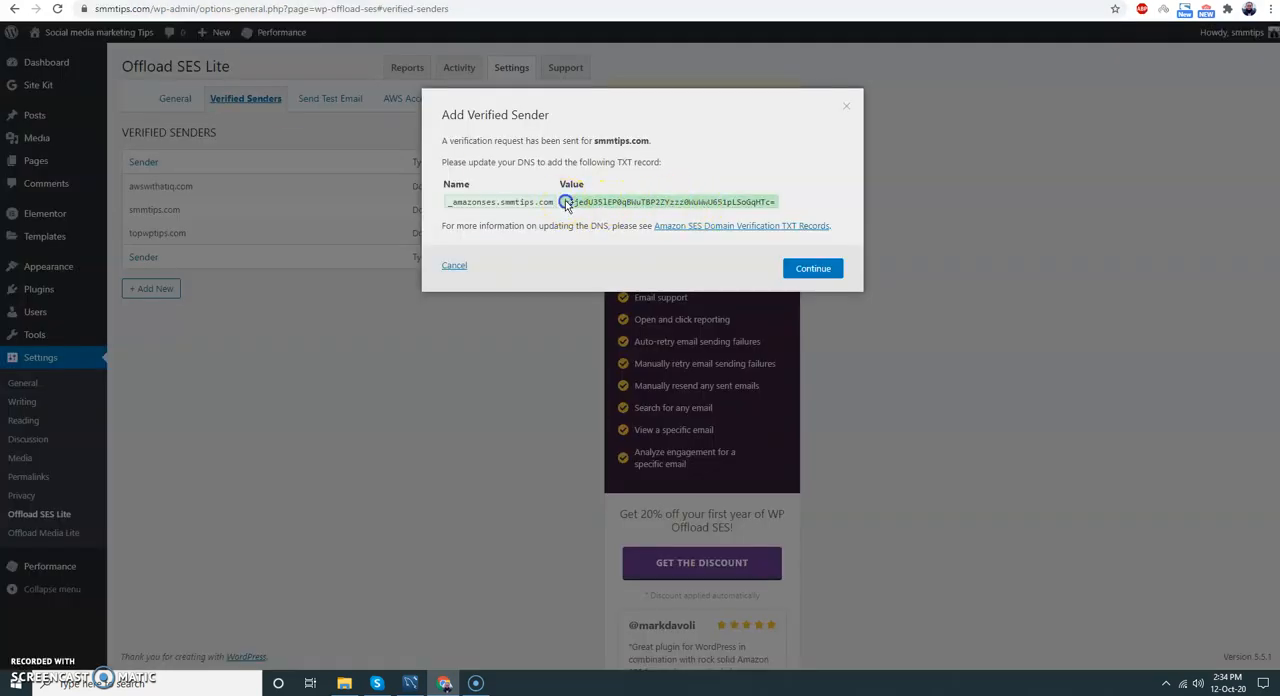
pyautogui.moveTo(567, 201); pyautogui.dragTo(775, 201)
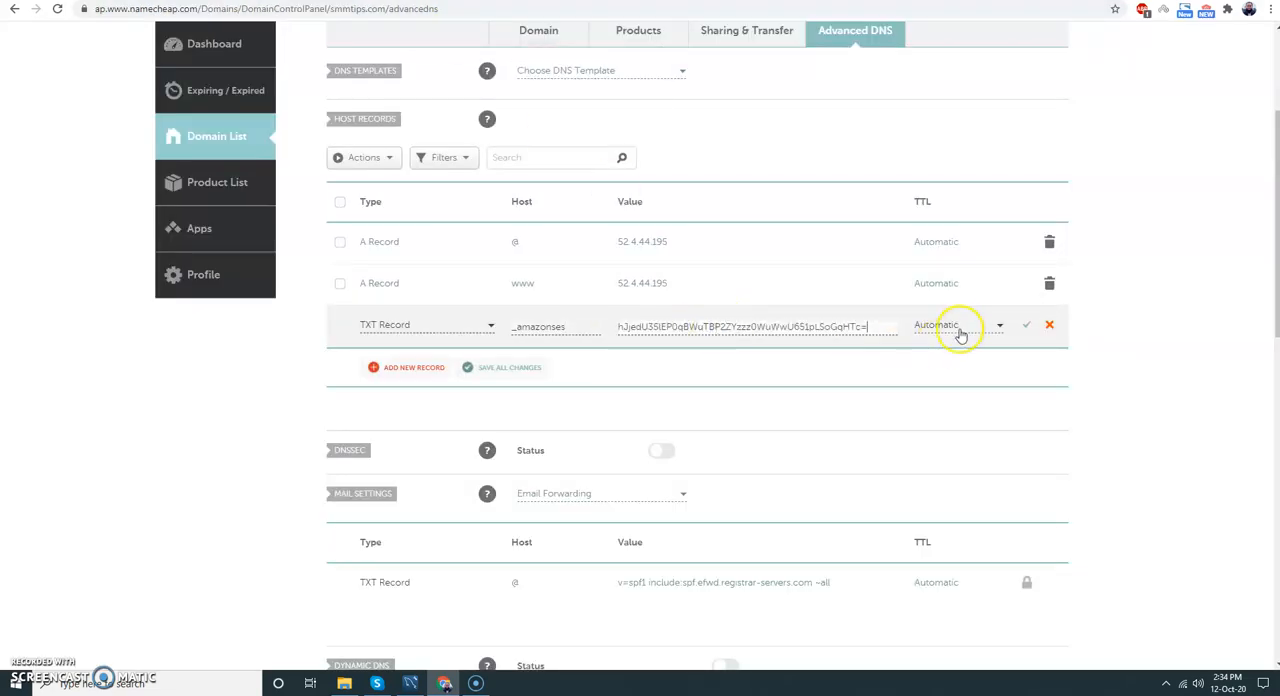
# Step: Set the _amazonses TXT record's TTL to 5 min and save the record
pyautogui.click(950, 324)
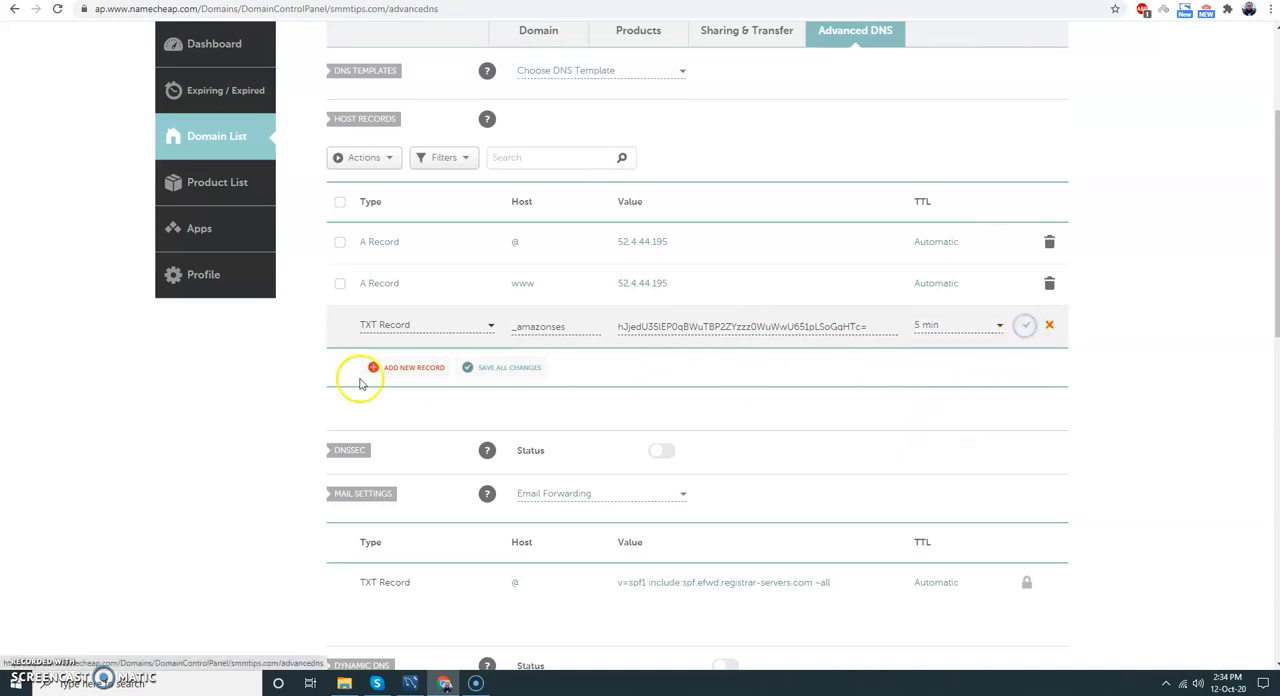
pyautogui.click(1024, 325)
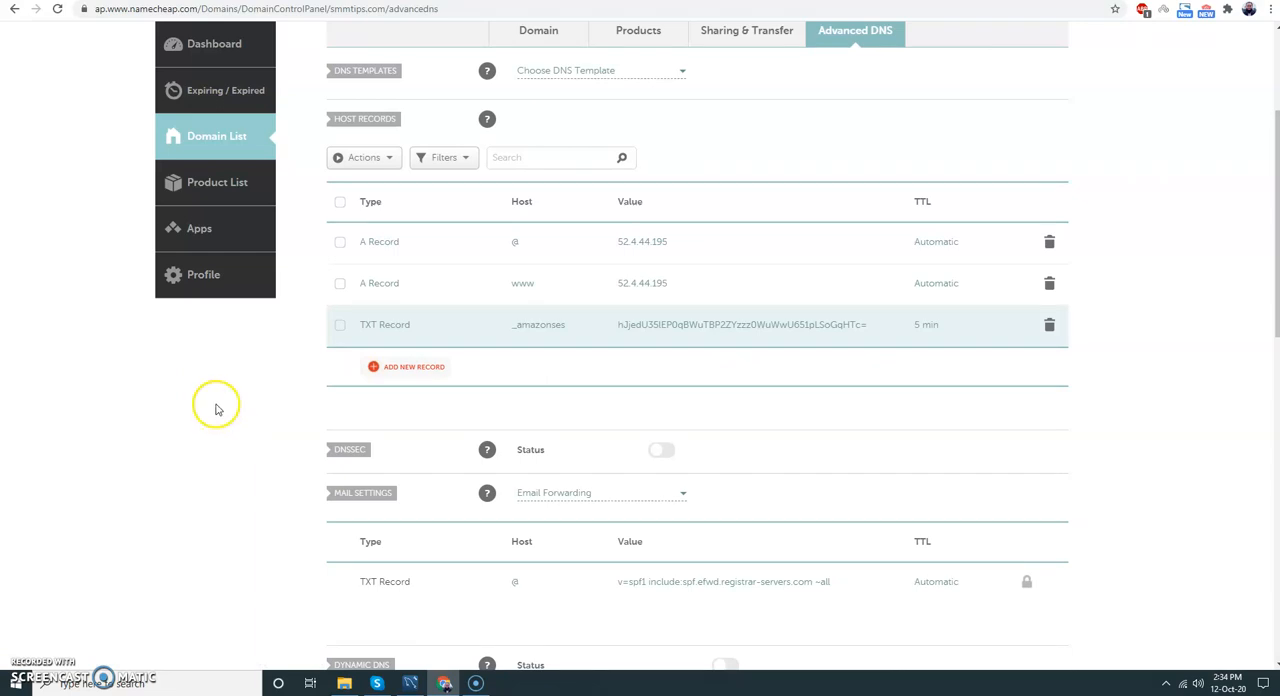
pyautogui.moveTo(296, 407)
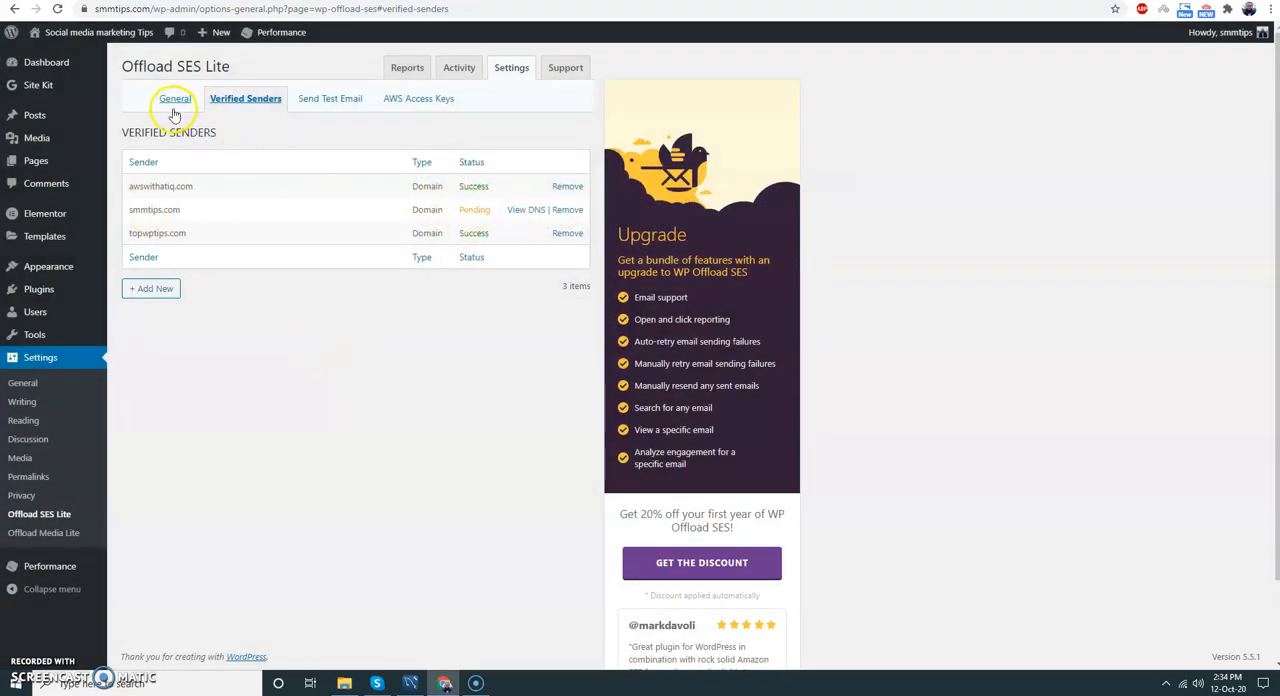
# Step: Review the General SES settings (sending and tracking on, Singapore region), then go to Offload Media Lite
pyautogui.click(175, 98)
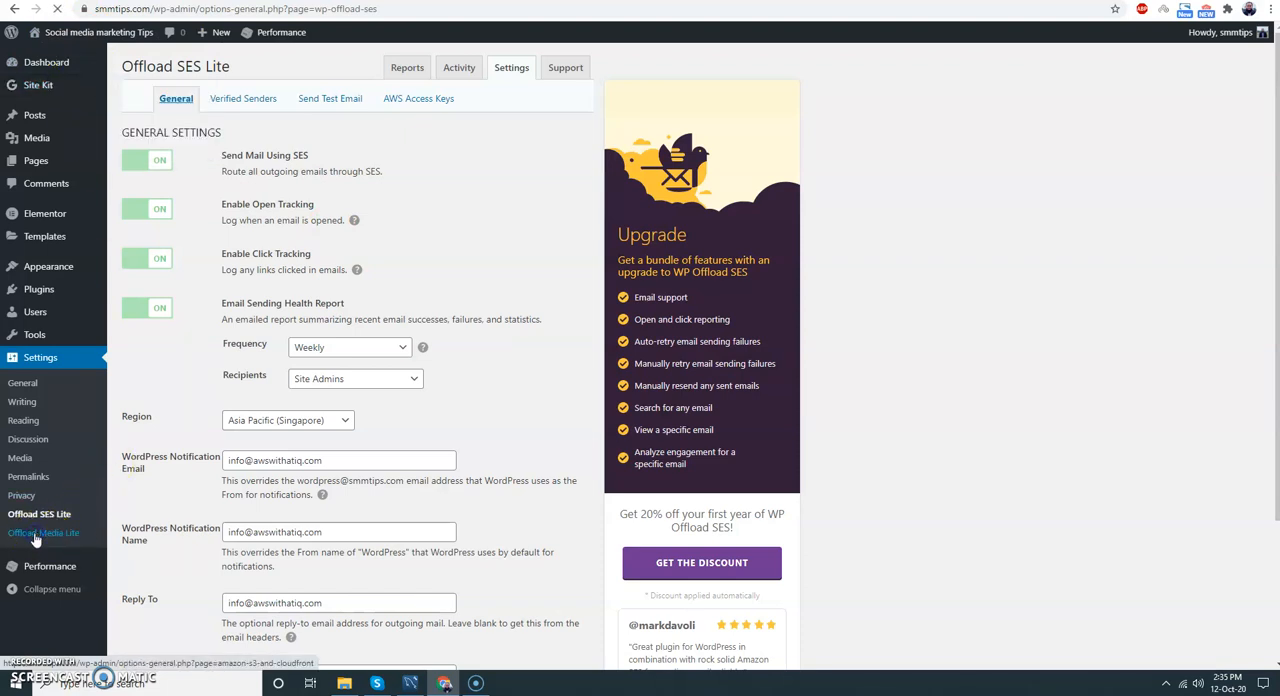
pyautogui.click(42, 532)
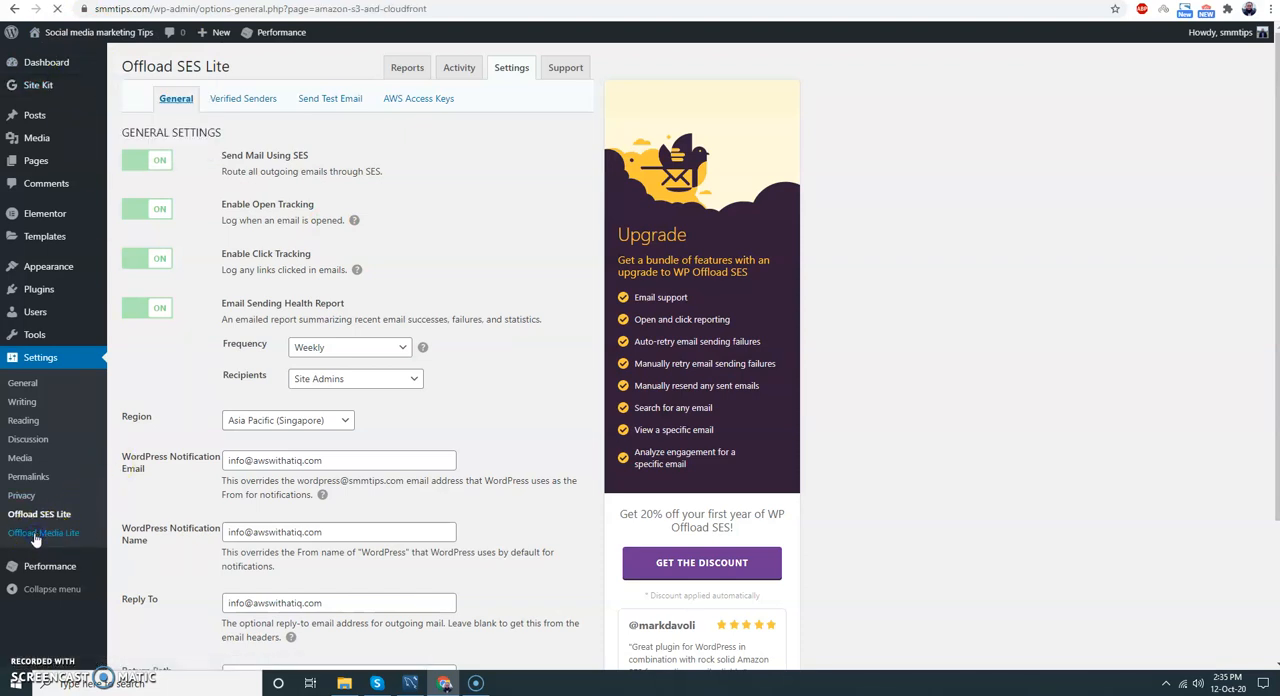
# Step: Set Offload Media Lite to Amazon S3 with IAM roles and save bucket smmtipscom
pyautogui.click(43, 533)
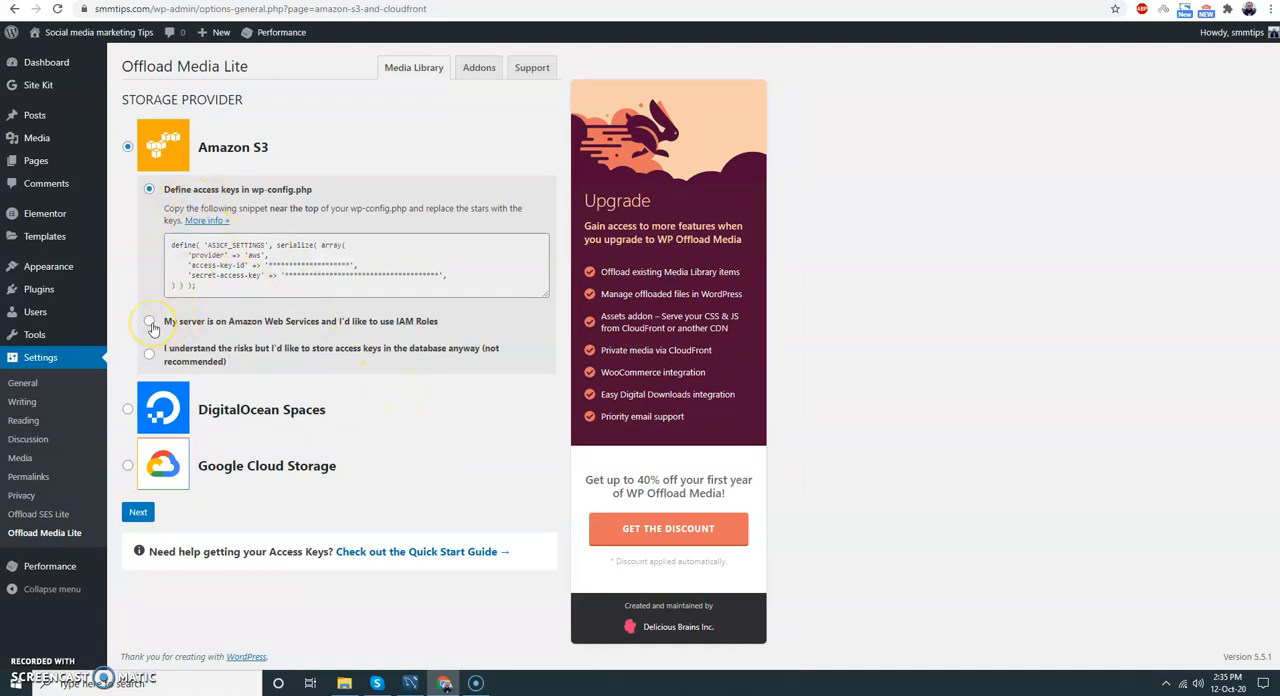
pyautogui.click(149, 216)
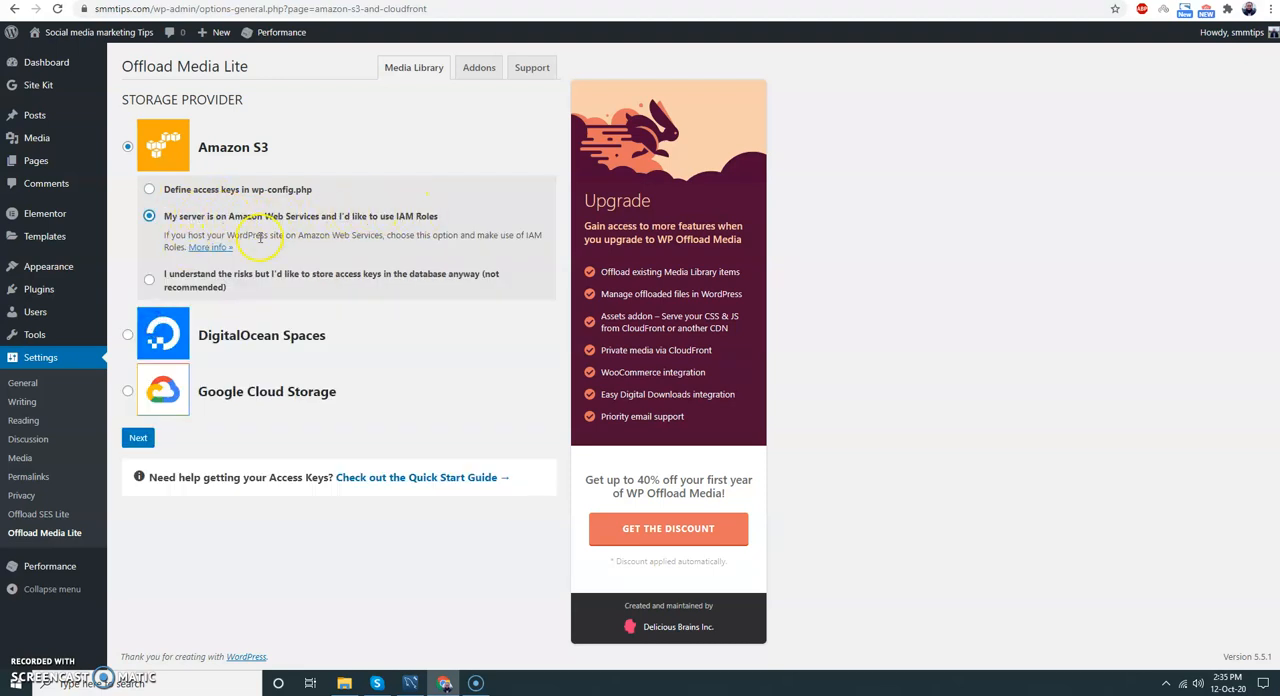
pyautogui.click(138, 438)
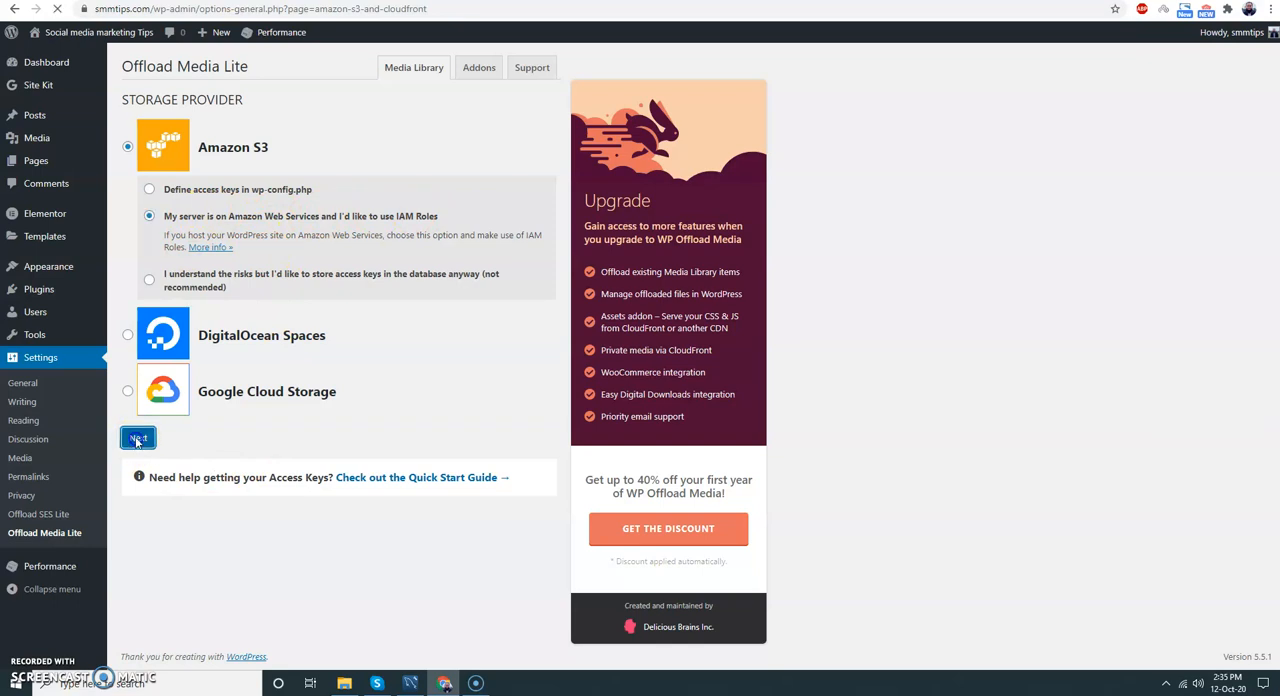
pyautogui.click(137, 438)
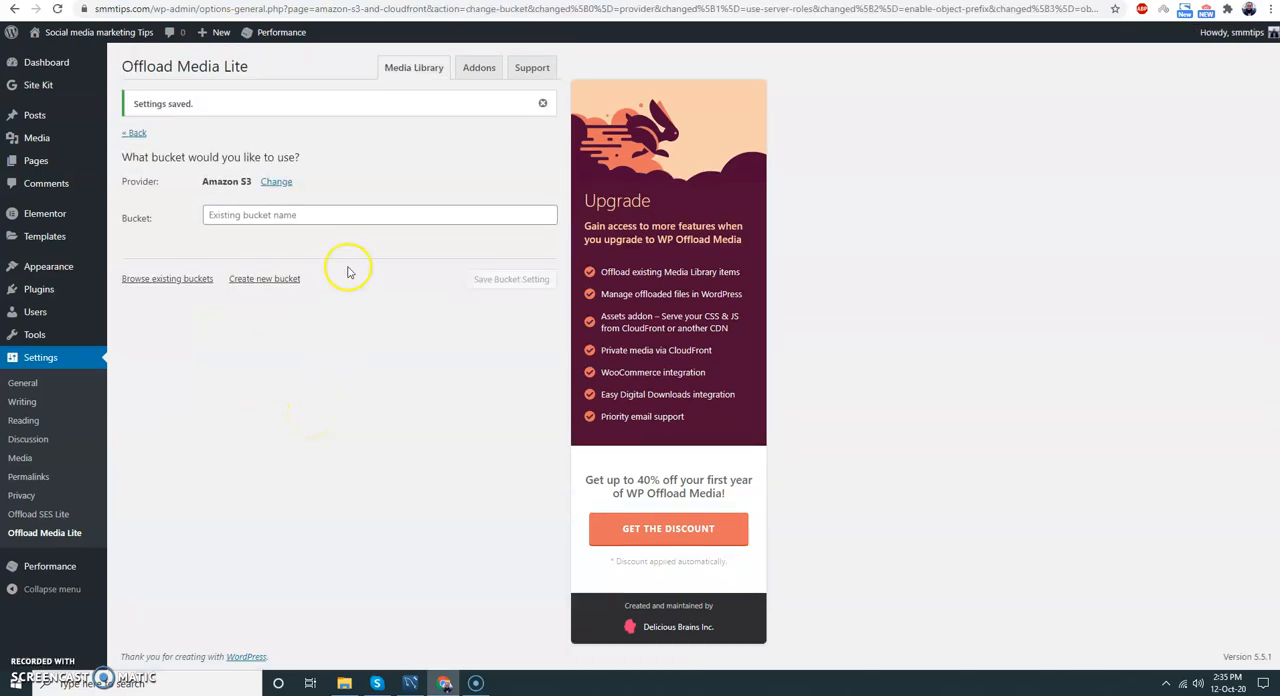
pyautogui.moveTo(35, 668)
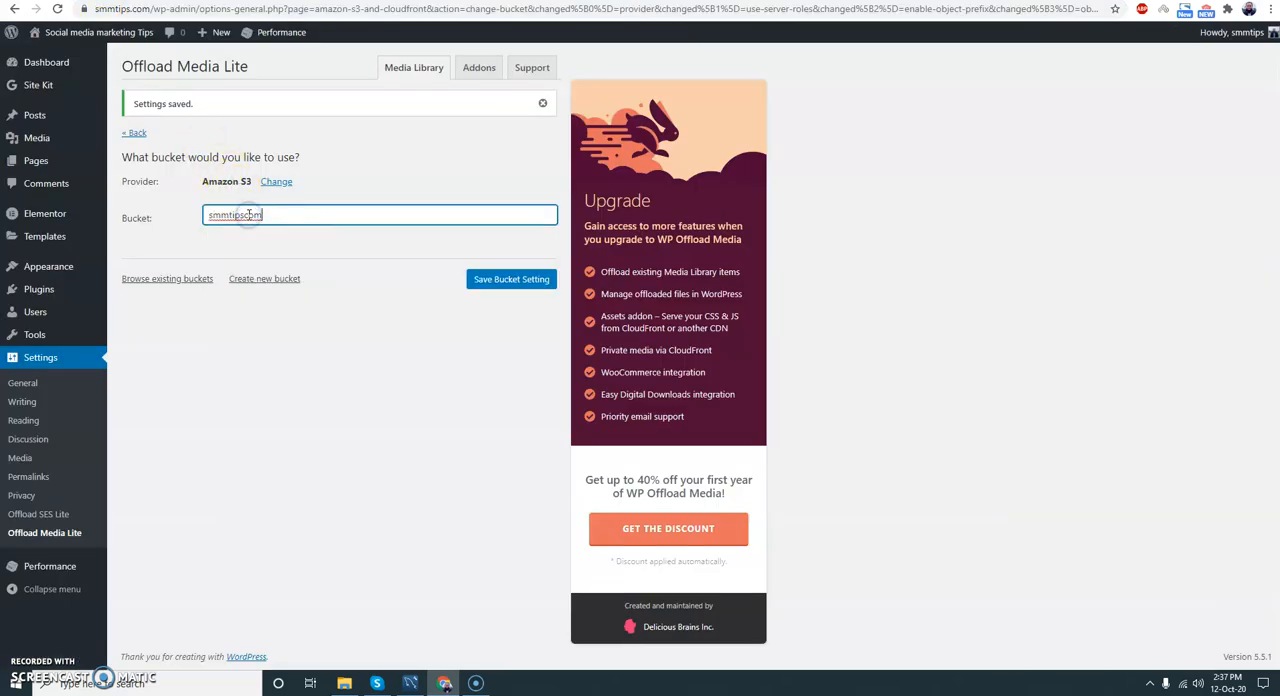
pyautogui.click(511, 279)
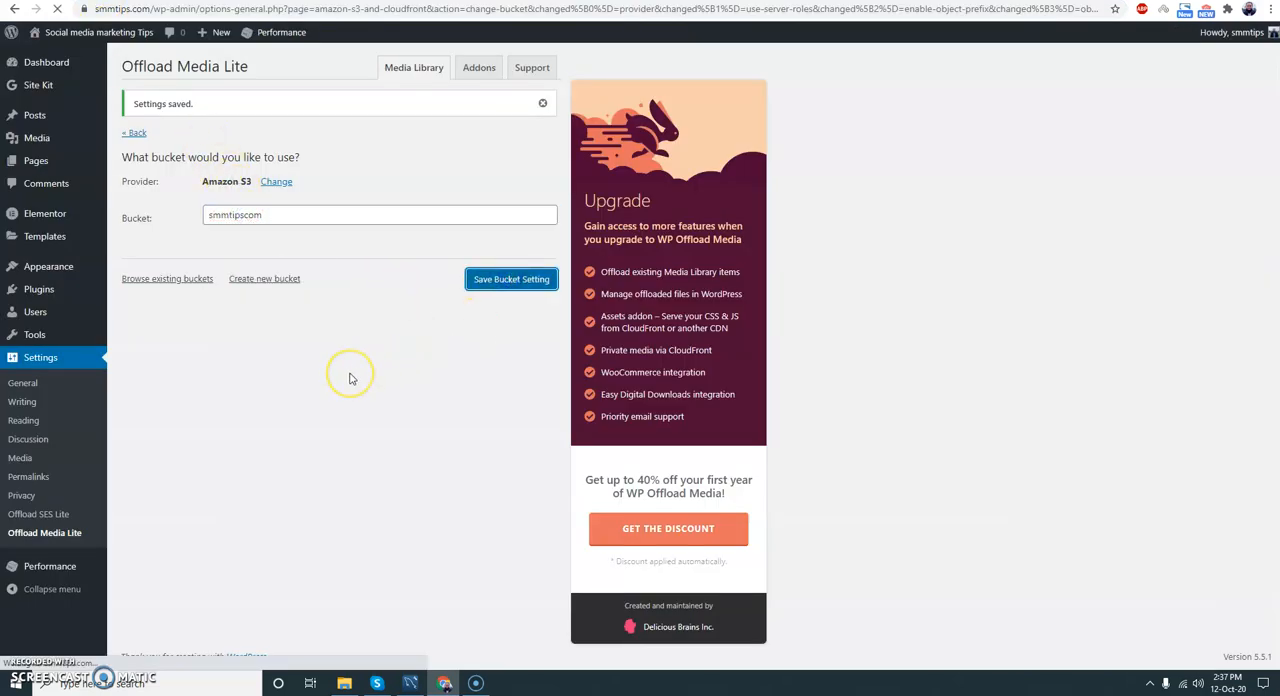
pyautogui.click(511, 279)
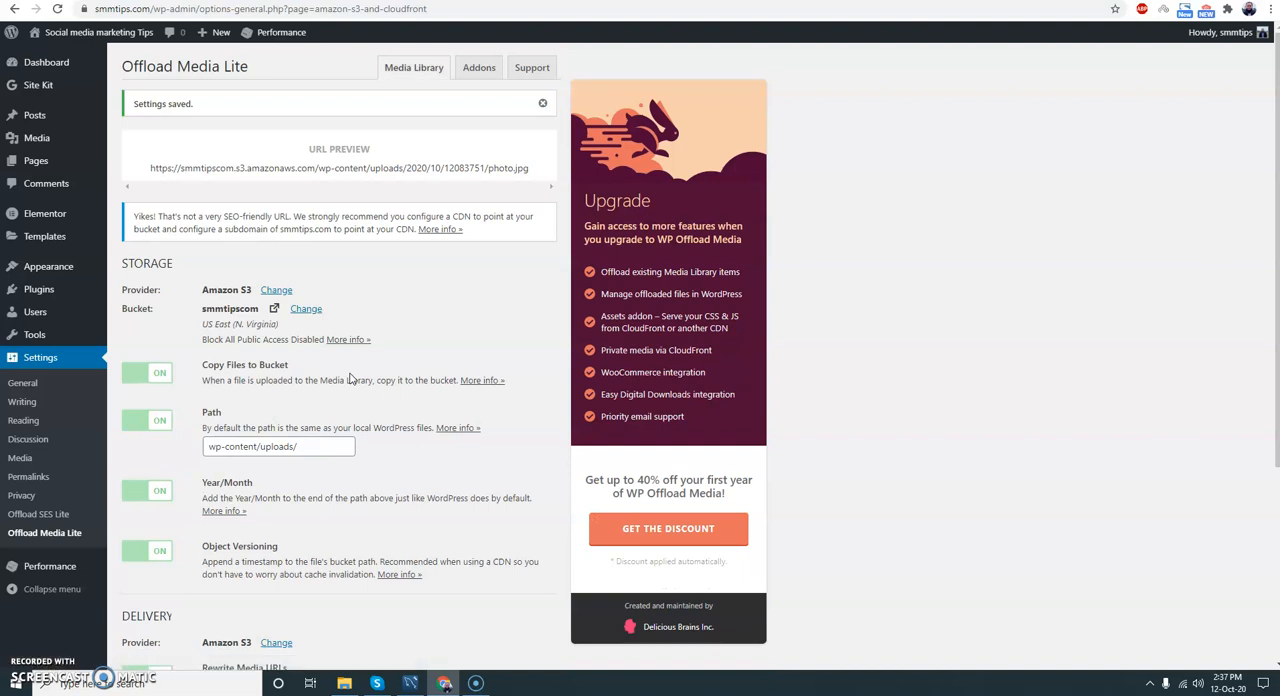
pyautogui.scroll(-3)
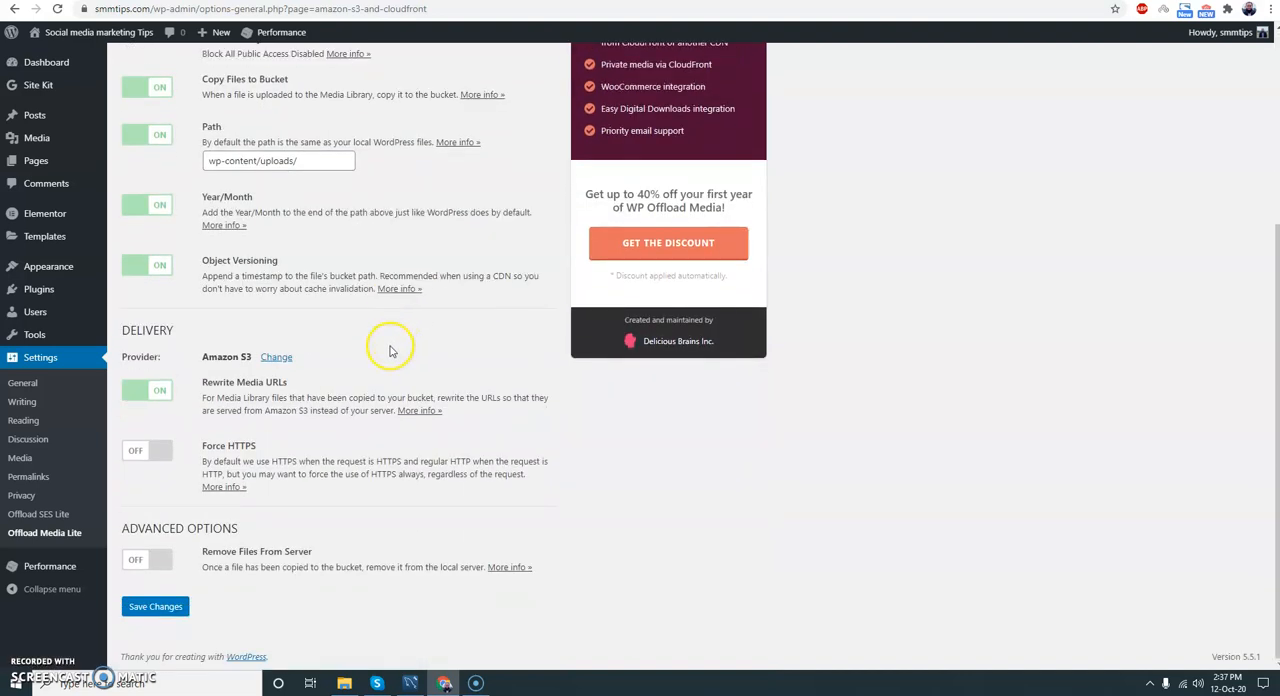
pyautogui.click(155, 606)
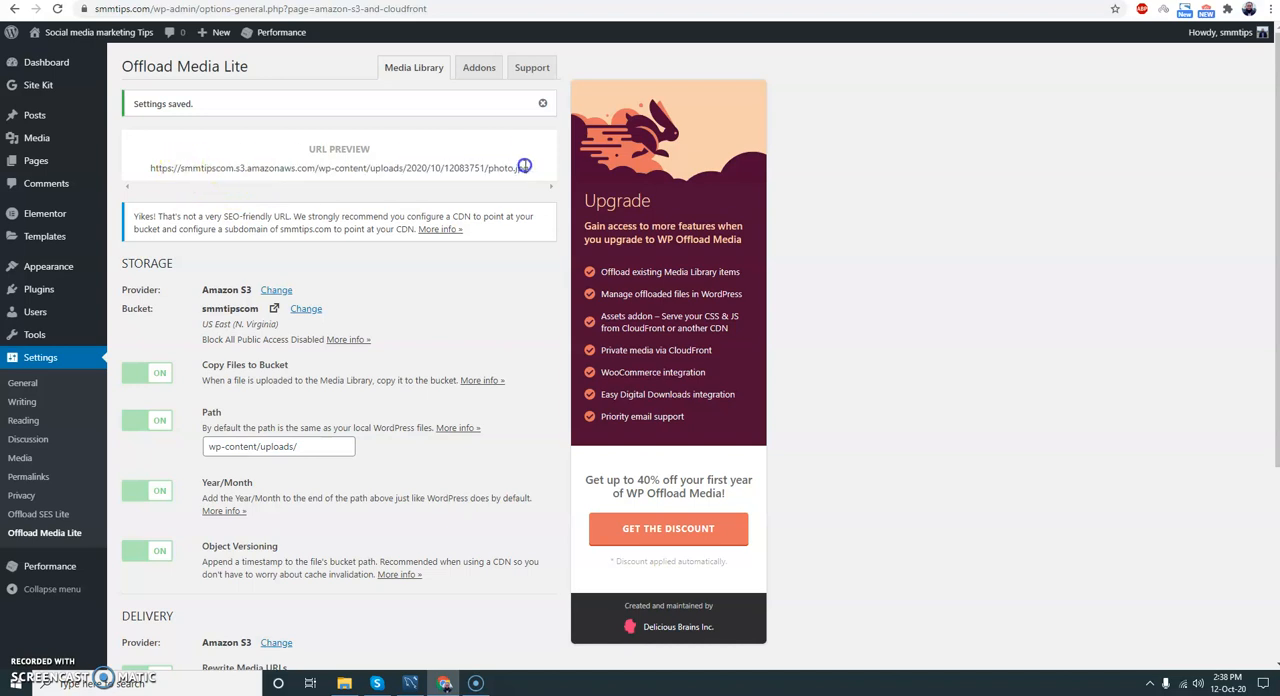
pyautogui.moveTo(227, 323)
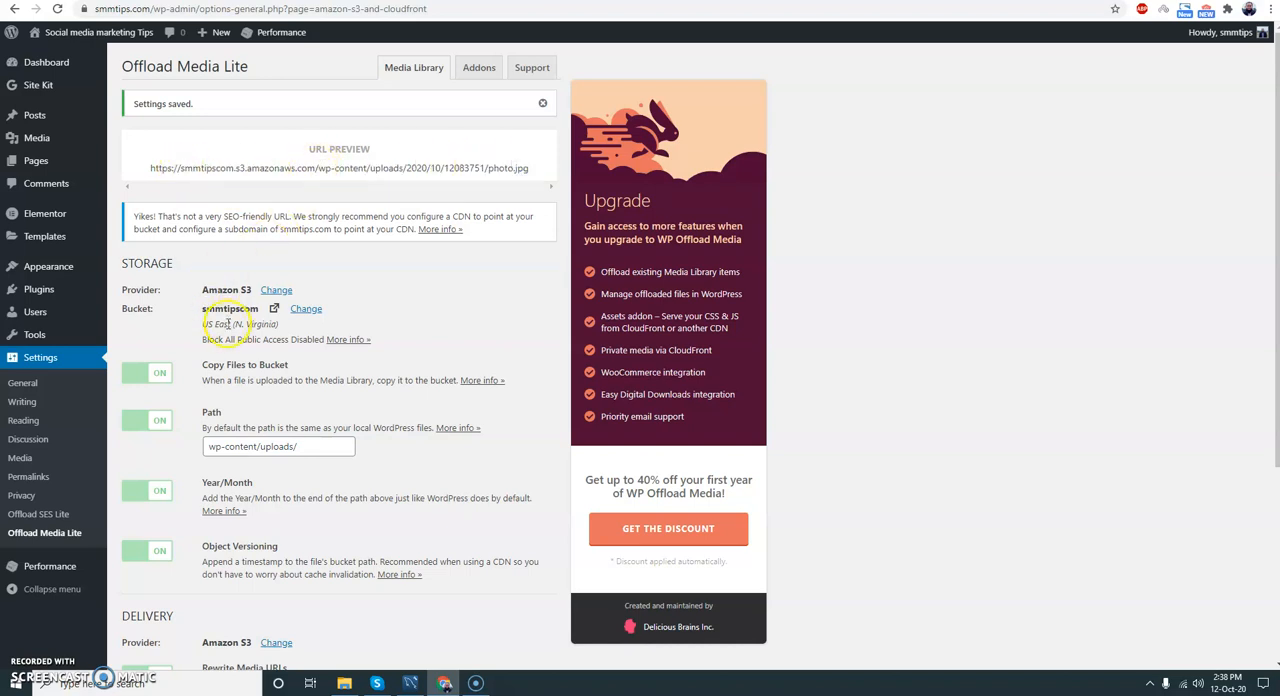
pyautogui.moveTo(218, 324)
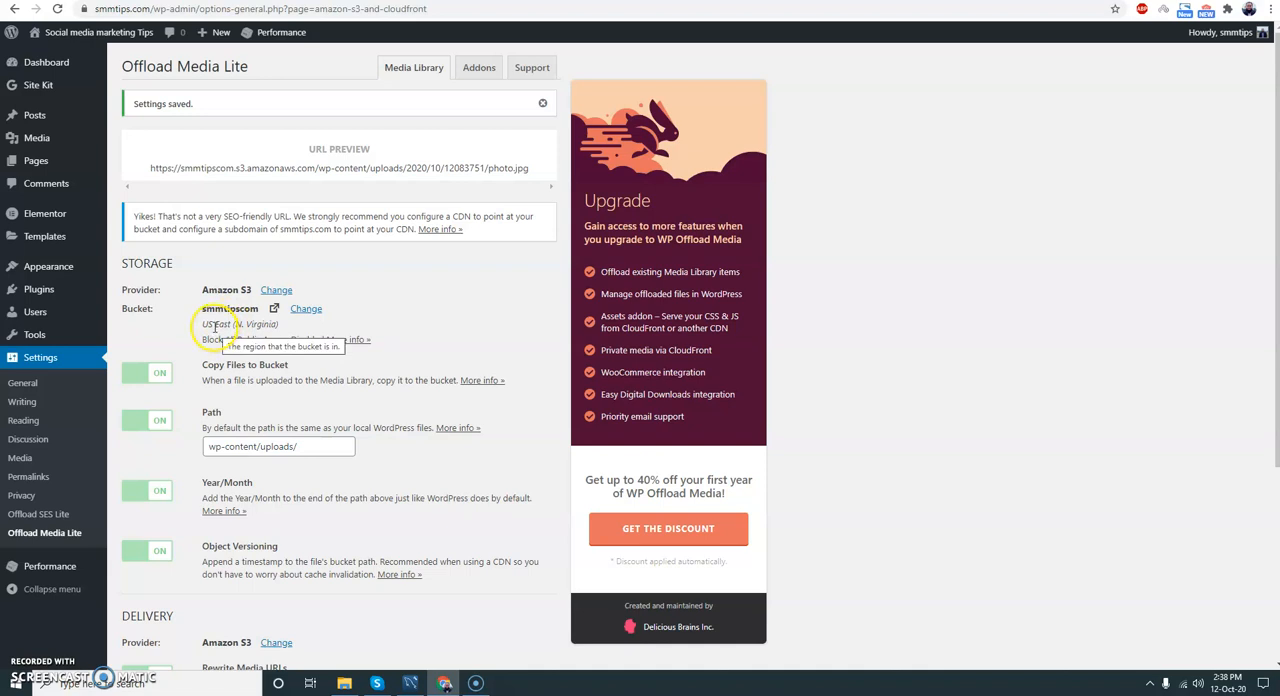
pyautogui.moveTo(118, 322)
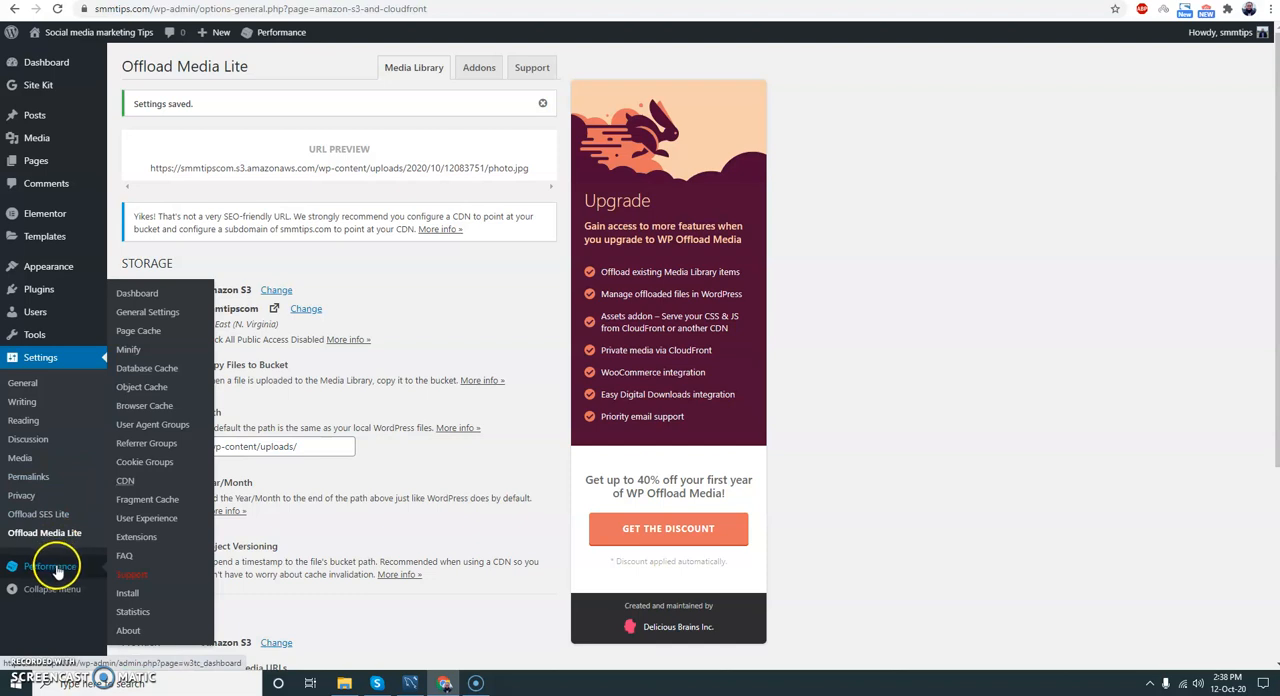
# Step: Look over W3 Total Cache's CDN settings page
pyautogui.click(125, 481)
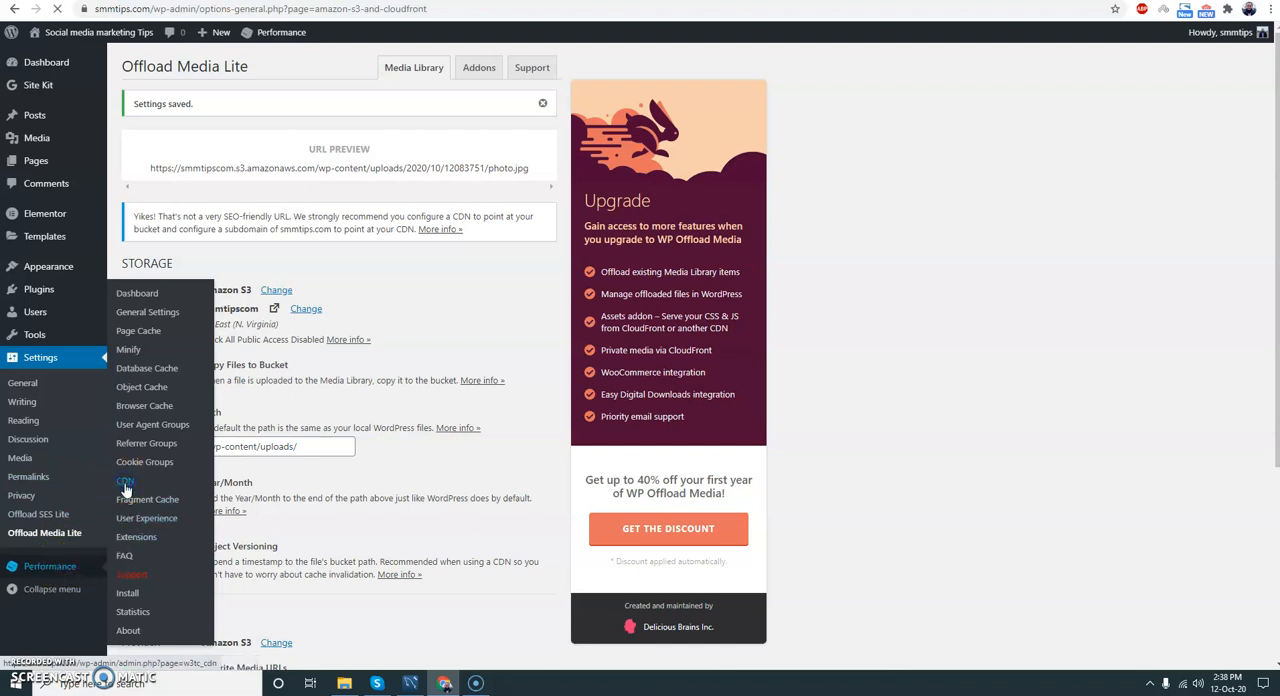
pyautogui.click(125, 481)
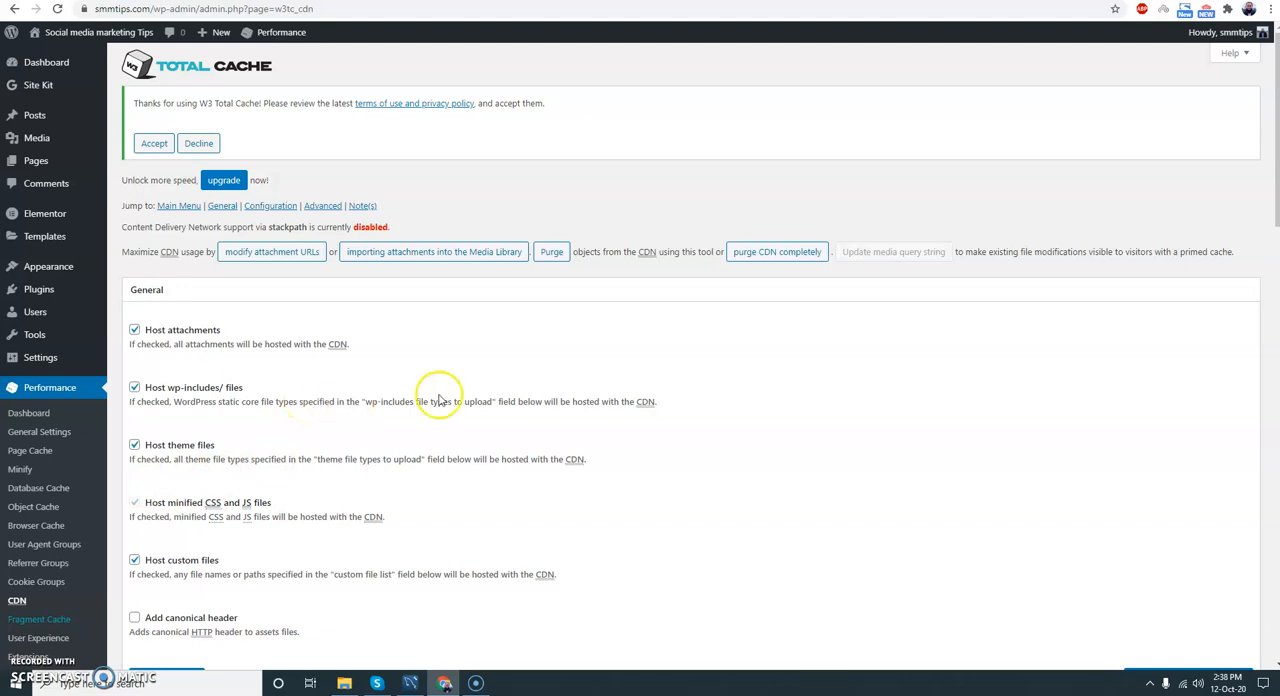
pyautogui.scroll(-3)
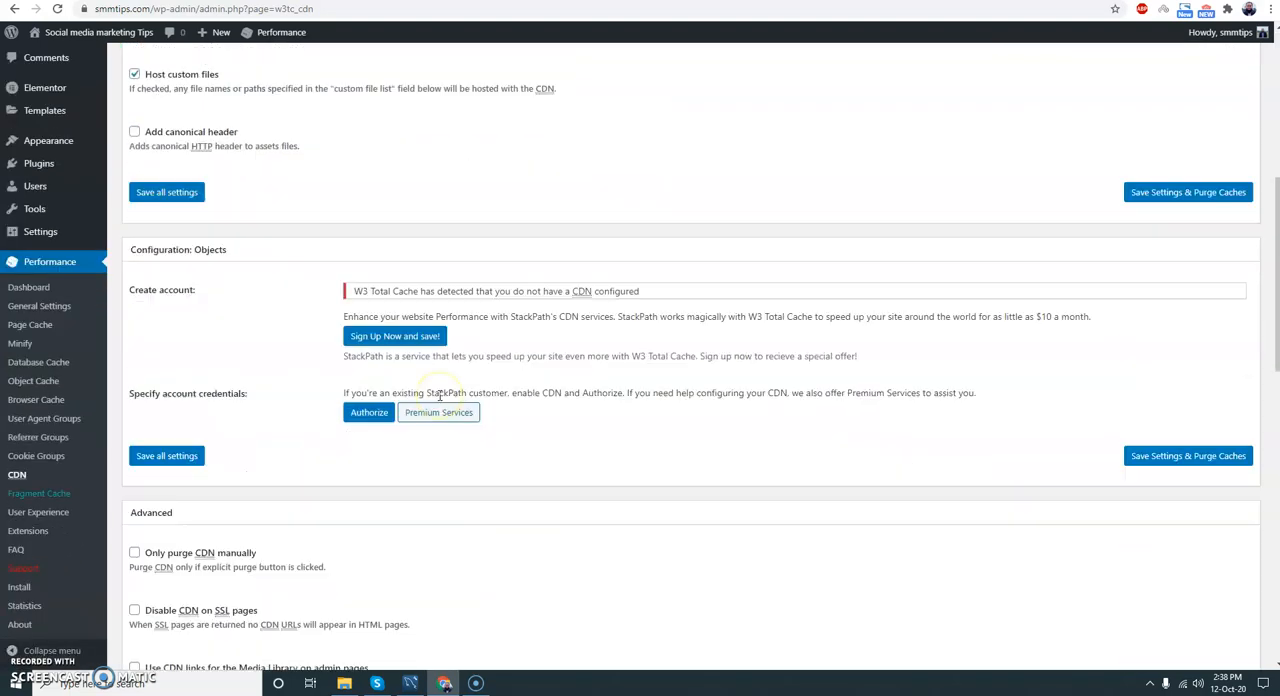
pyautogui.scroll(-3)
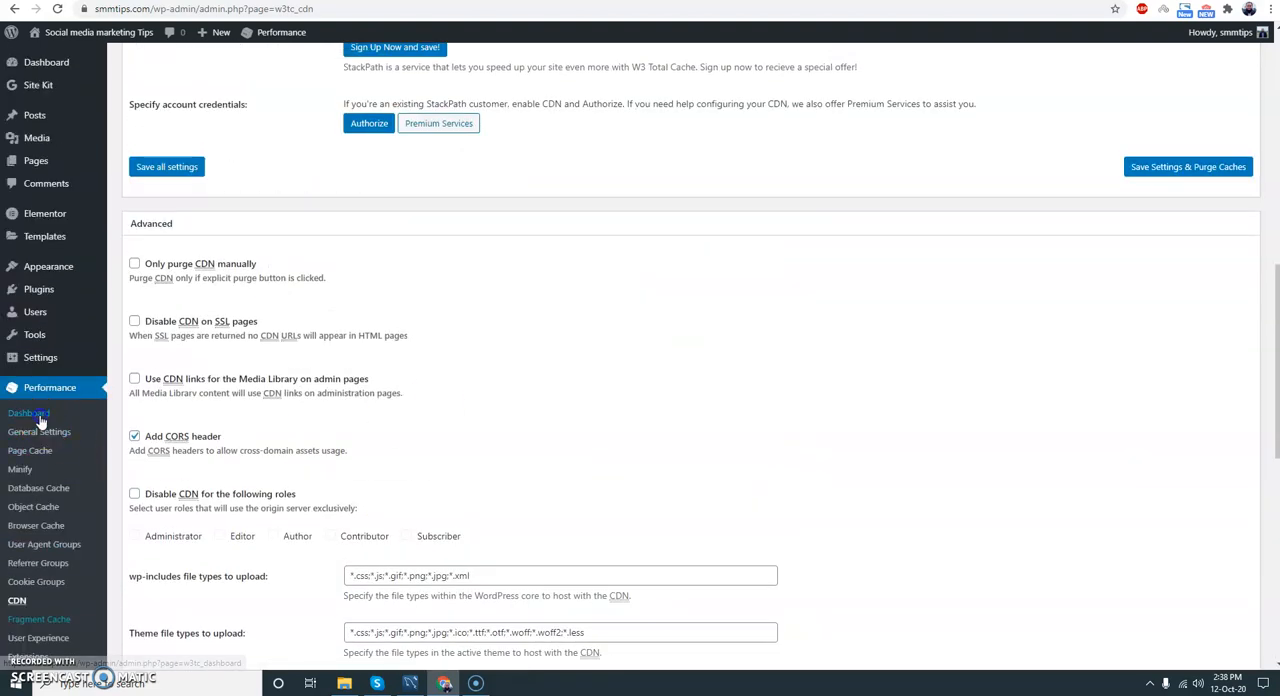
# Step: Tick CDN Enable in W3 Total Cache General Settings and save, purging caches
pyautogui.click(28, 413)
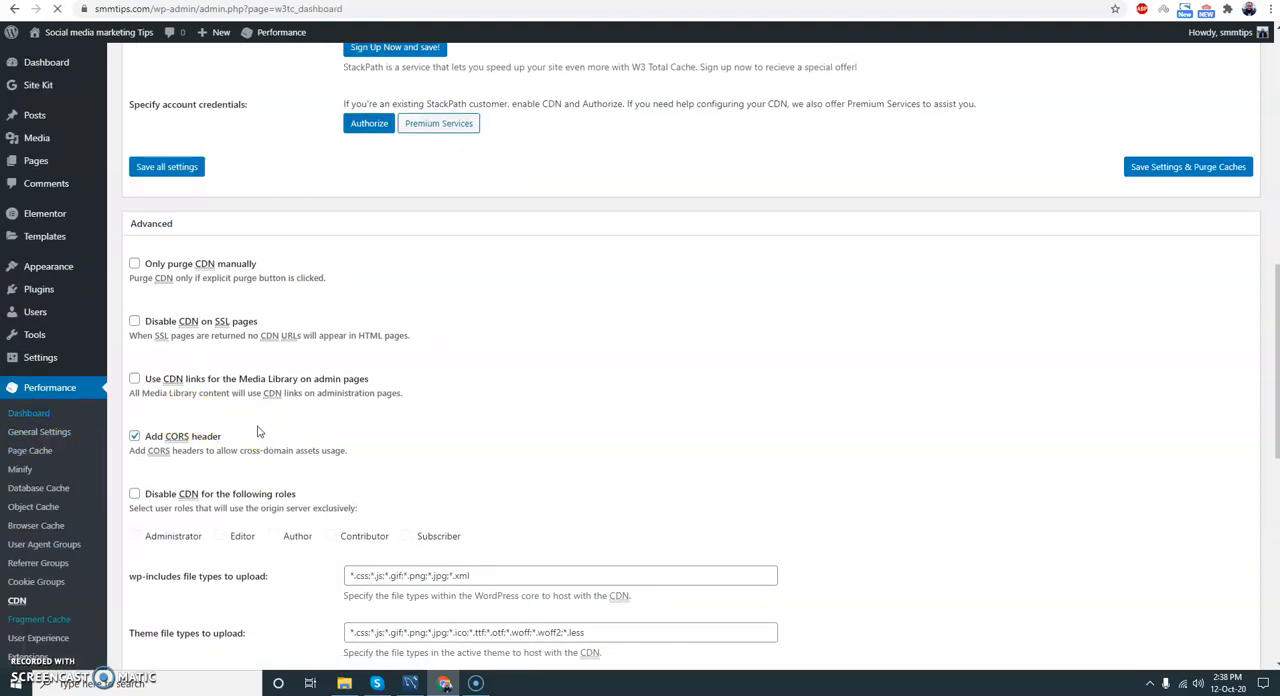
pyautogui.click(28, 412)
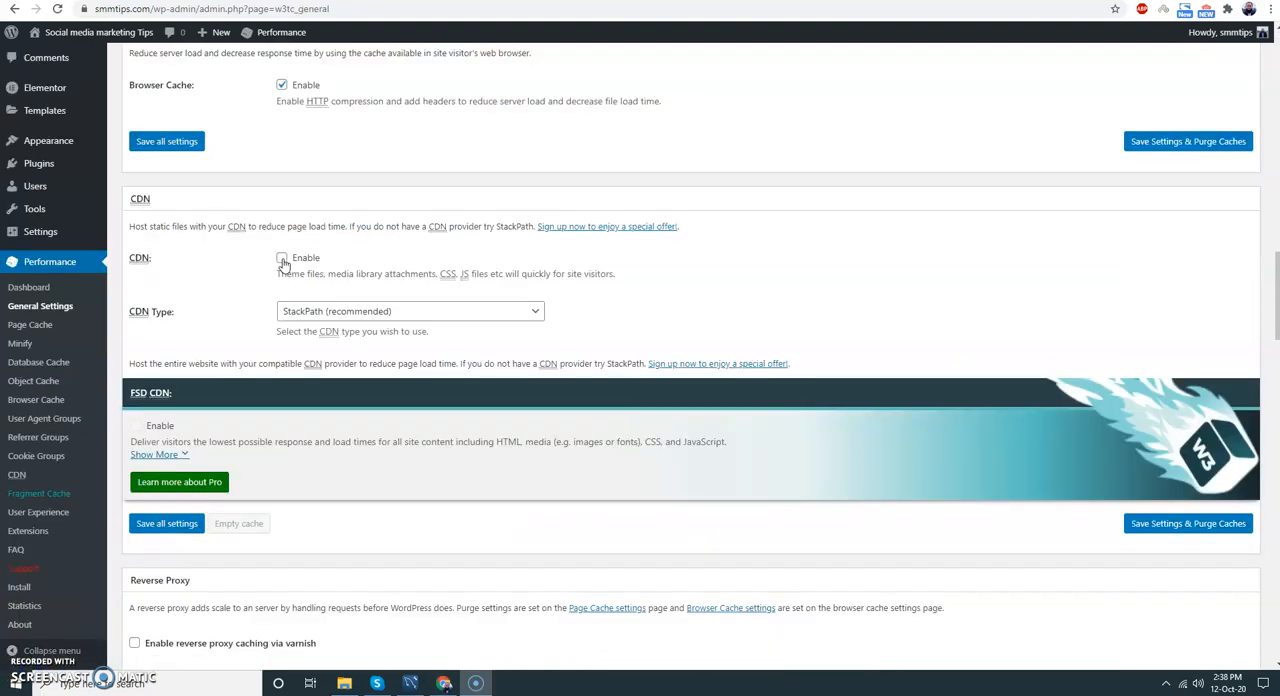
pyautogui.click(281, 258)
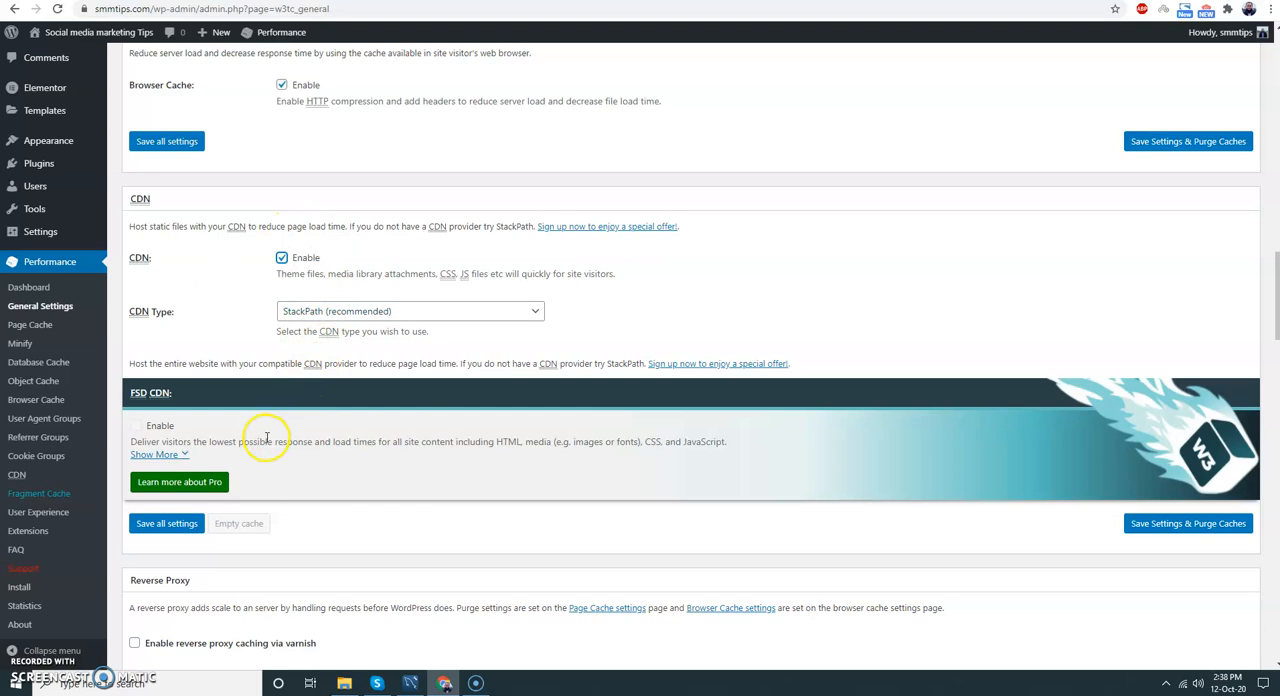
pyautogui.click(1187, 523)
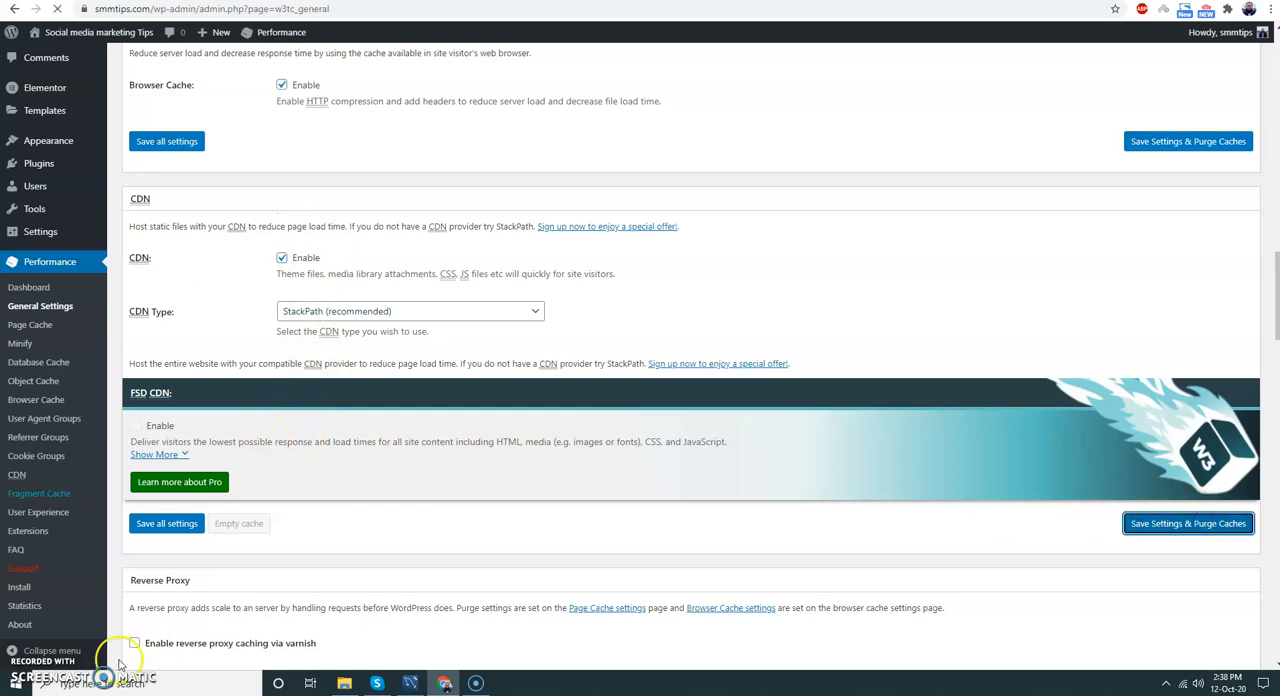
pyautogui.click(16, 474)
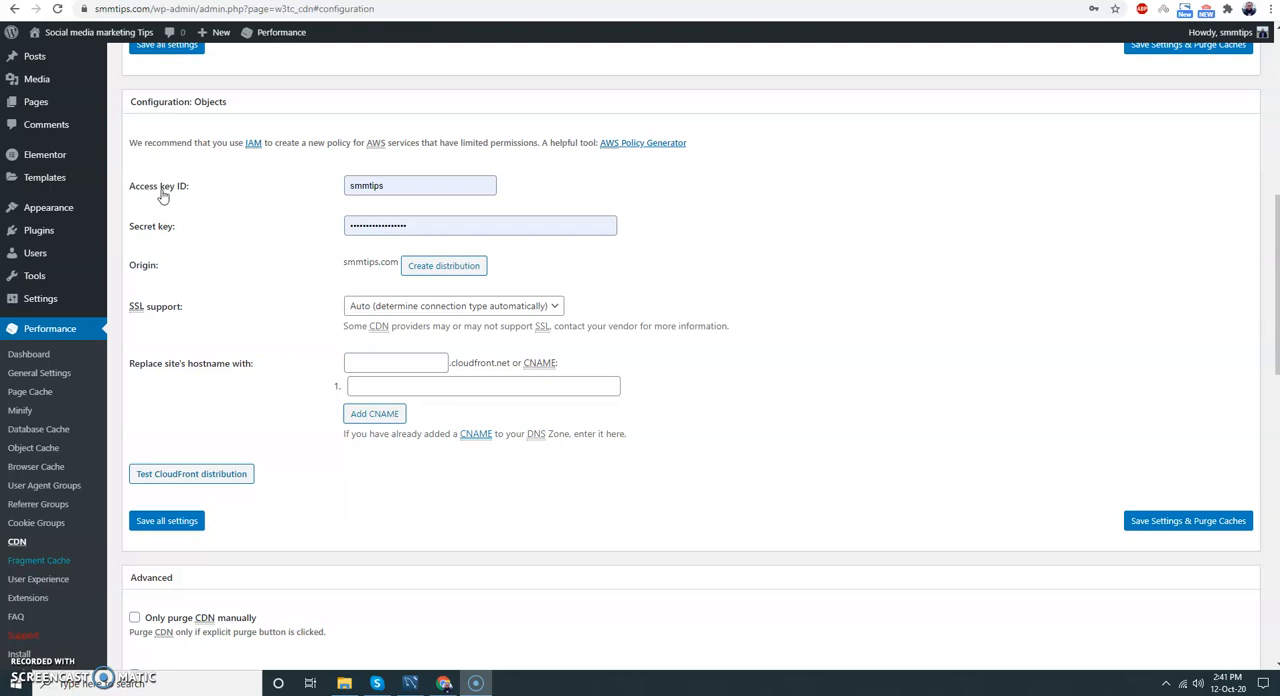
pyautogui.moveTo(189, 222)
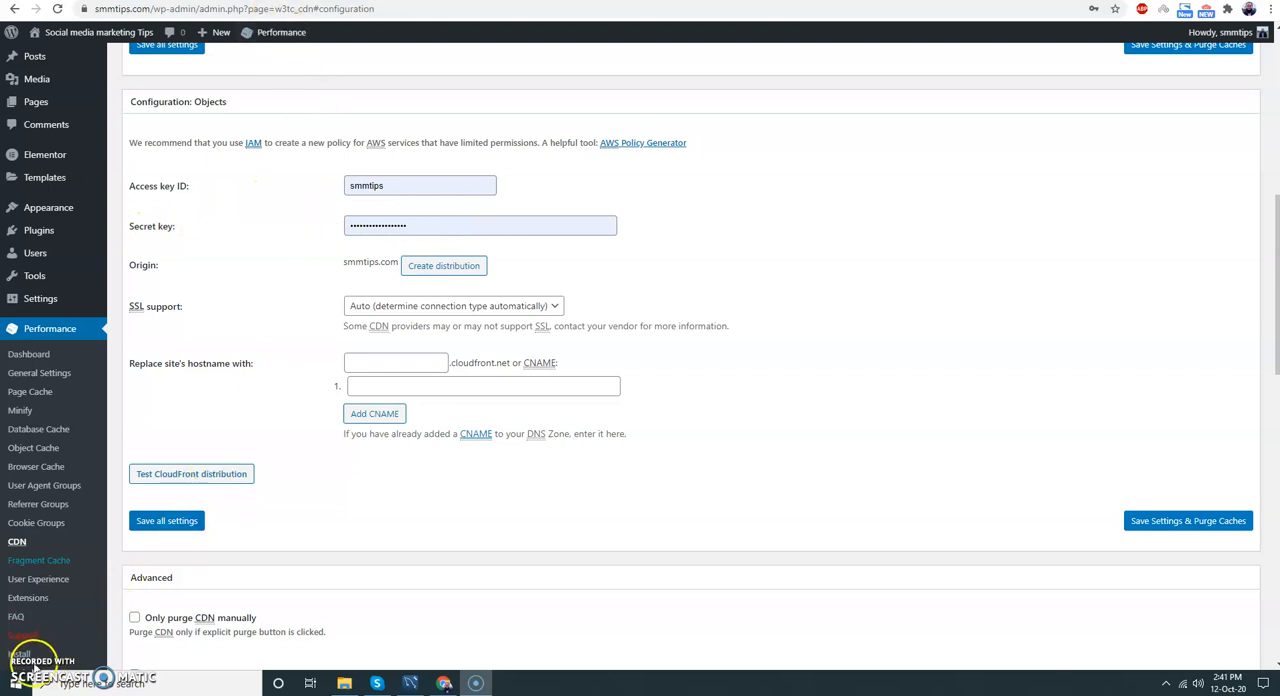
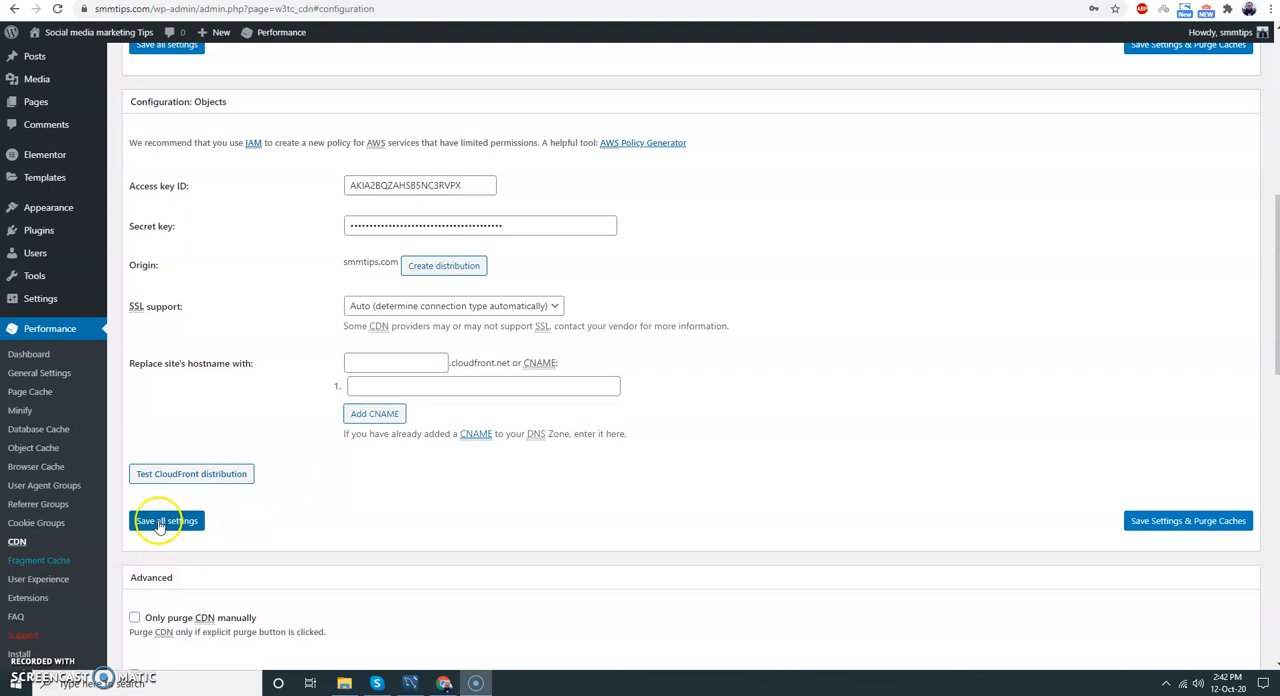
pyautogui.click(167, 520)
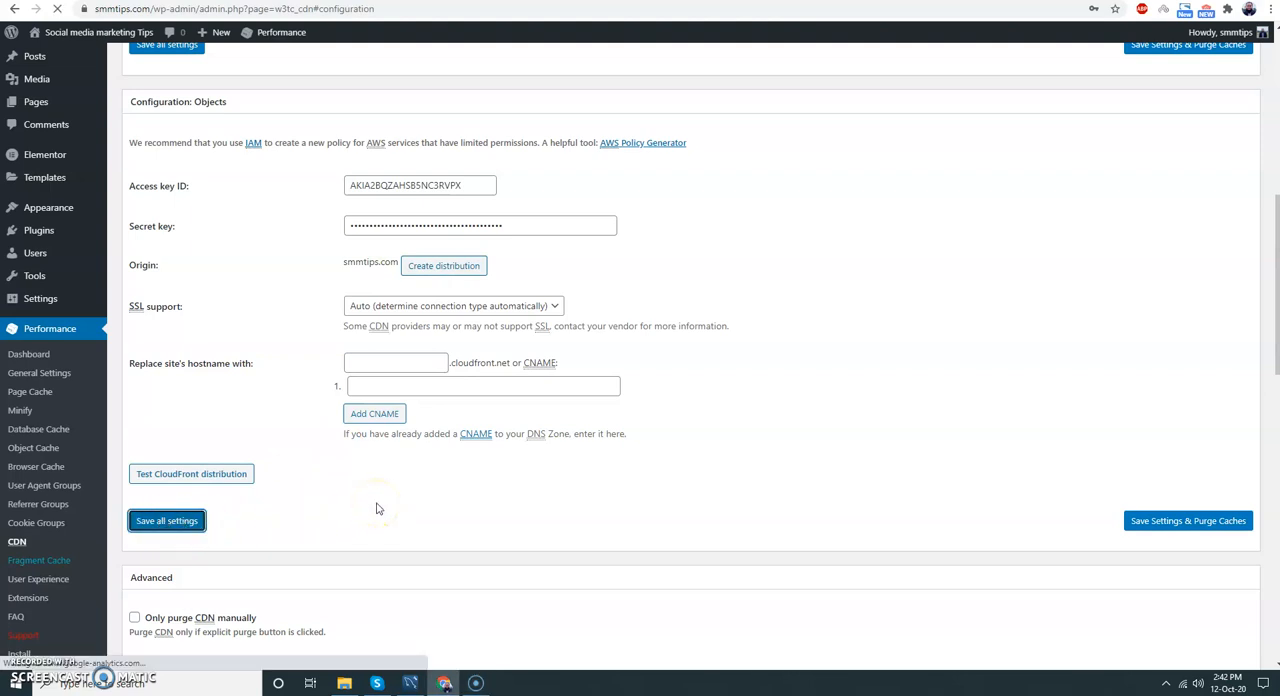
# Step: Create a CloudFront distribution and save hostname d27w96nti8oruf.cloudfront.net in CDN settings
pyautogui.click(166, 520)
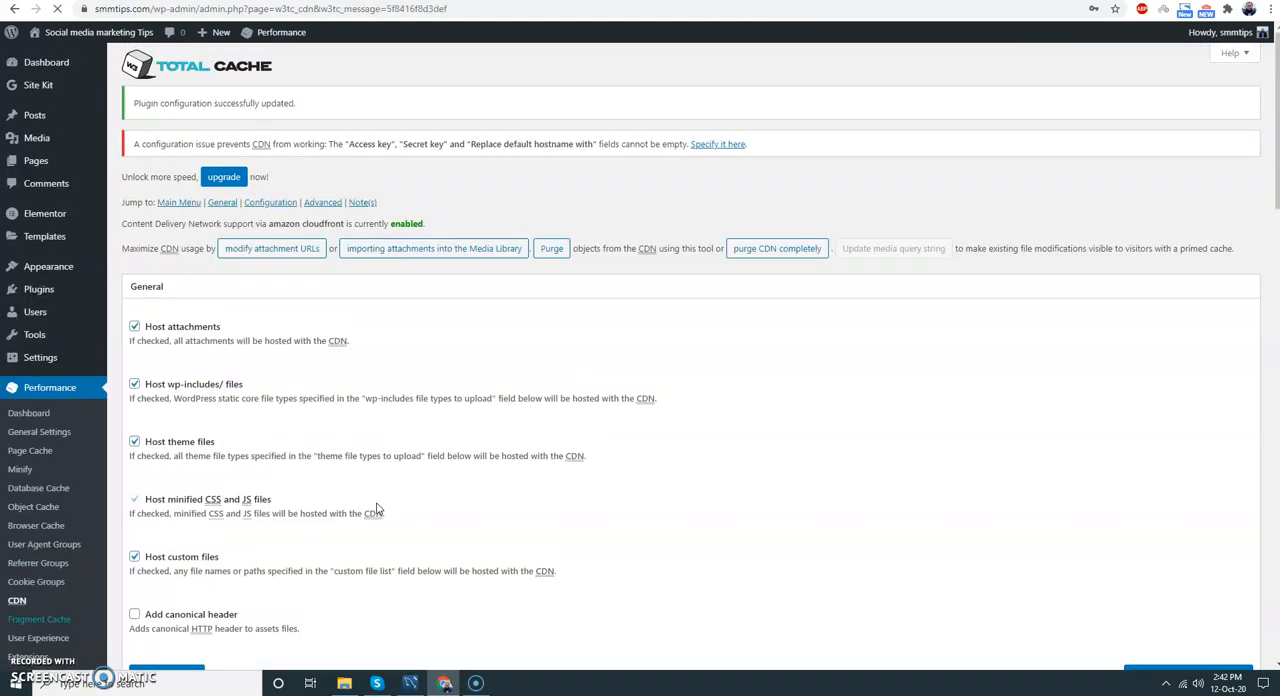
pyautogui.scroll(-3)
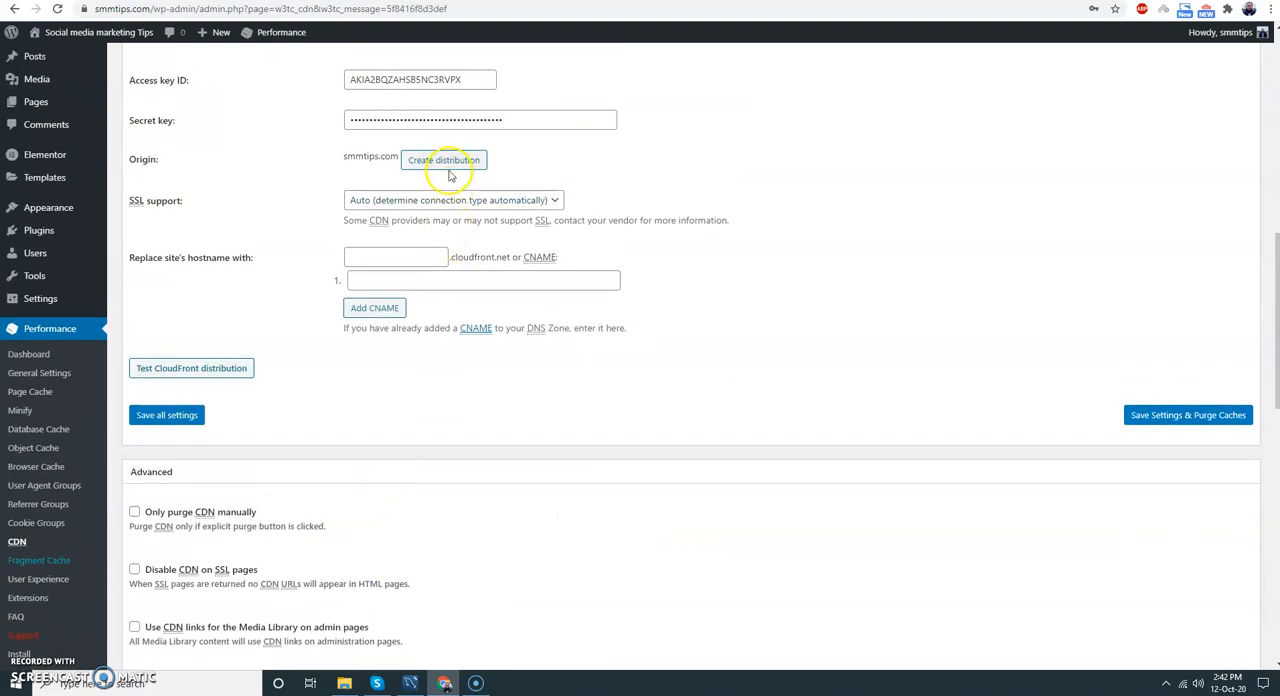
pyautogui.click(443, 160)
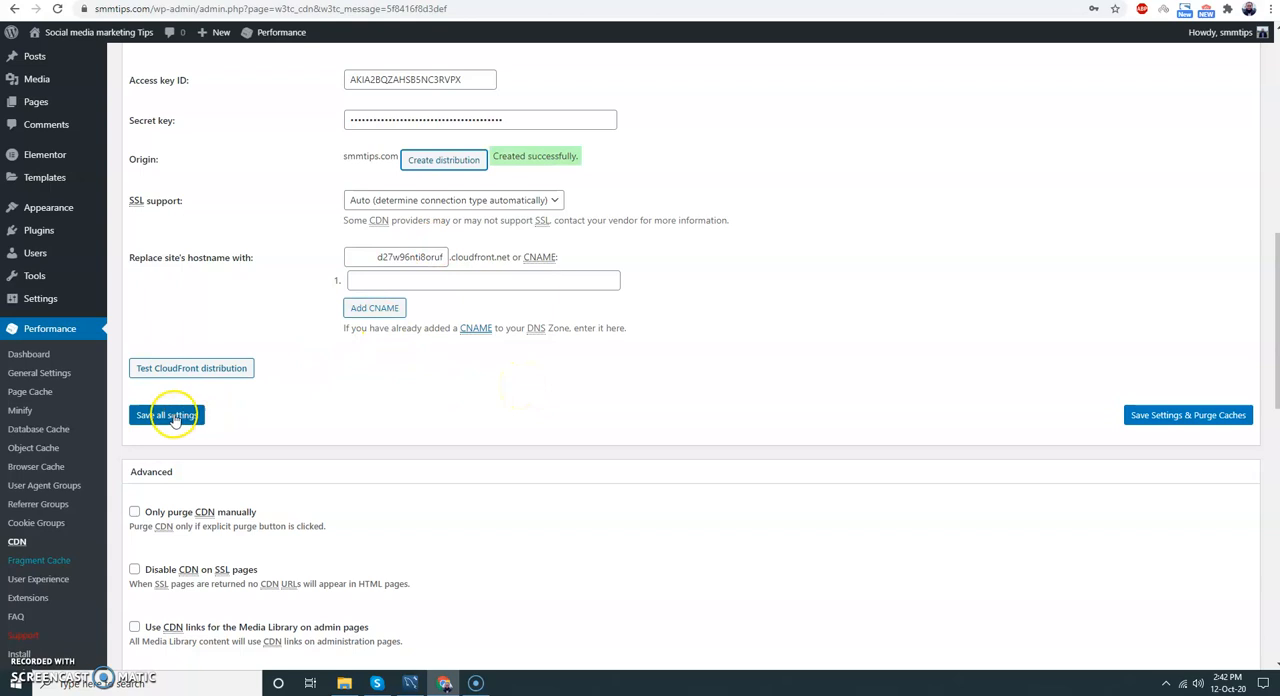
pyautogui.click(166, 415)
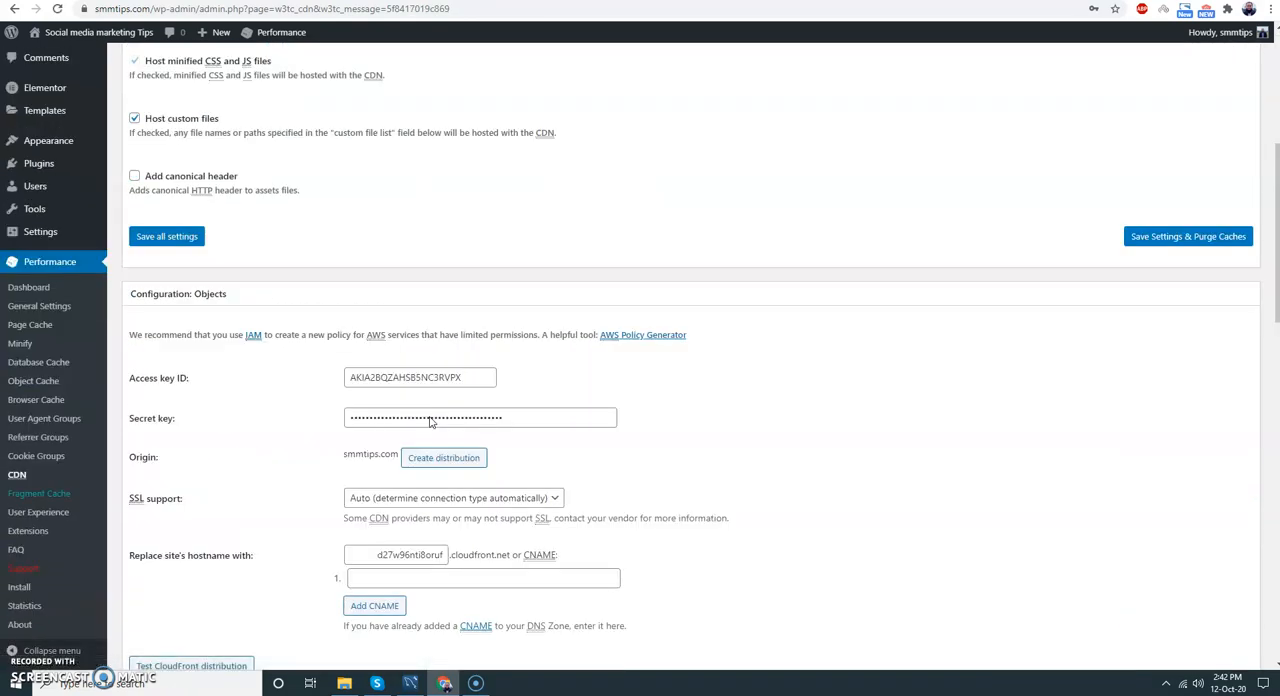
pyautogui.scroll(-3)
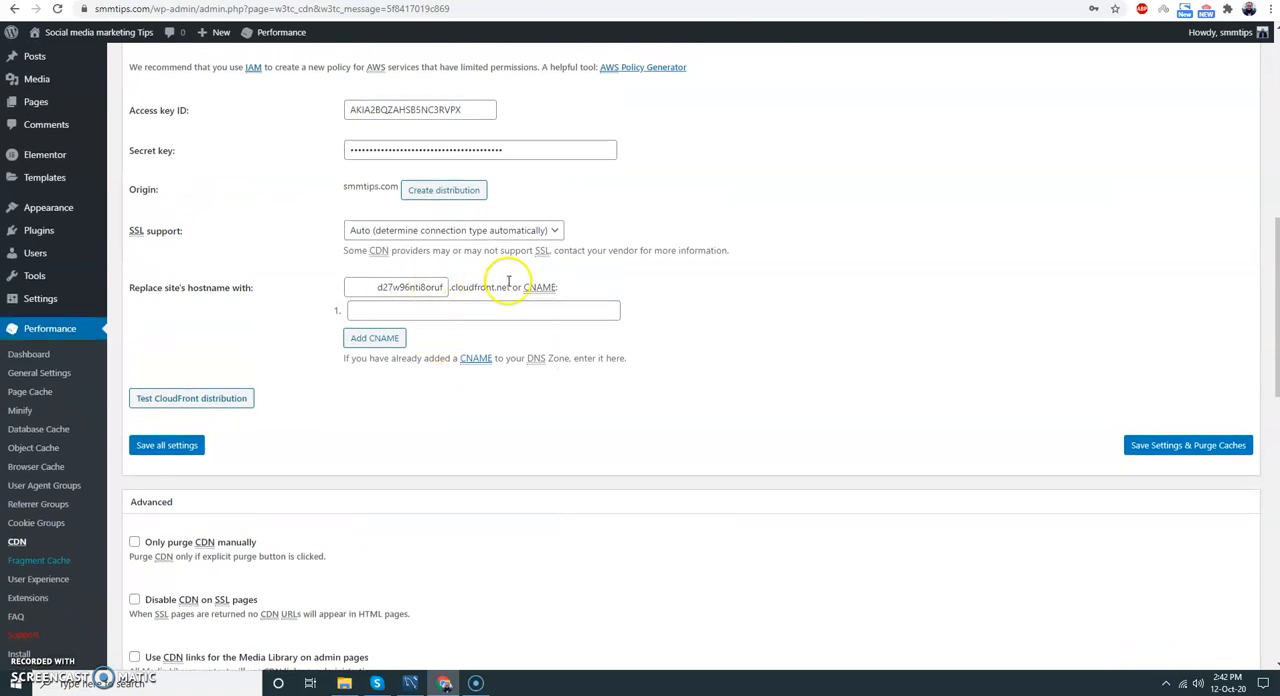
pyautogui.moveTo(415, 470)
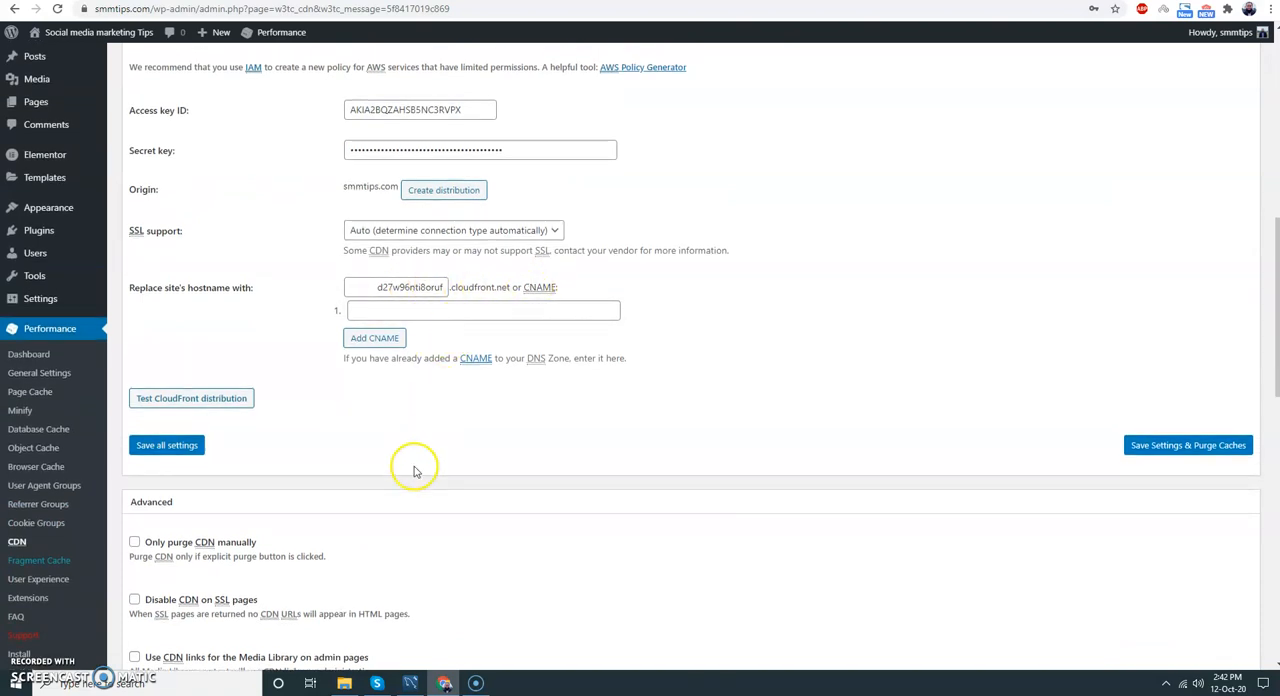